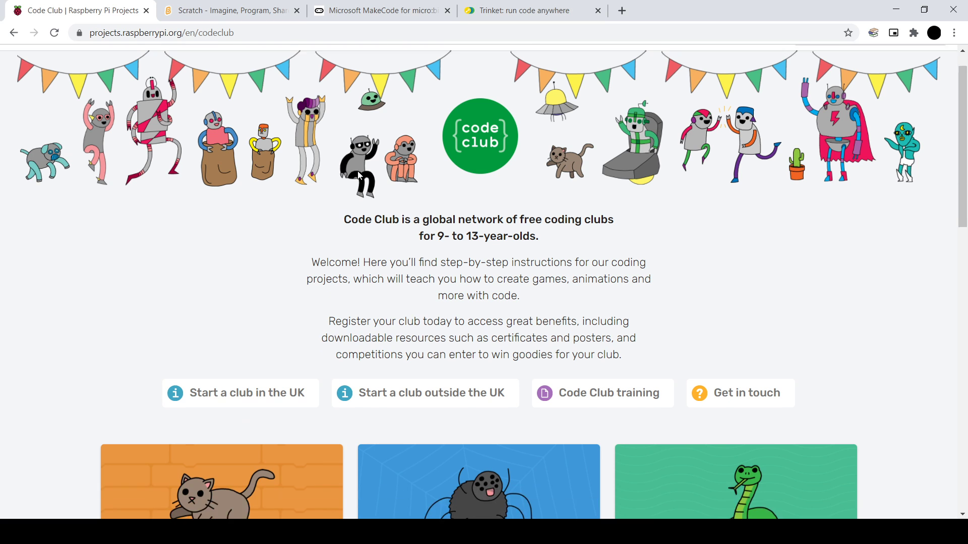
- Scroll through the Code Club project tracks, then switch to the Scratch boat project
scroll("down", 3)
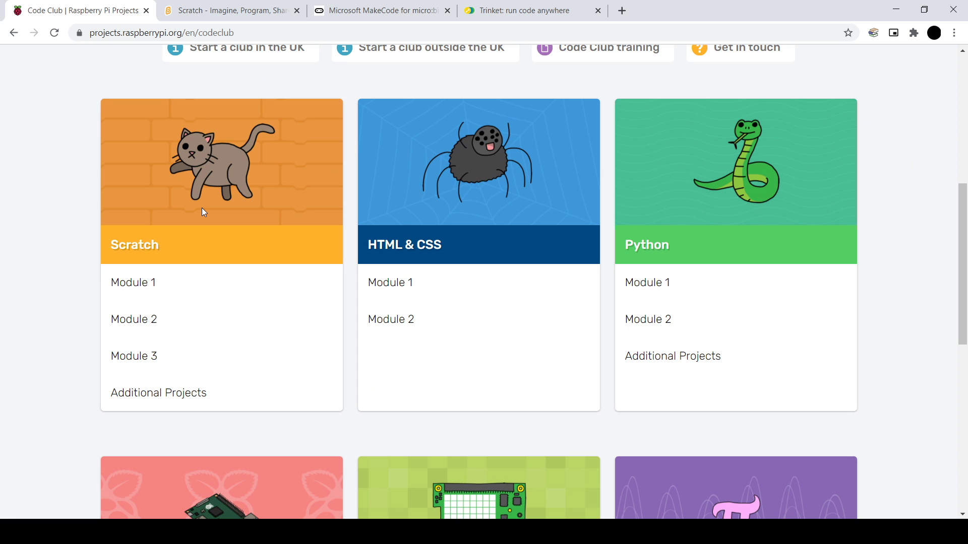
scroll("down", 3)
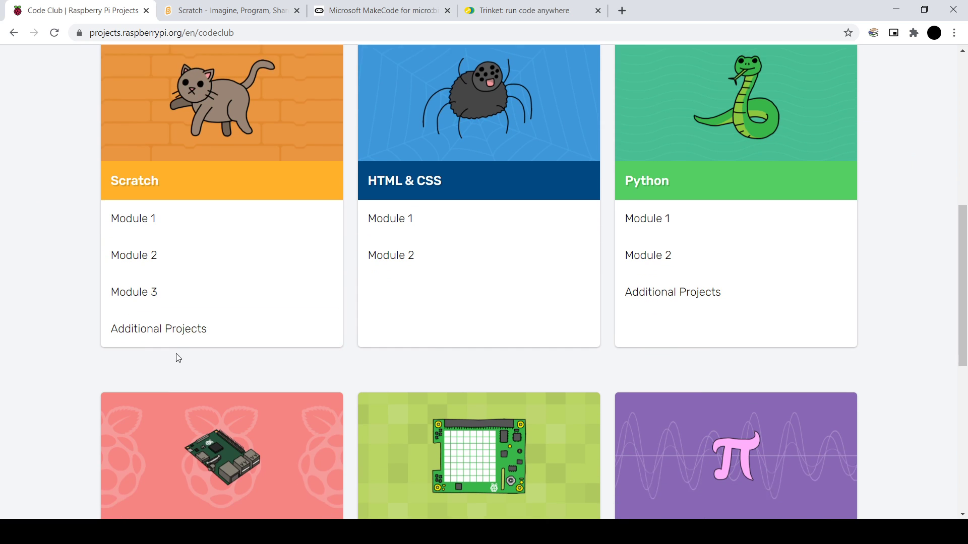
scroll("down", 3)
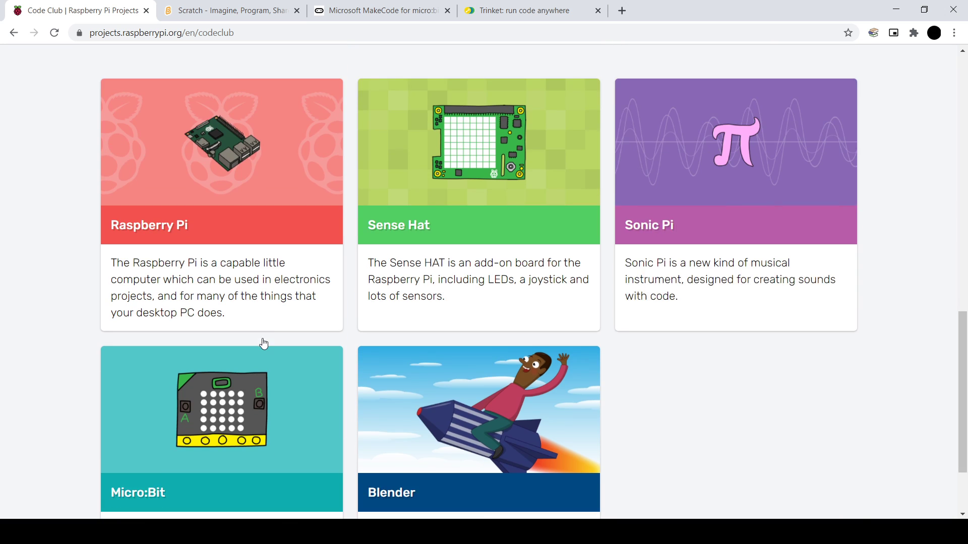
scroll("up", 3)
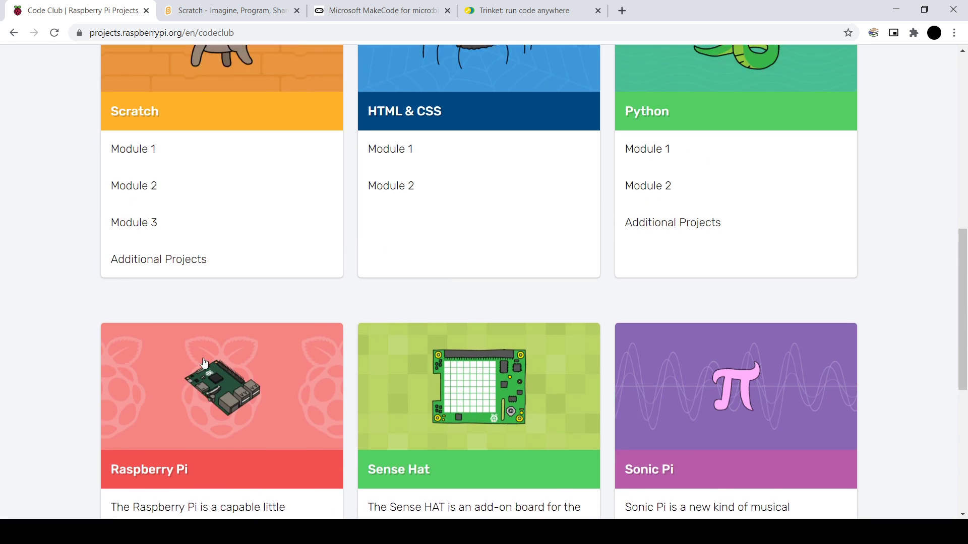
scroll("up", 3)
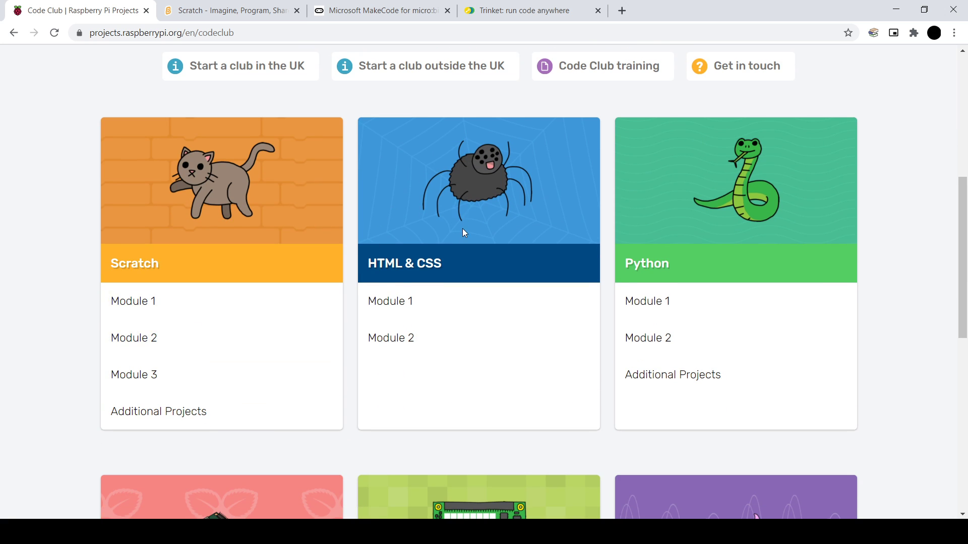
scroll("up", 3)
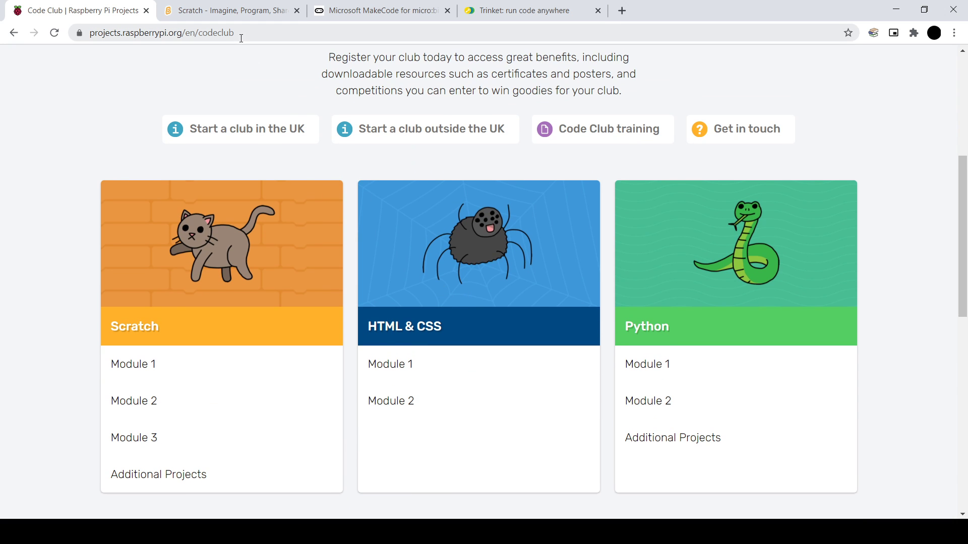
left_click(228, 10)
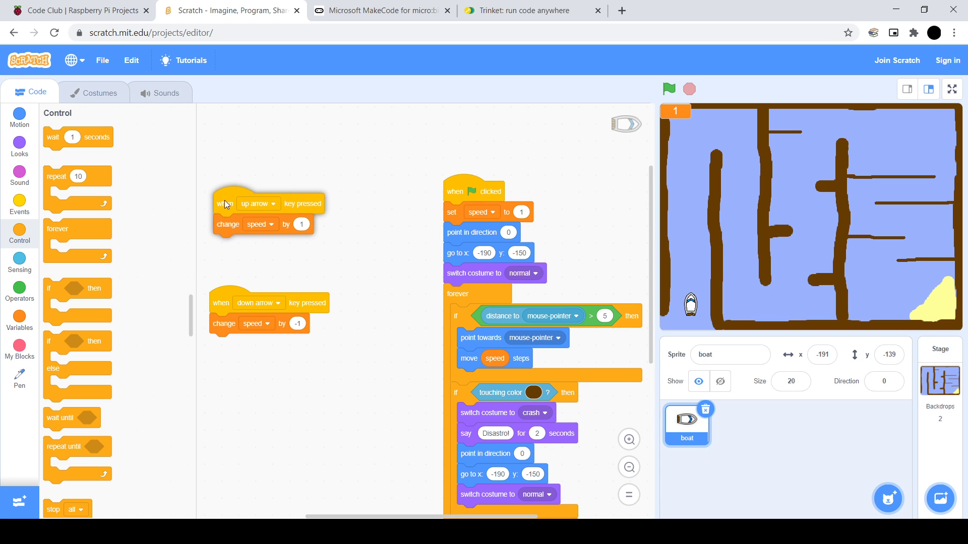
- Browse the Motion then Sound block categories beside the boat's maze scripts
left_click(19, 117)
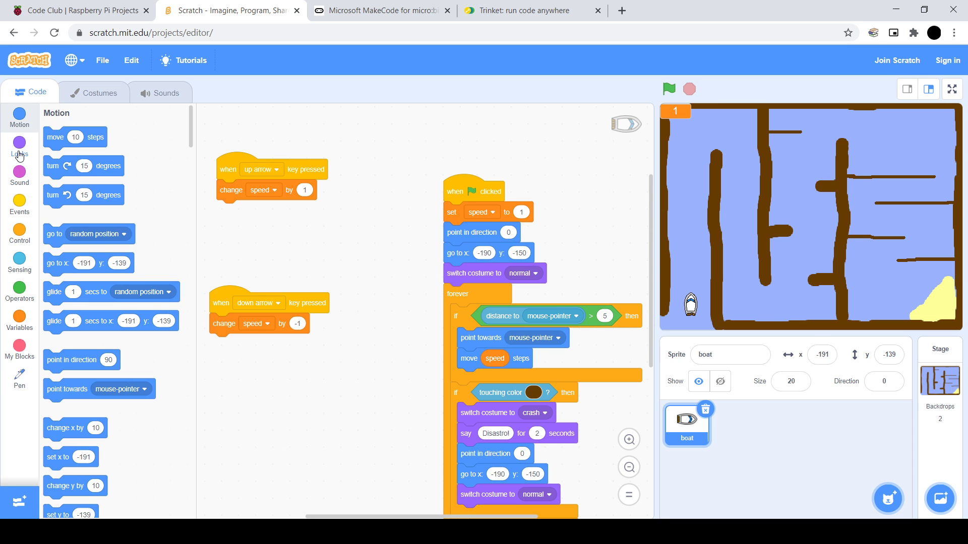
left_click(19, 178)
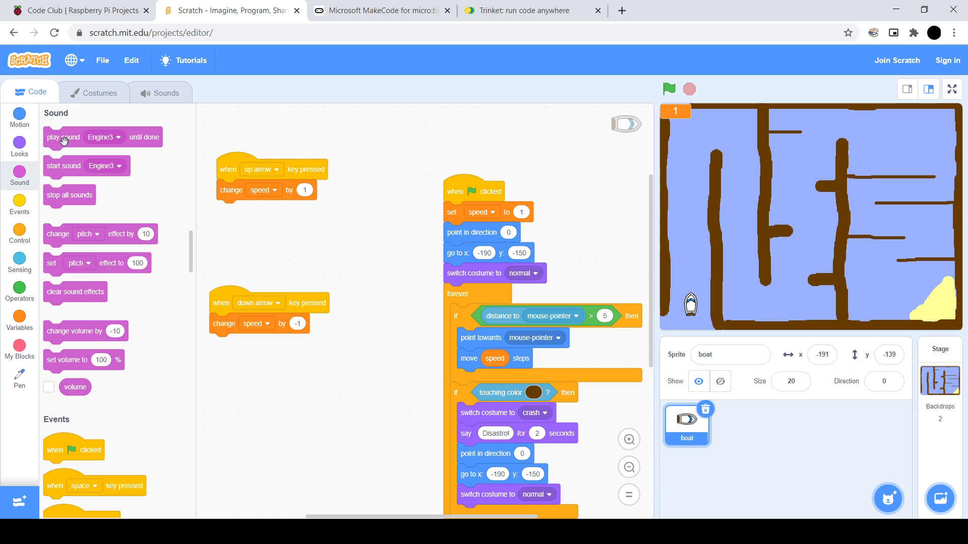
mouse_move(141, 180)
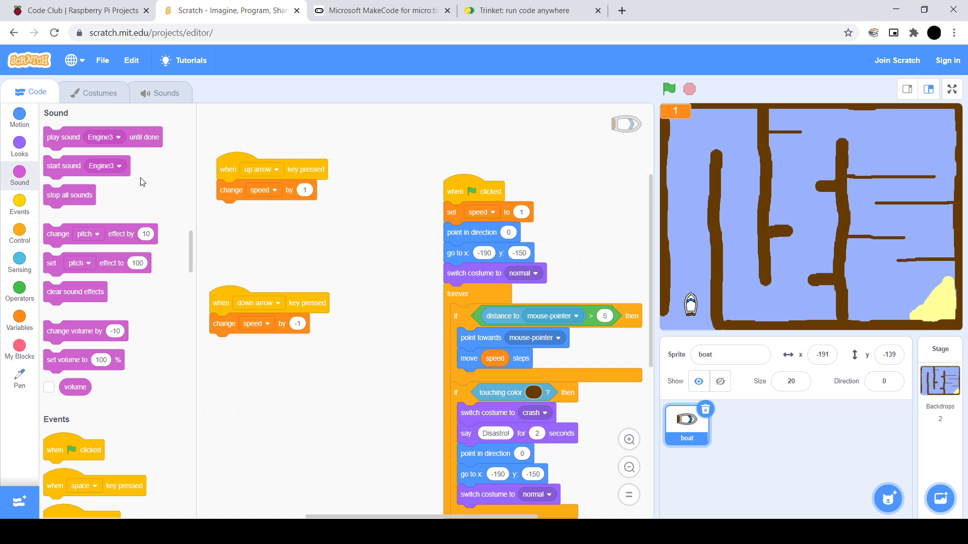
scroll("down", 3)
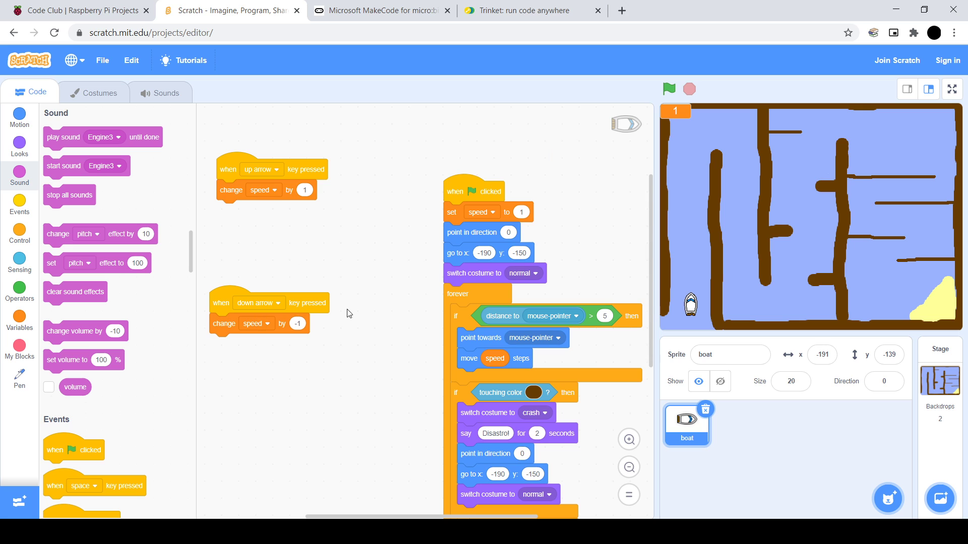
mouse_move(651, 327)
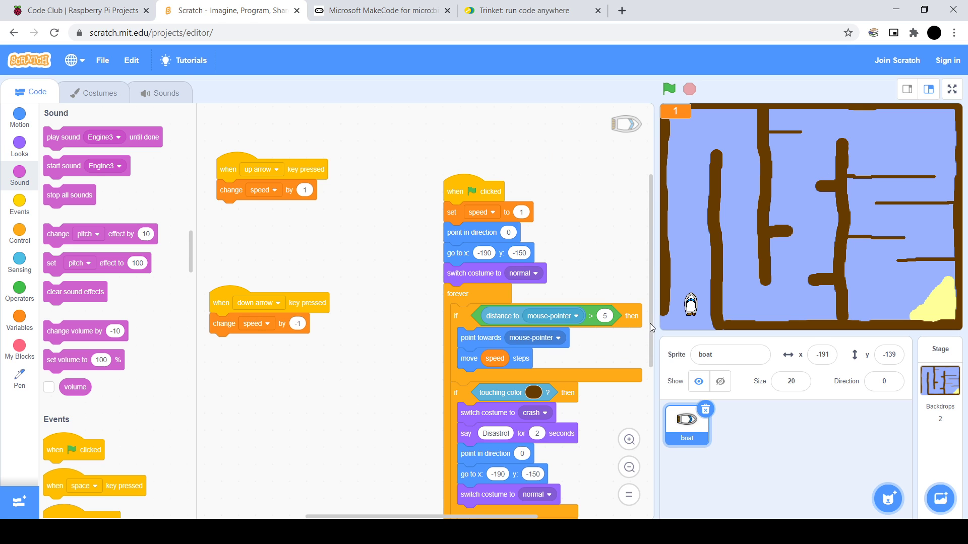
mouse_move(462, 298)
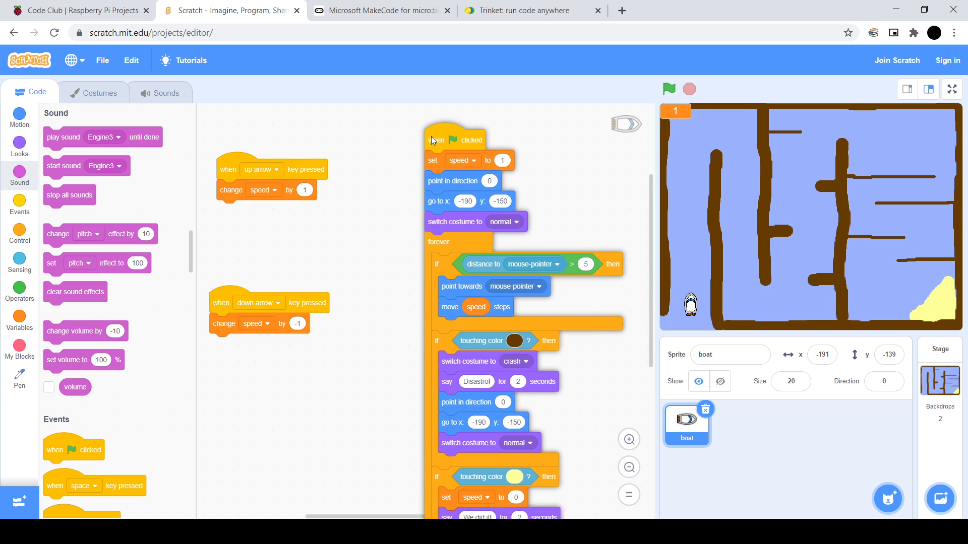
- Scroll the boat's scripts down to the green-flag finish check
scroll("down", 3)
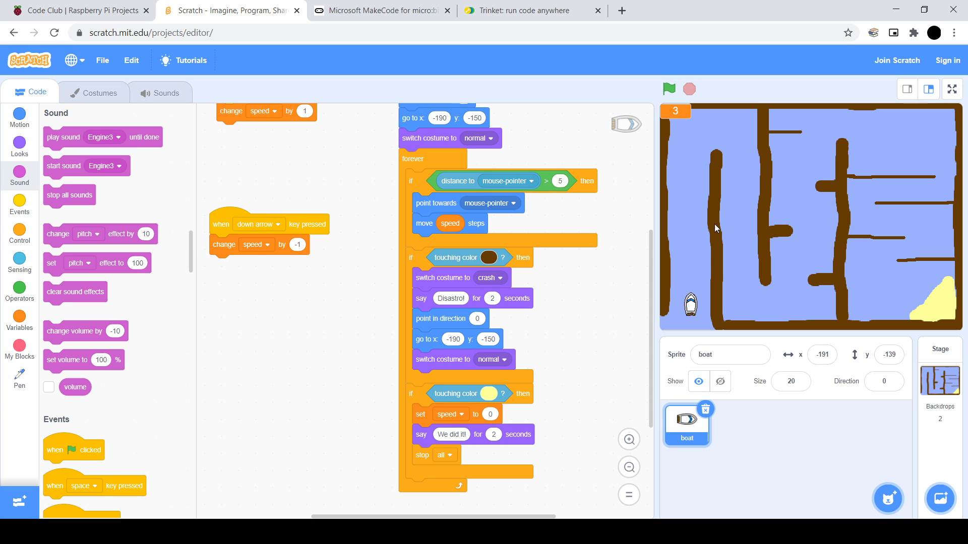
mouse_move(724, 322)
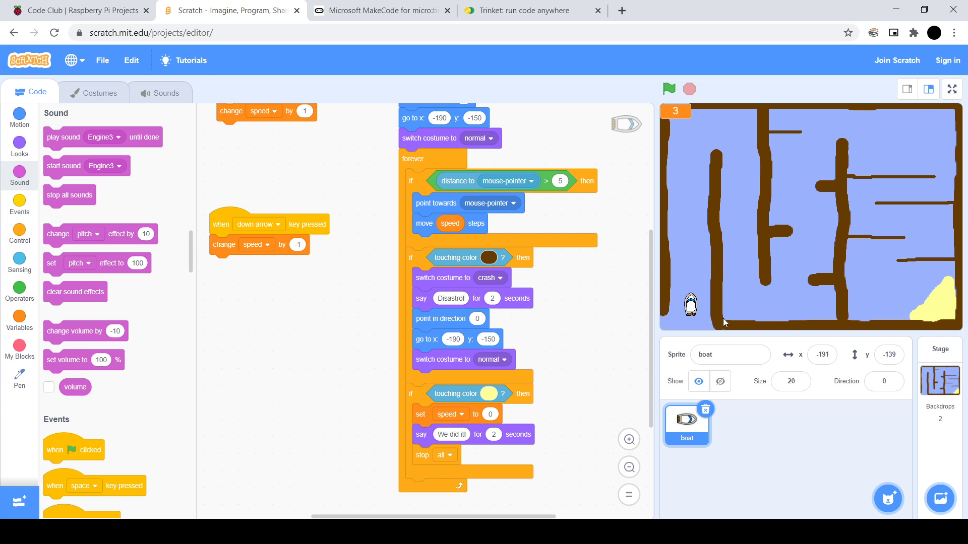
mouse_move(760, 337)
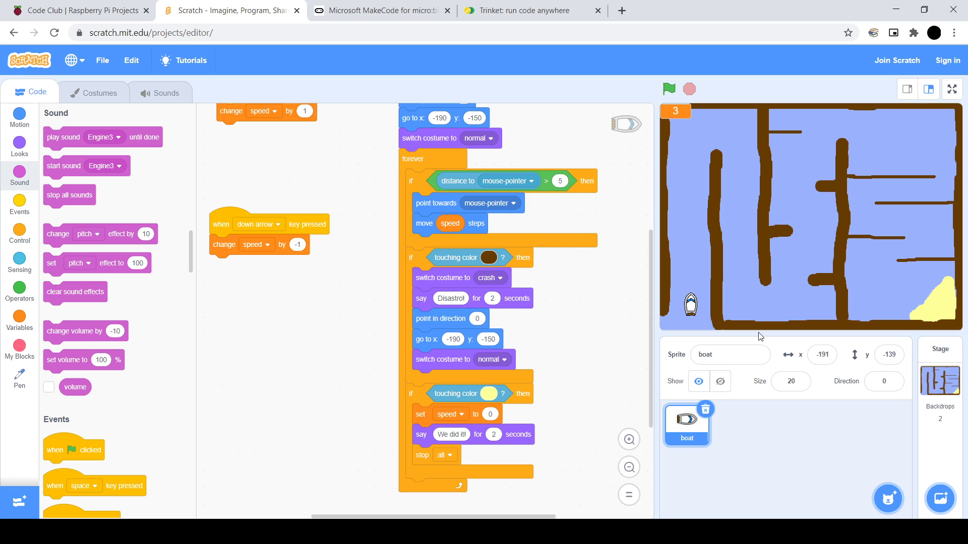
mouse_move(727, 157)
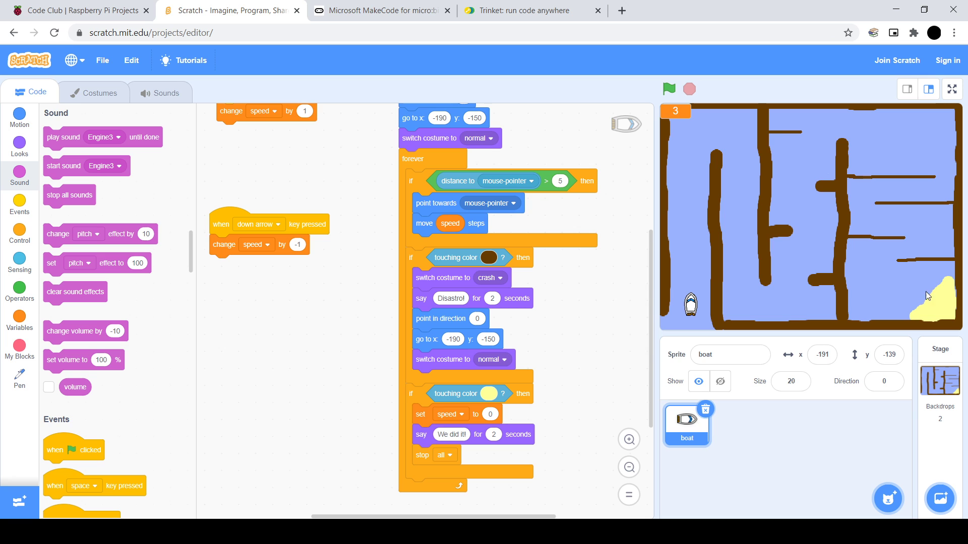
mouse_move(722, 309)
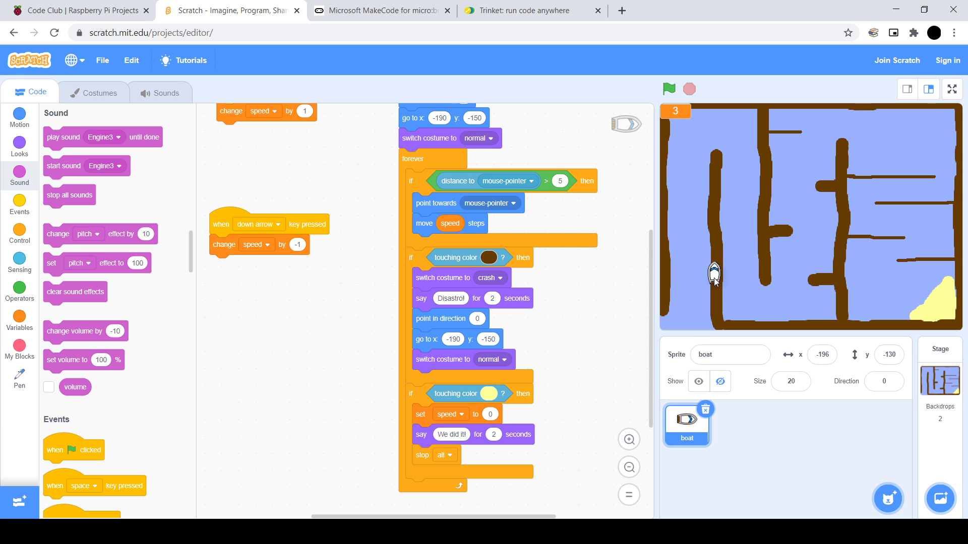
mouse_move(886, 294)
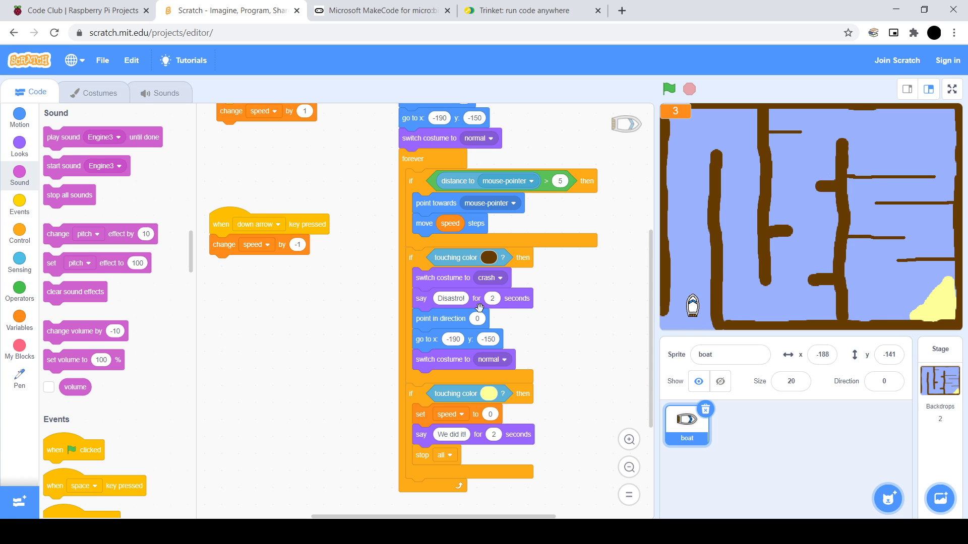
mouse_move(497, 265)
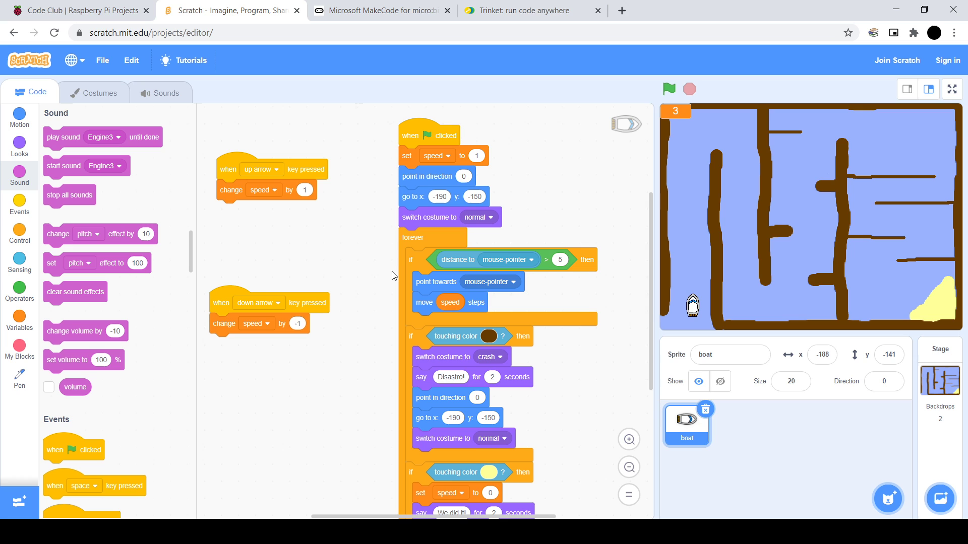
mouse_move(439, 259)
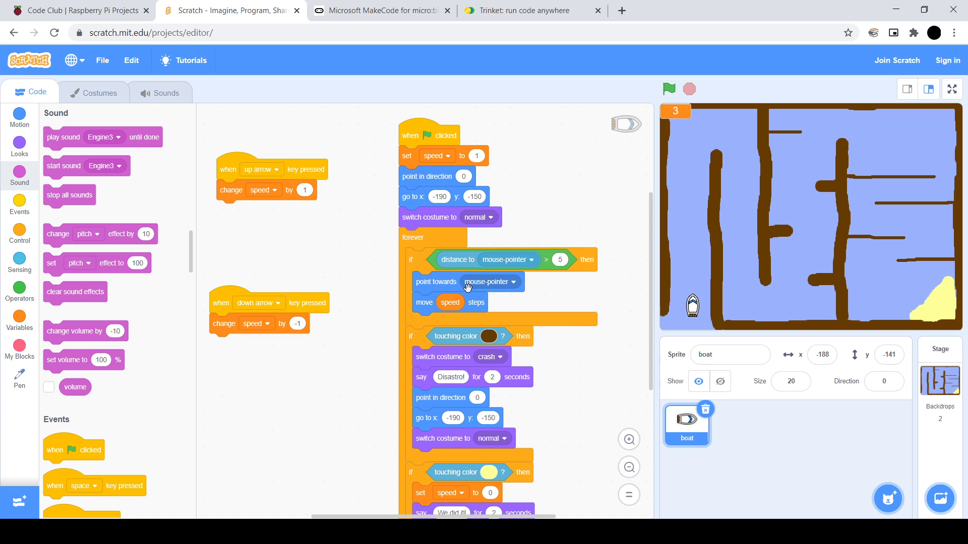
mouse_move(713, 286)
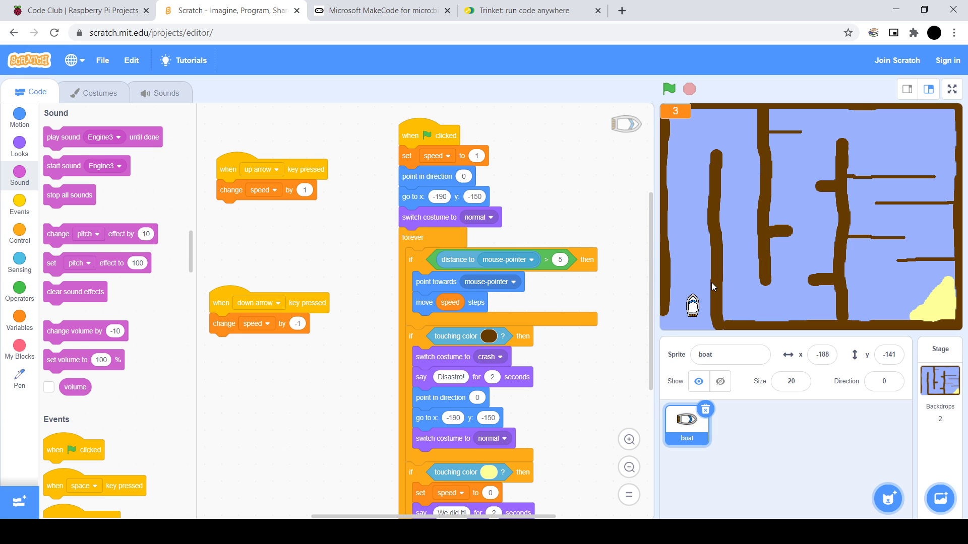
mouse_move(447, 309)
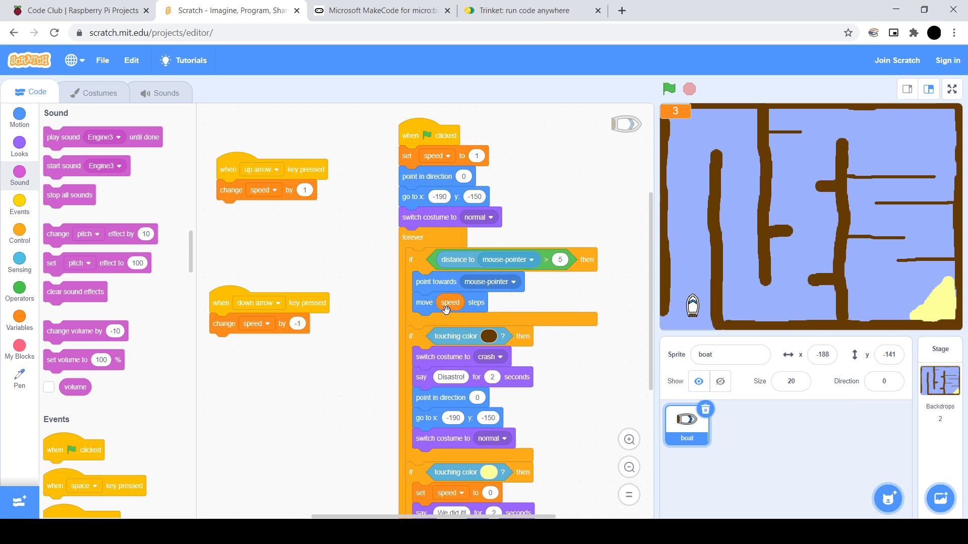
mouse_move(691, 309)
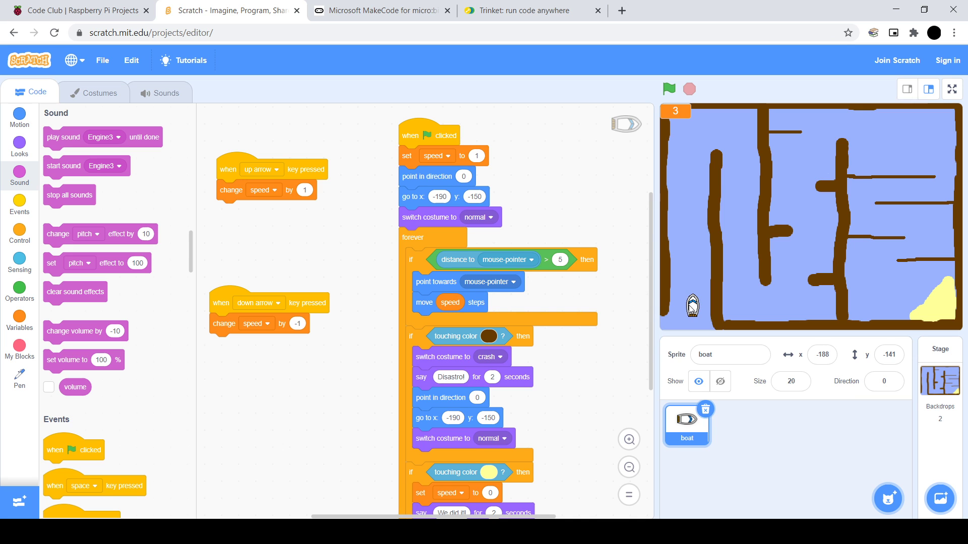
mouse_move(661, 298)
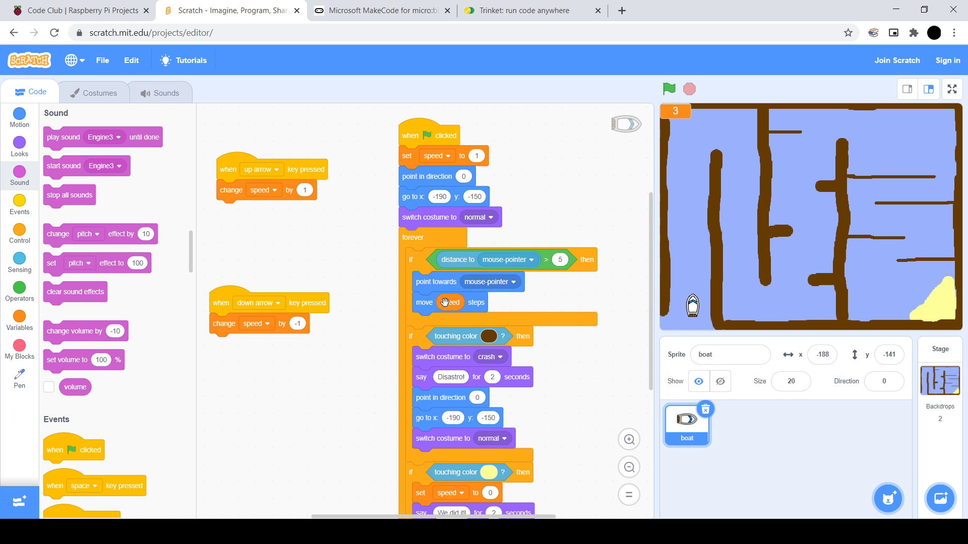
mouse_move(682, 115)
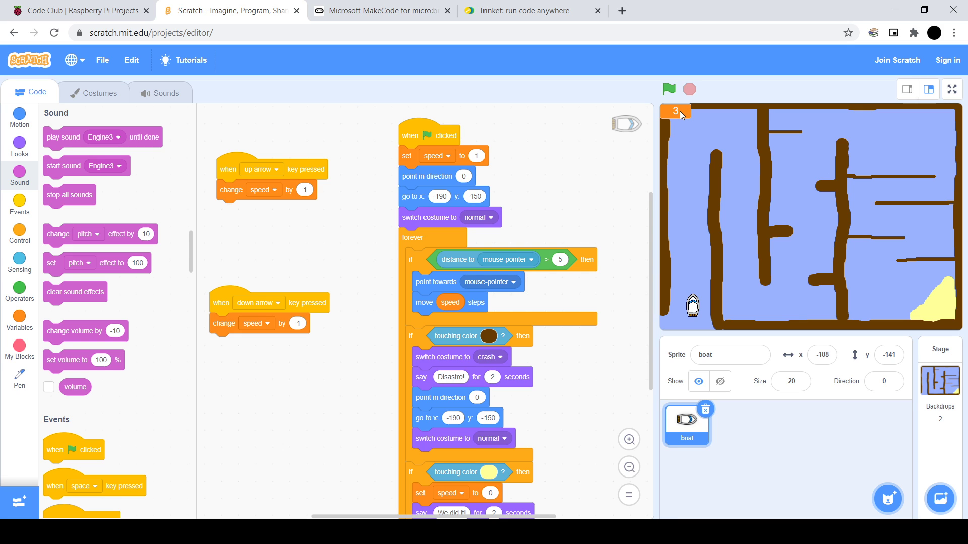
mouse_move(678, 140)
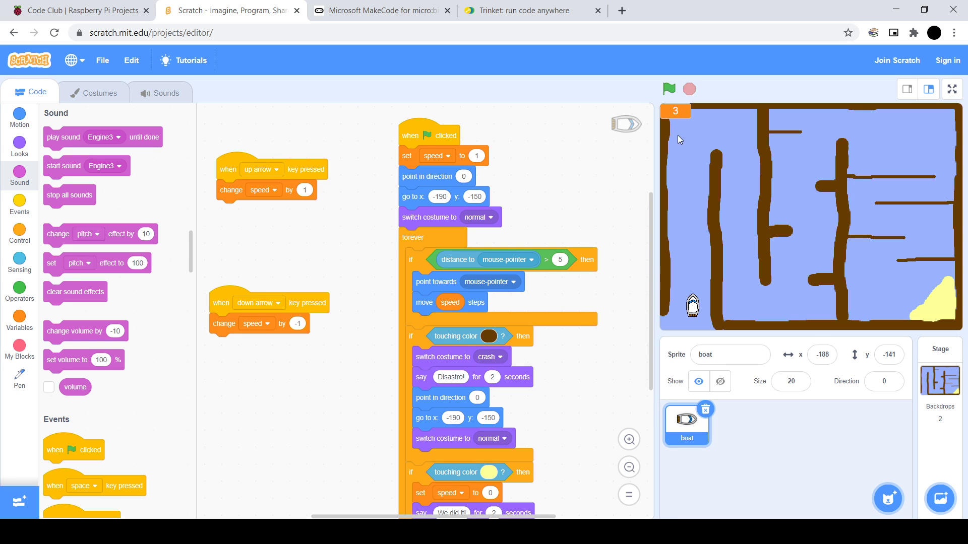
mouse_move(691, 252)
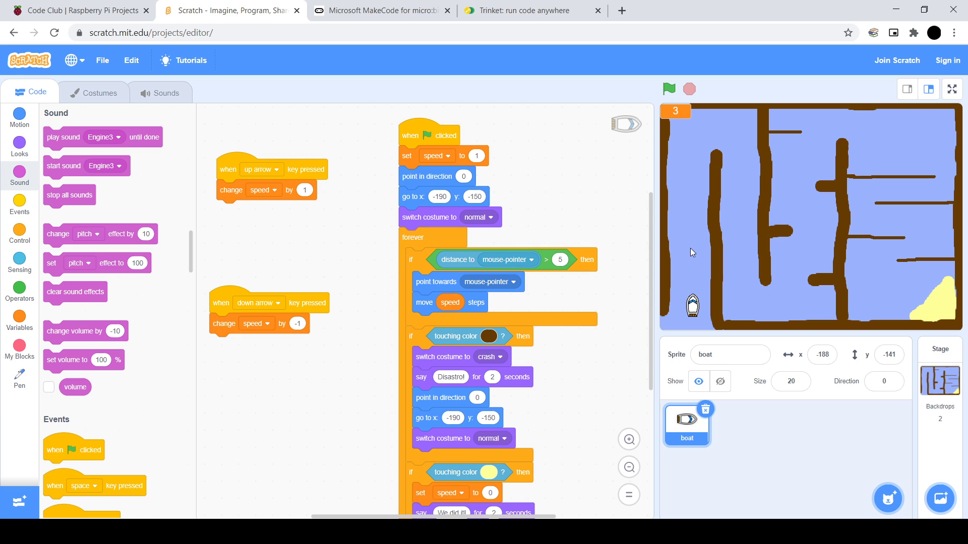
mouse_move(556, 154)
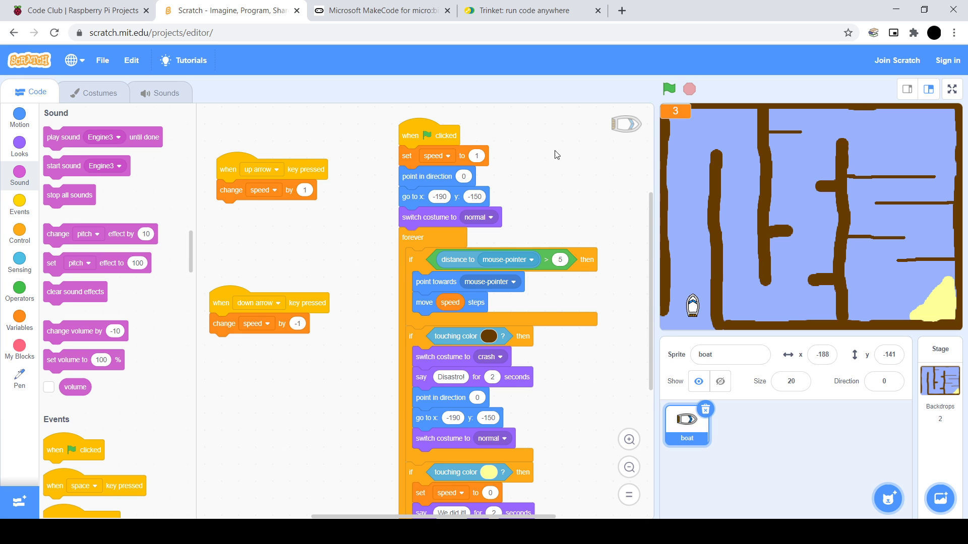
- Run the boat maze game, restart it after the crash, then stop it
left_click(669, 89)
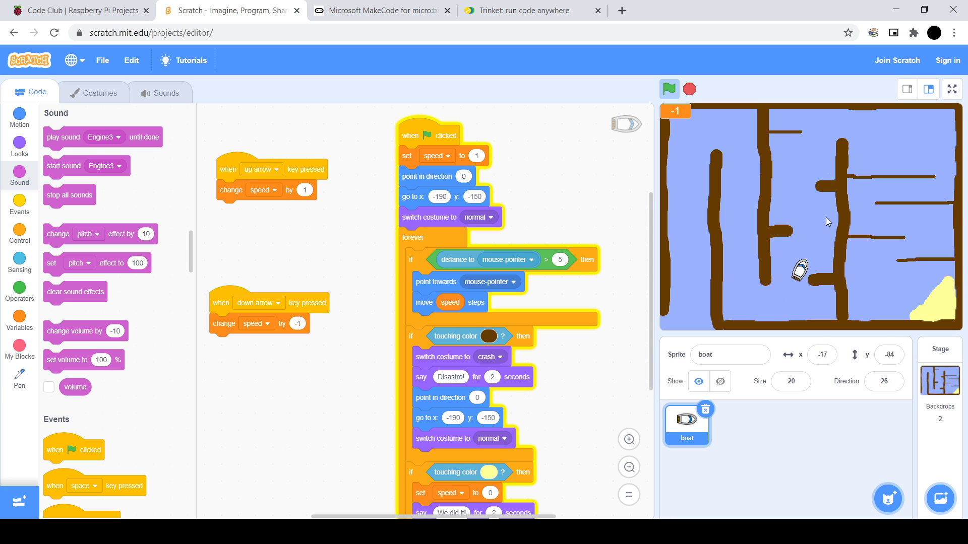
mouse_move(827, 262)
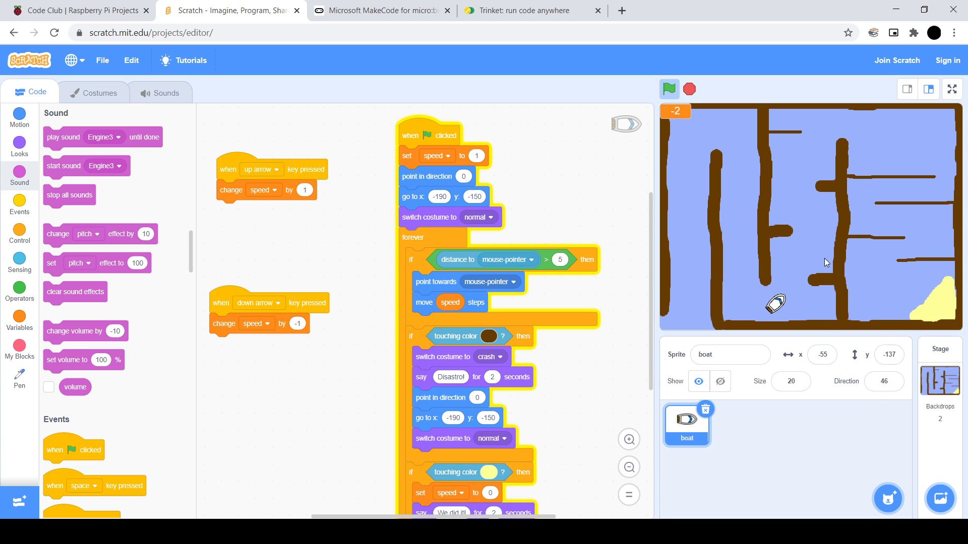
left_click(668, 89)
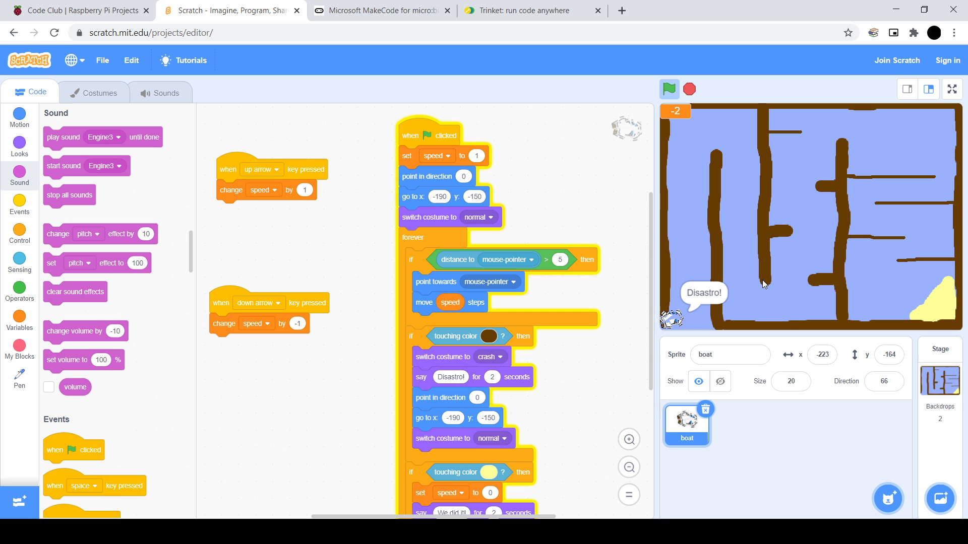
left_click(668, 89)
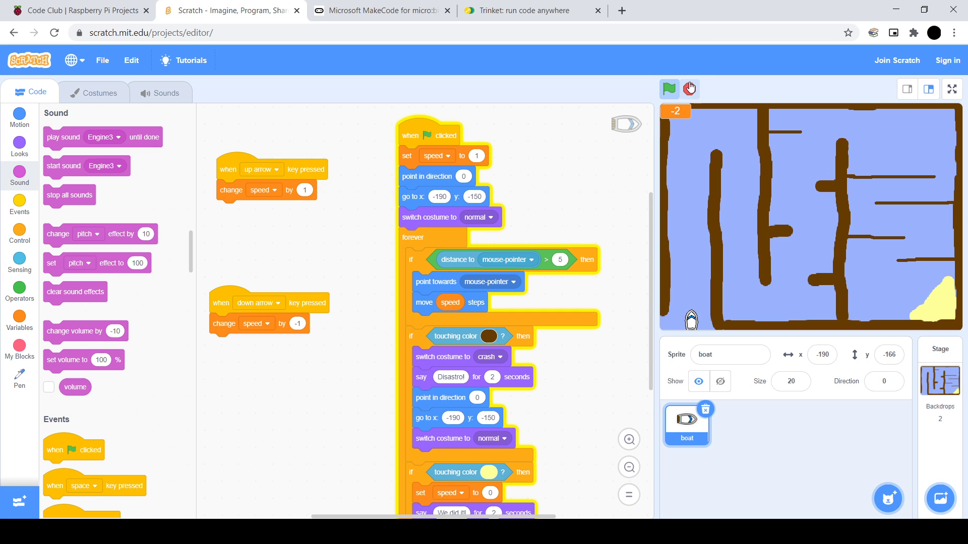
left_click(669, 89)
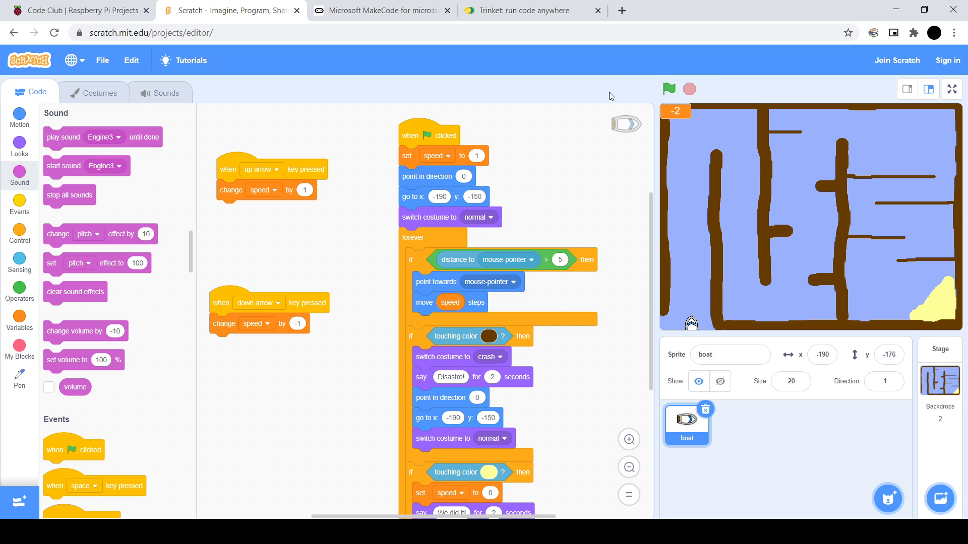
mouse_move(578, 100)
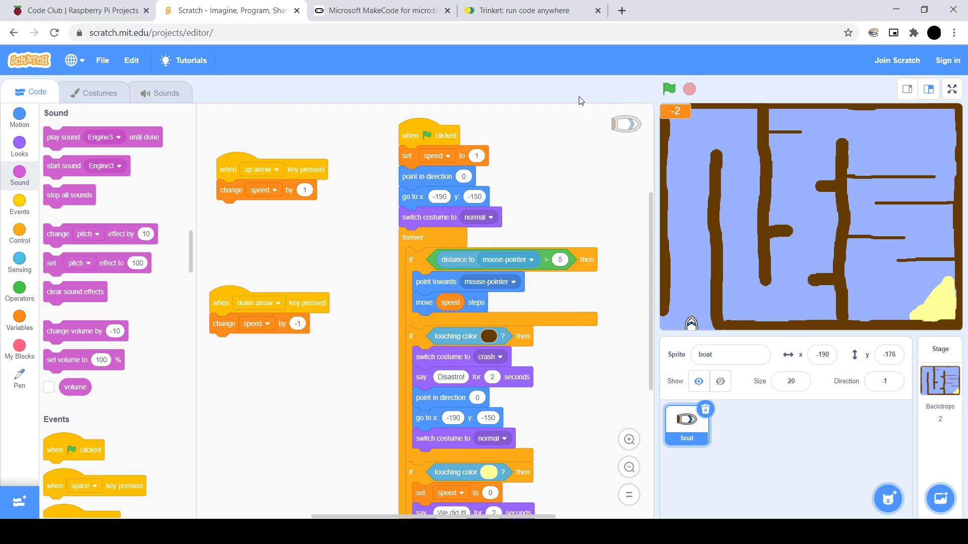
mouse_move(463, 237)
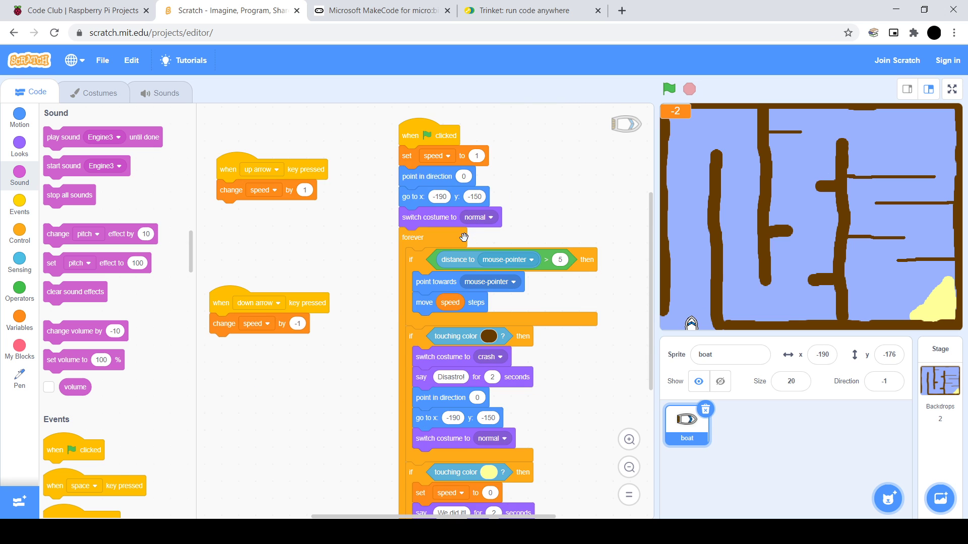
mouse_move(450, 238)
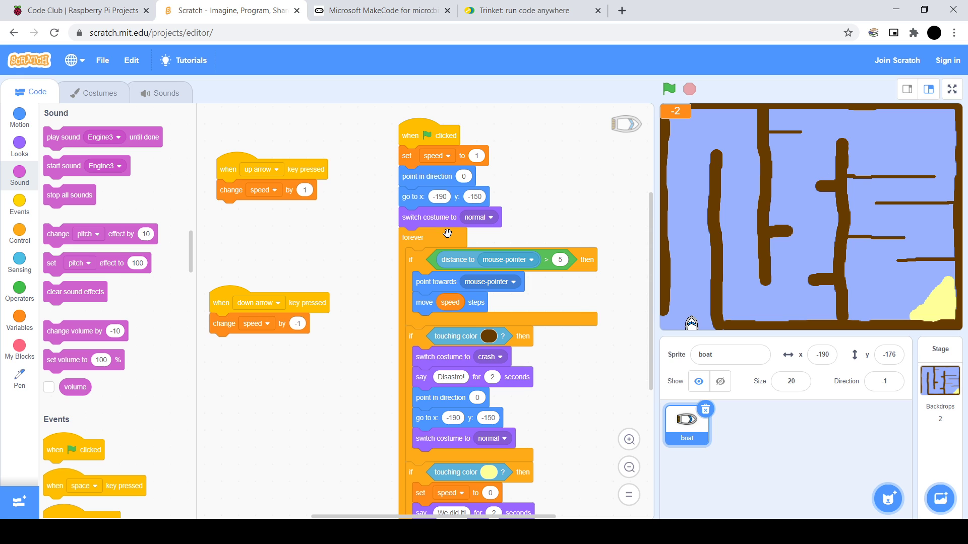
mouse_move(433, 228)
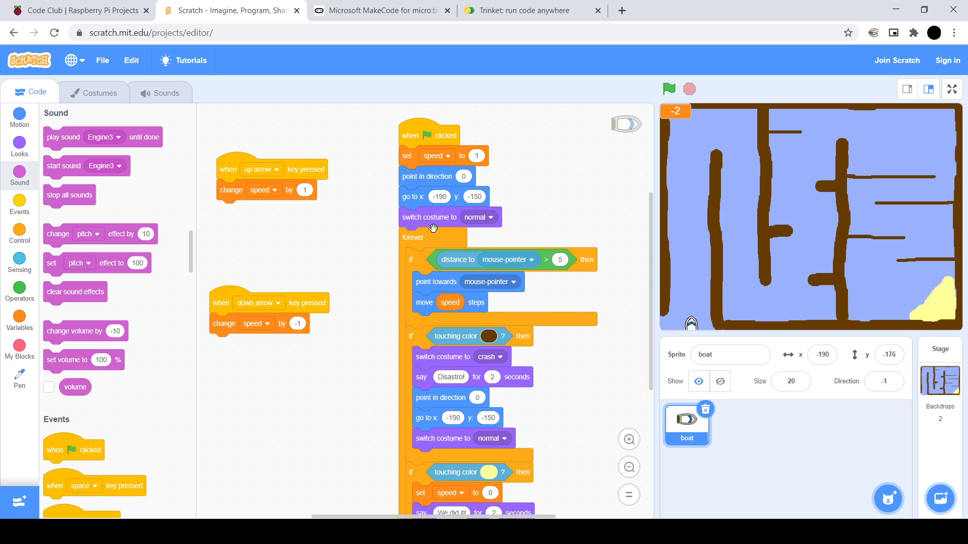
mouse_move(414, 208)
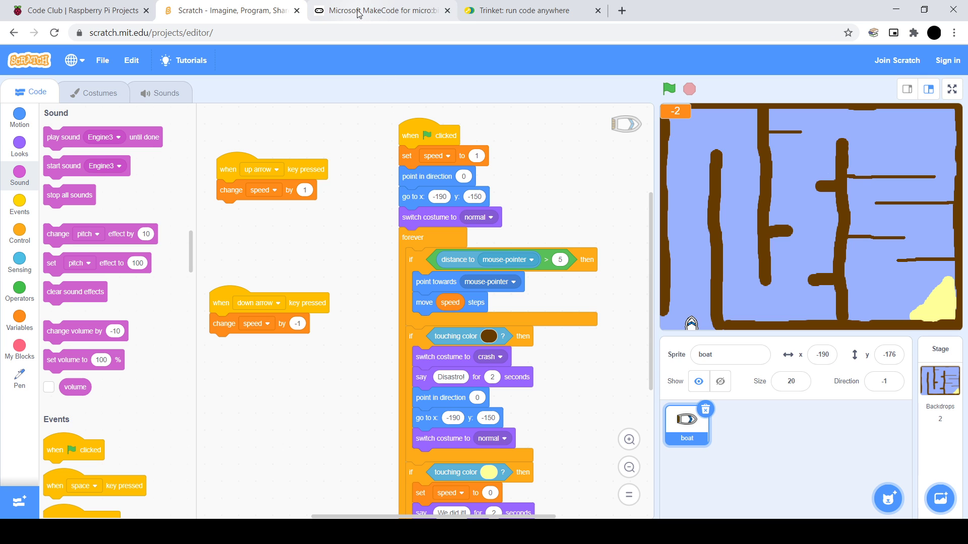
- Switch to the MakeCode project and peek at the Basic block drawer, then close it
left_click(381, 10)
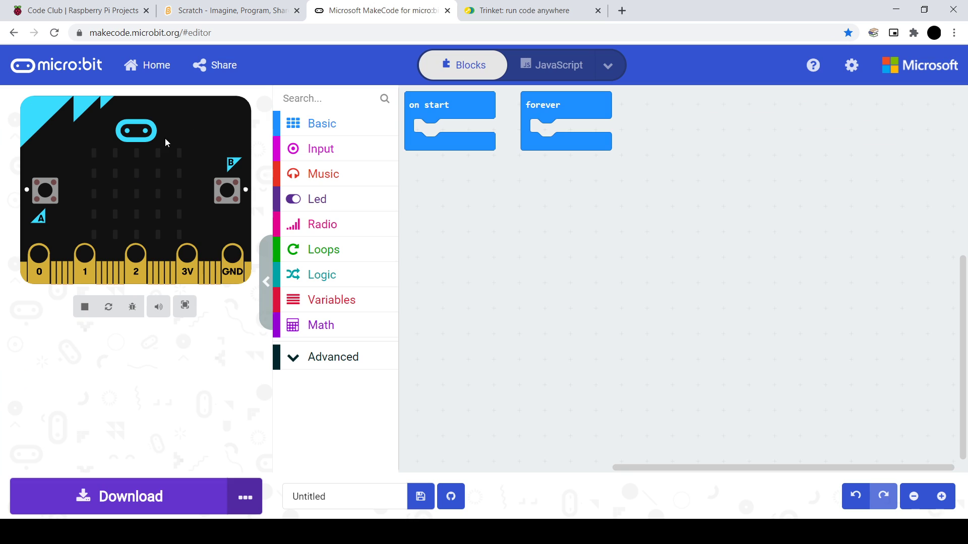
mouse_move(281, 147)
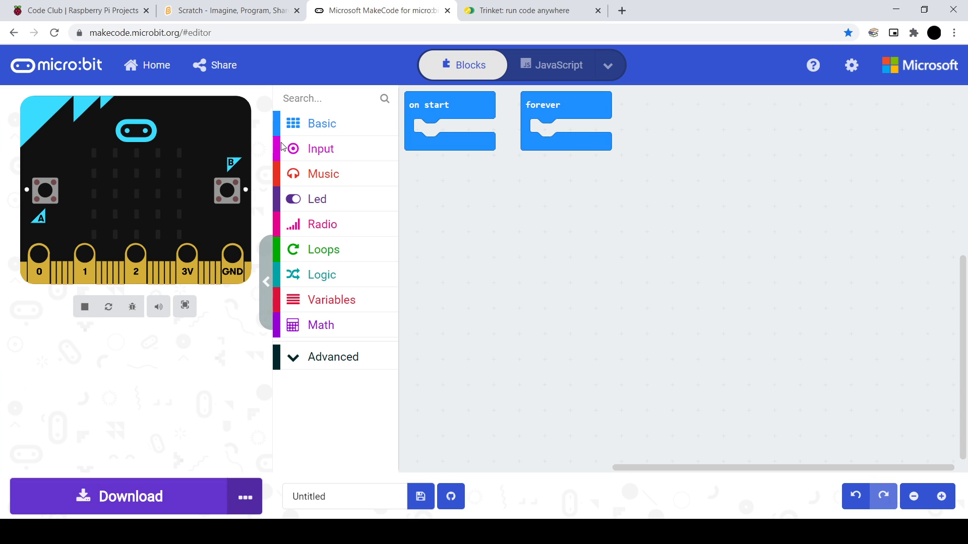
mouse_move(320, 150)
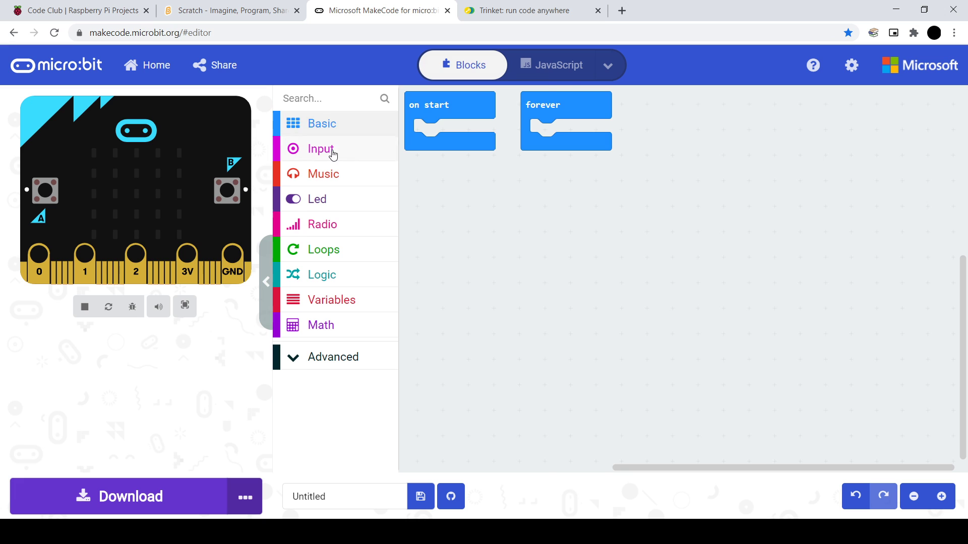
left_click(321, 123)
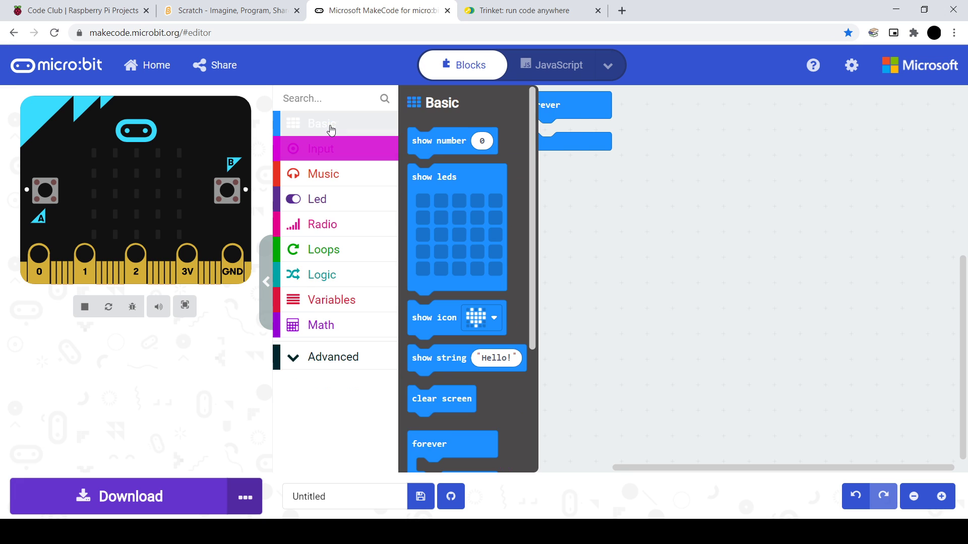
left_click(321, 123)
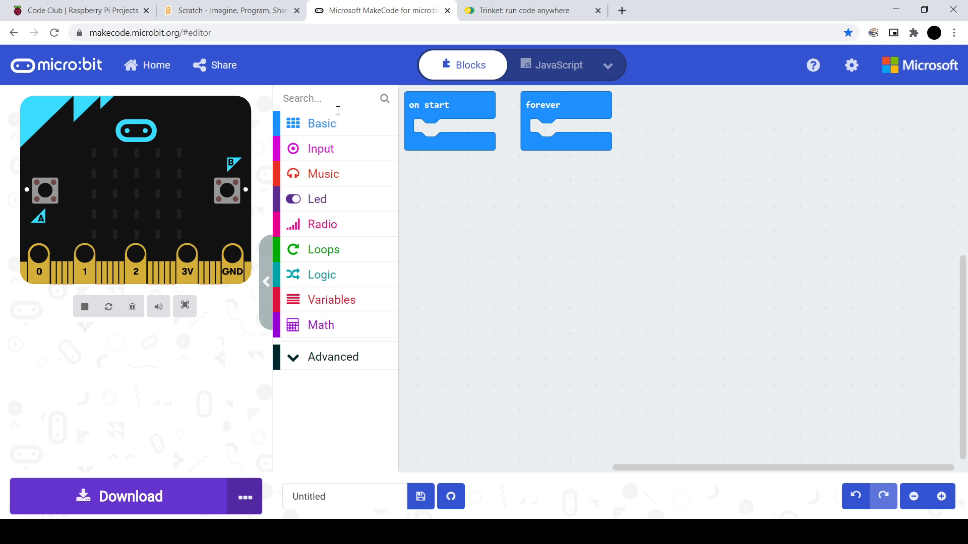
mouse_move(530, 79)
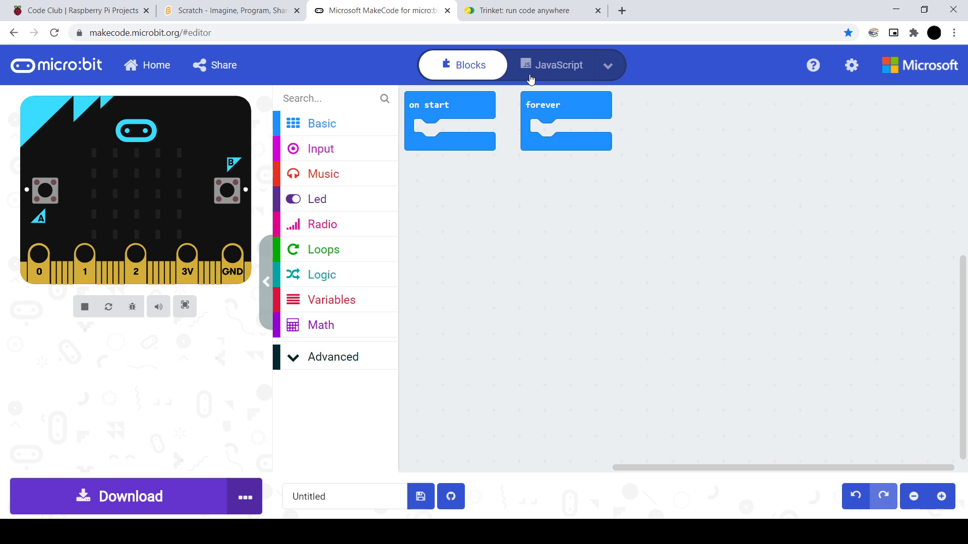
mouse_move(523, 76)
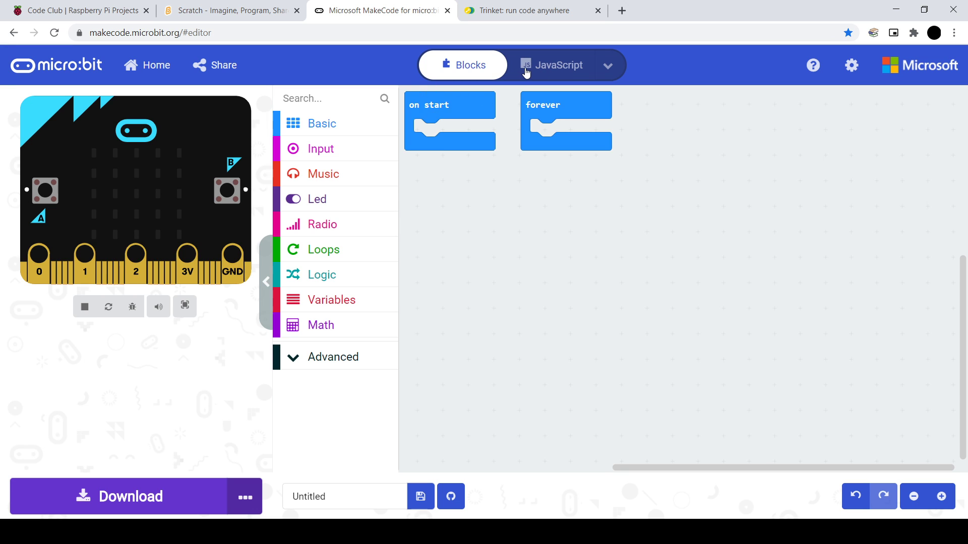
left_click(559, 65)
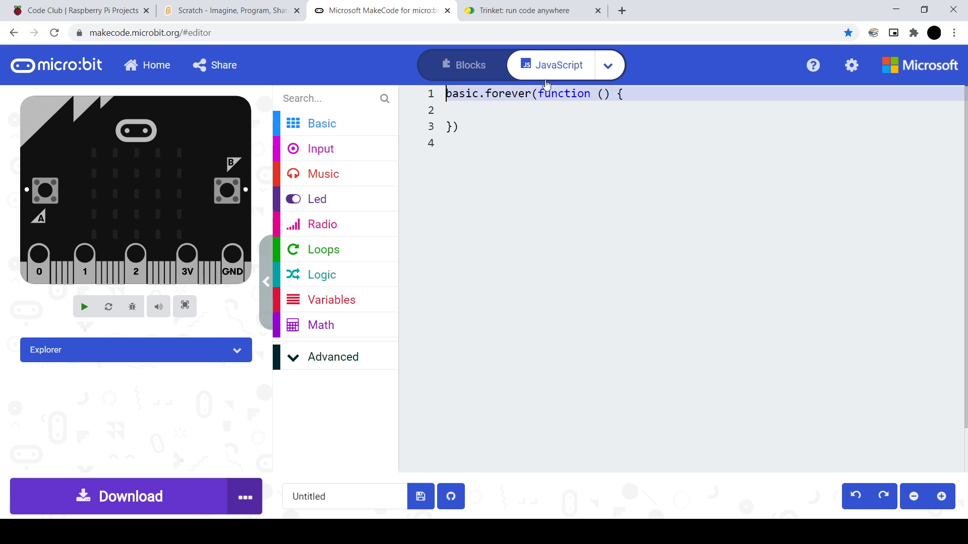
left_click(84, 307)
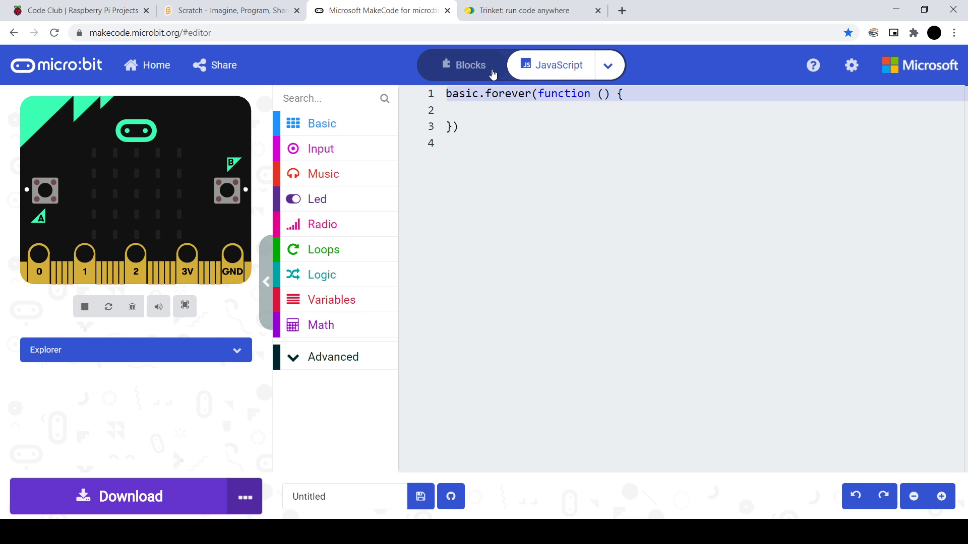
left_click(461, 64)
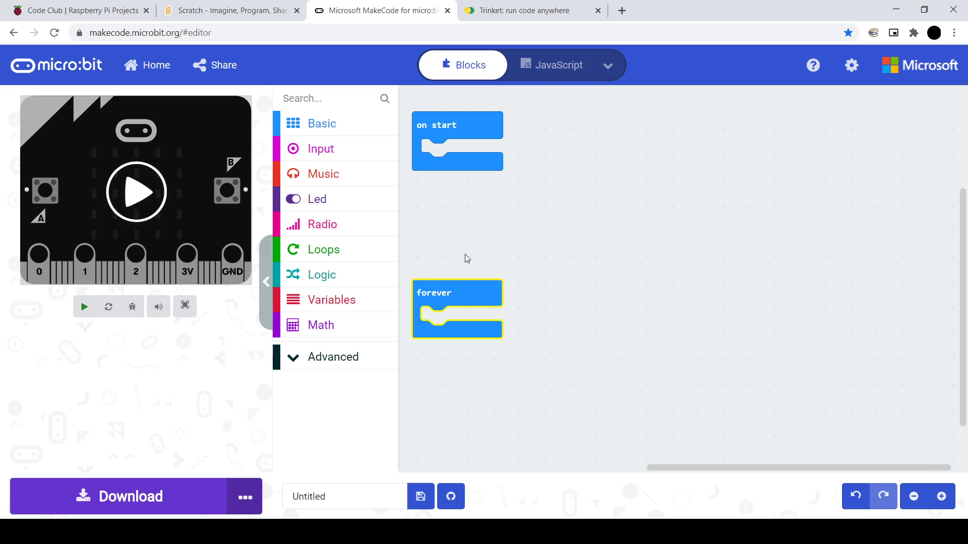
left_click(557, 65)
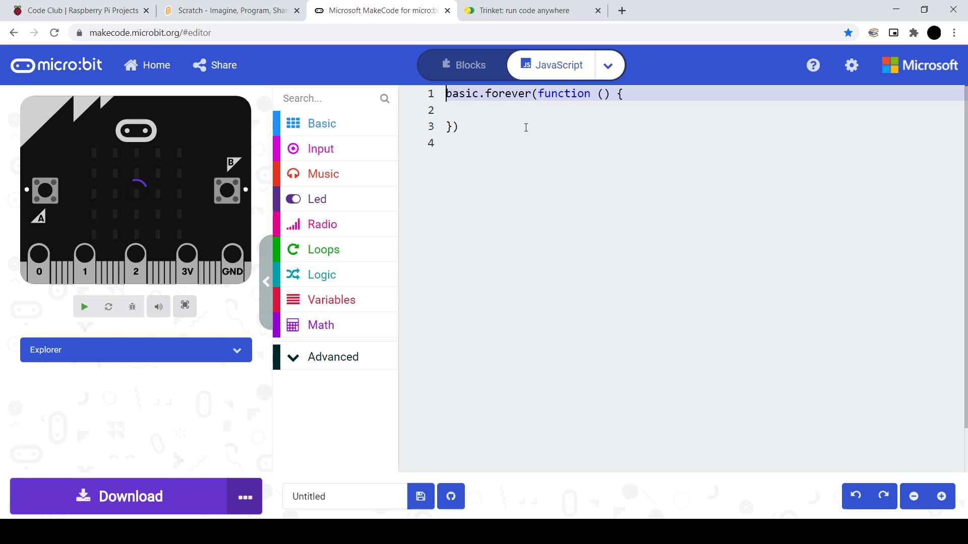
left_click(84, 306)
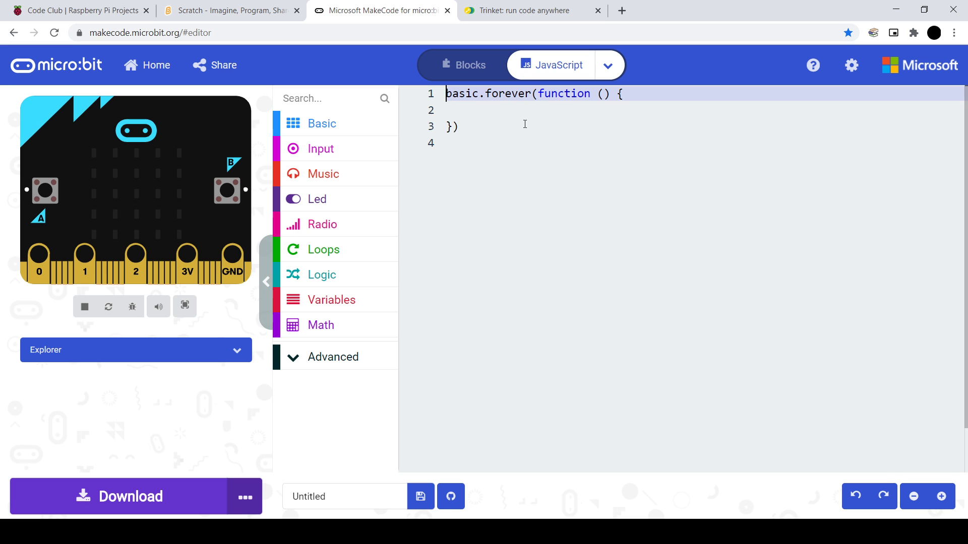
mouse_move(478, 68)
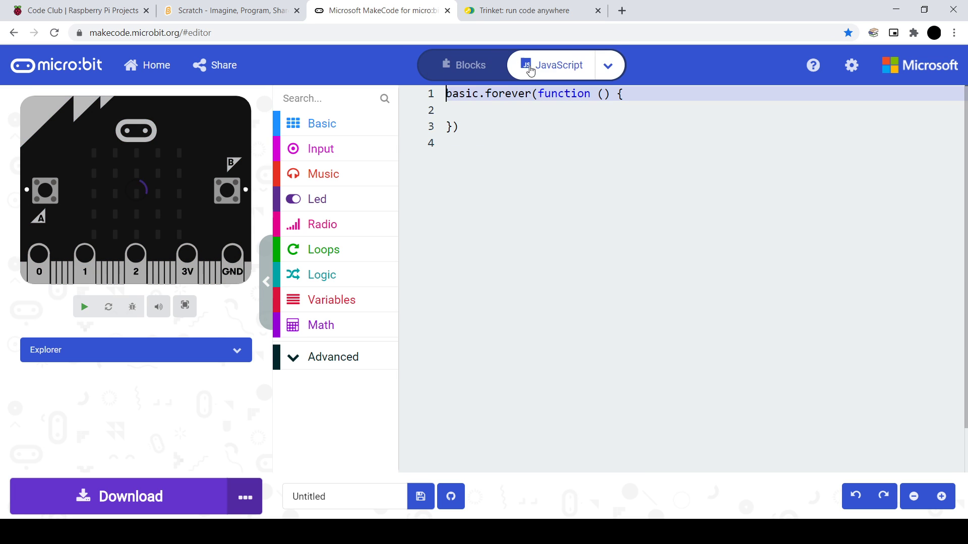
left_click(462, 65)
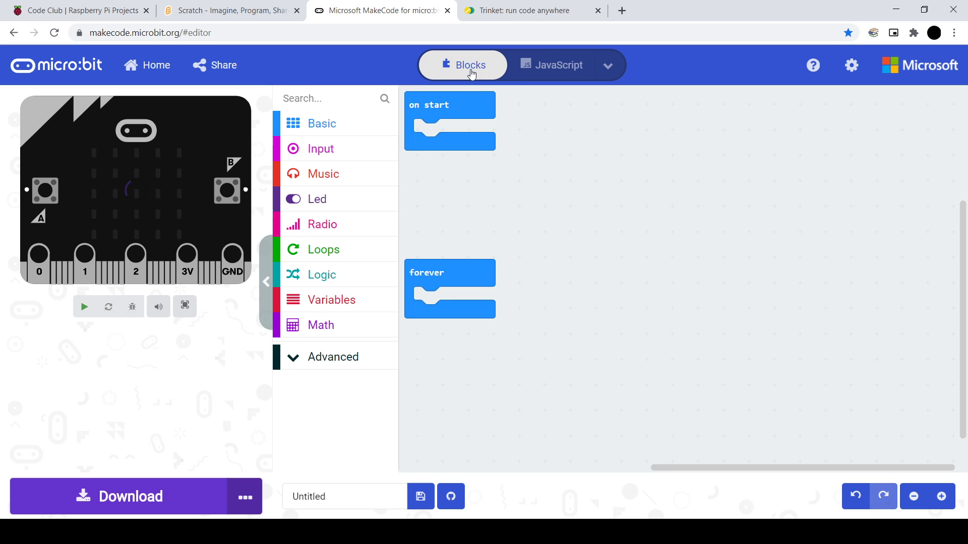
mouse_move(342, 139)
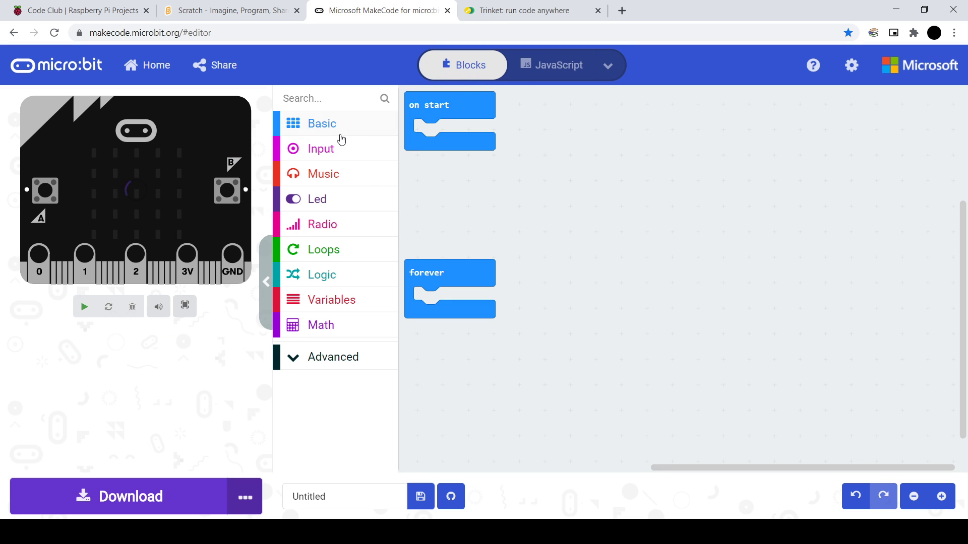
- Create a variable named steps in Variables and place its set block in the workspace
left_click(84, 306)
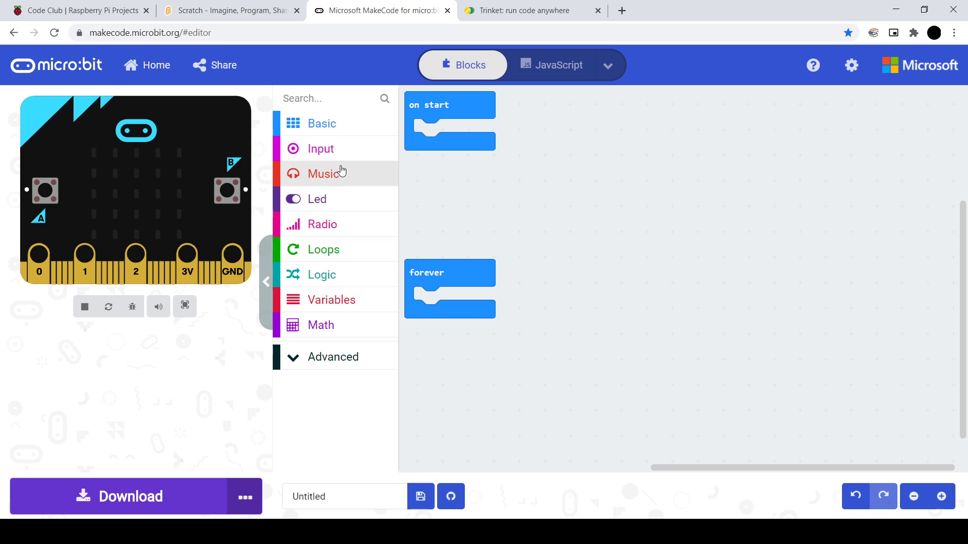
left_click(331, 300)
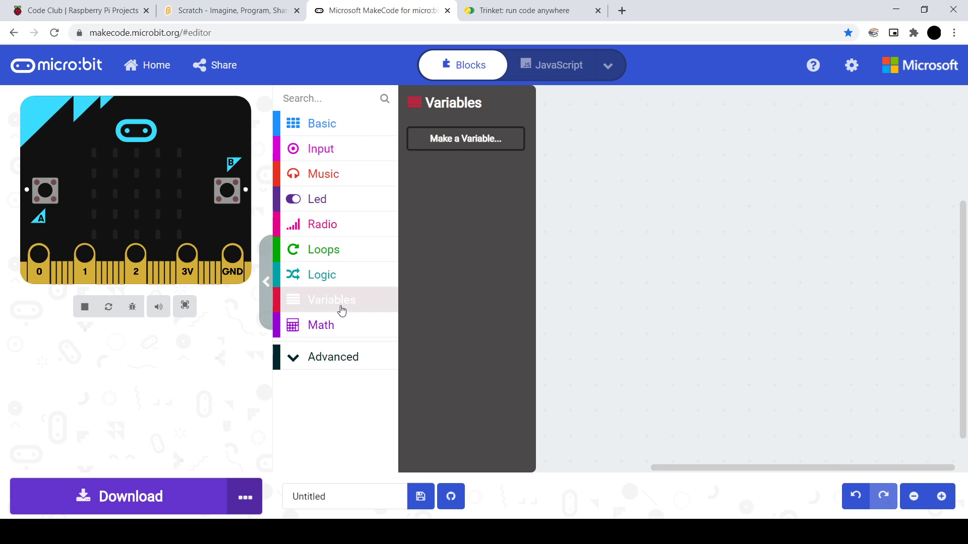
left_click(464, 138)
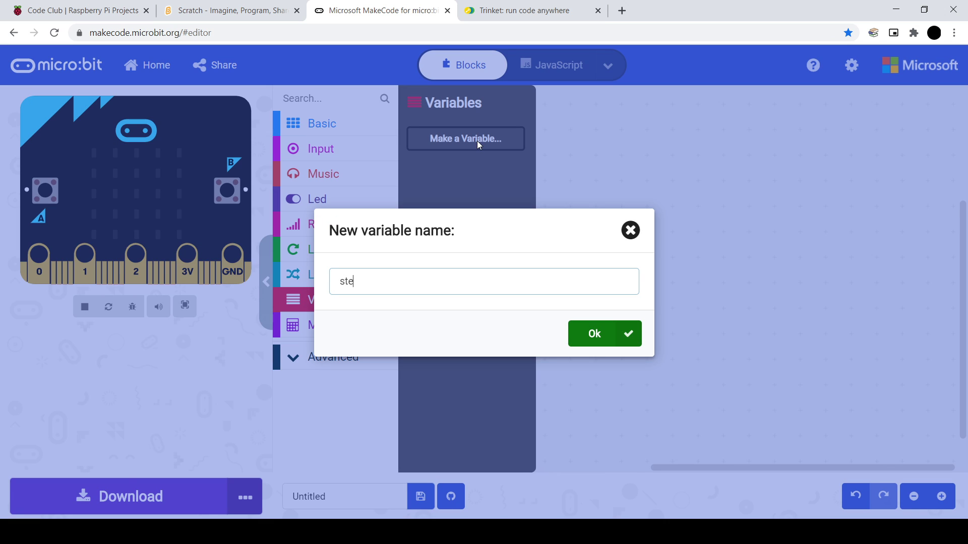
left_click(603, 334)
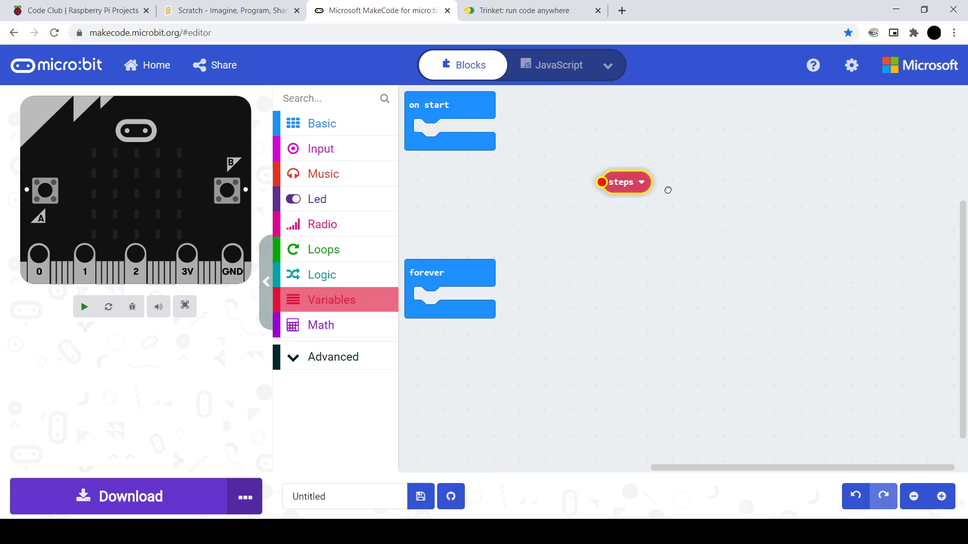
left_click(329, 300)
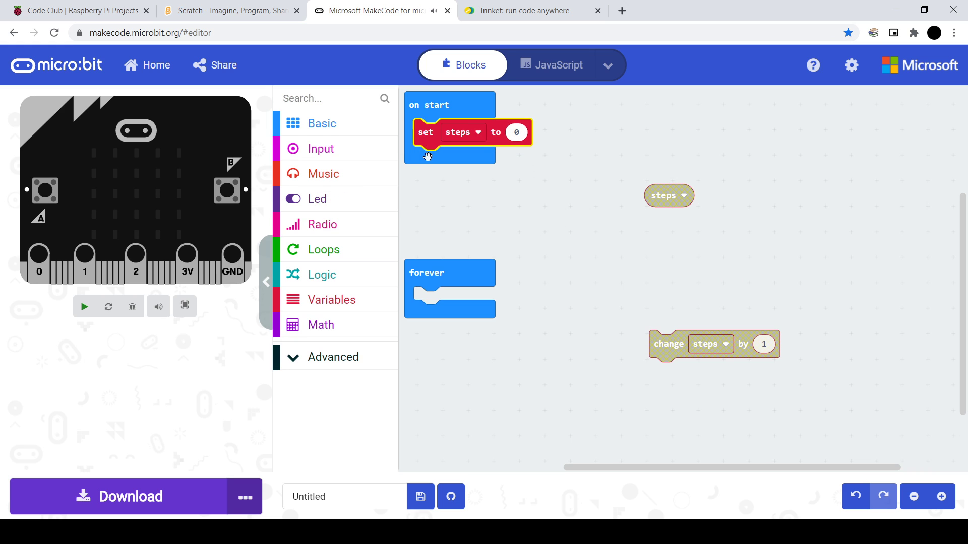
- Add a pause 100 ms from Basic under show number in forever and start the simulator
left_click(84, 306)
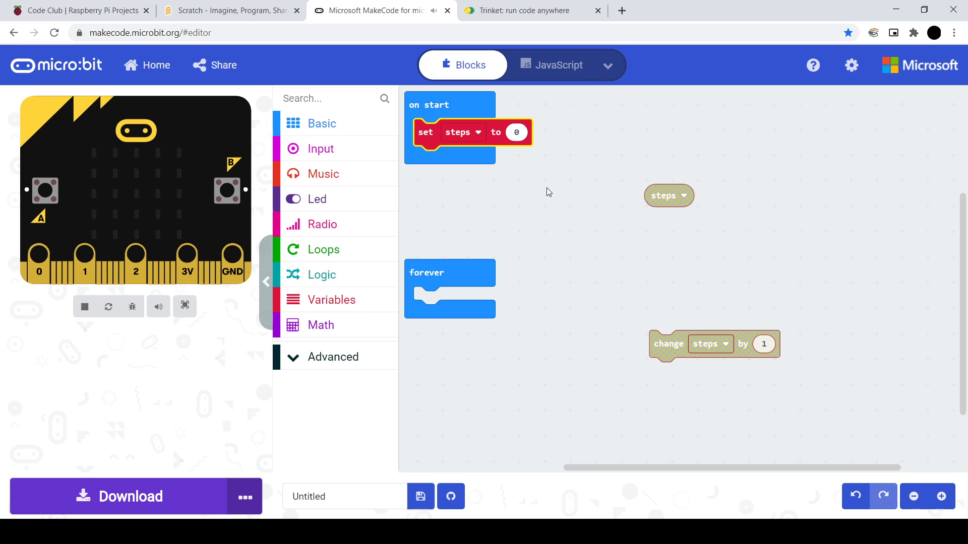
mouse_move(538, 197)
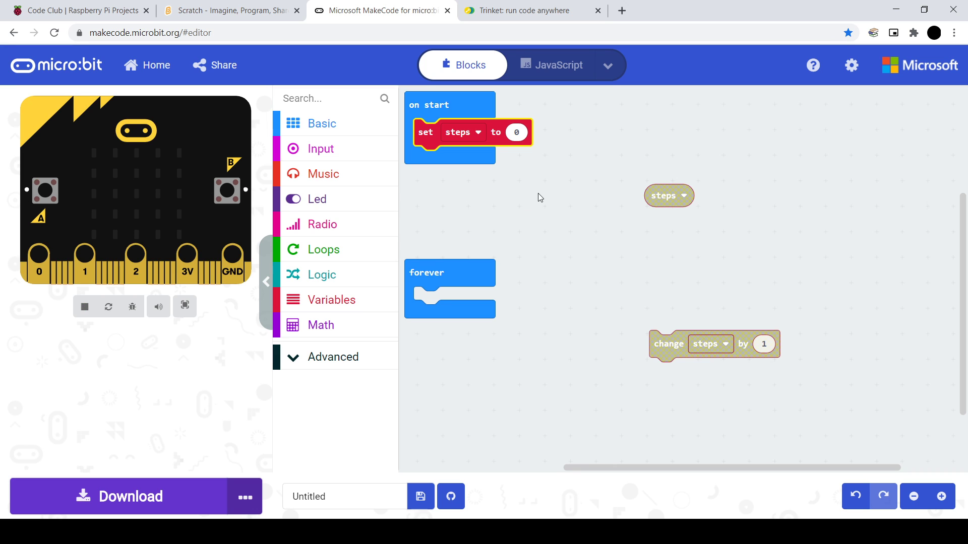
mouse_move(593, 196)
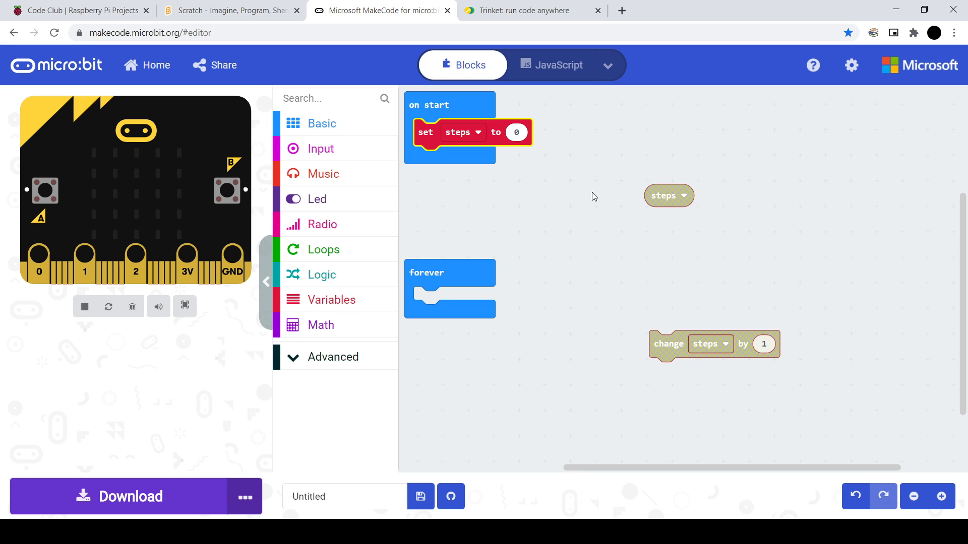
mouse_move(689, 356)
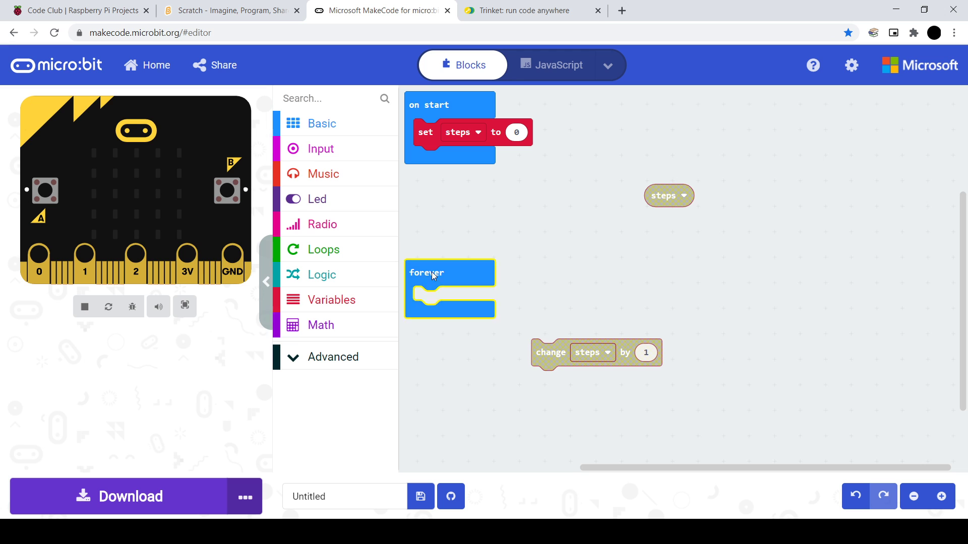
left_click(320, 123)
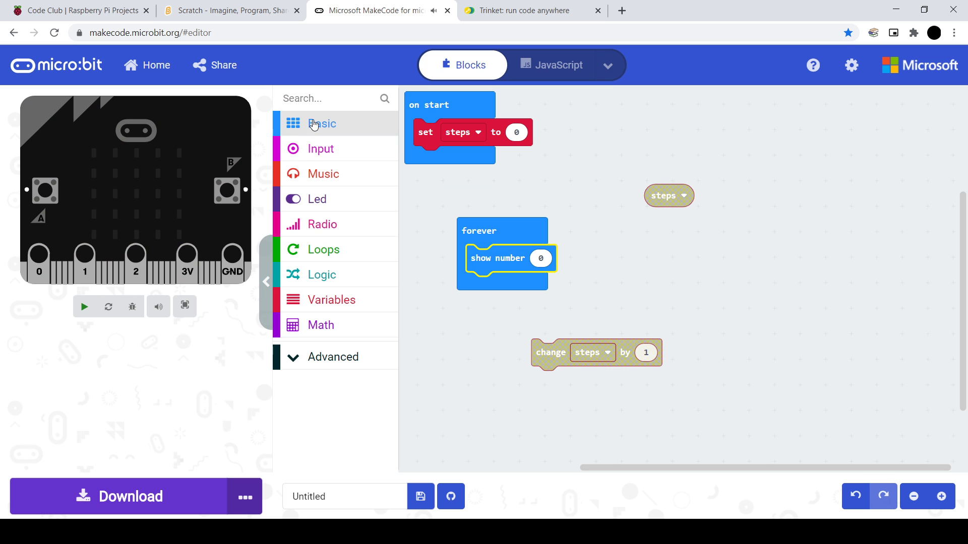
left_click(322, 123)
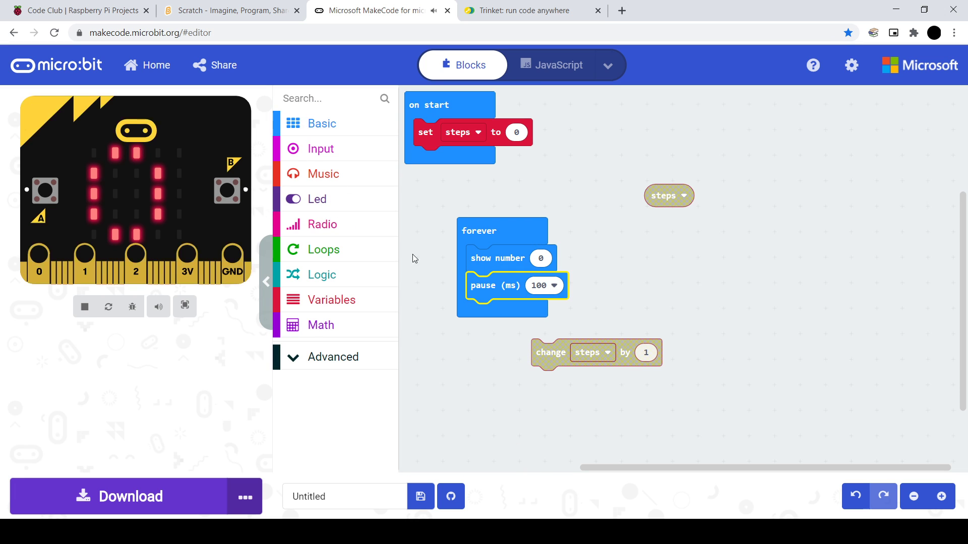
left_click(83, 307)
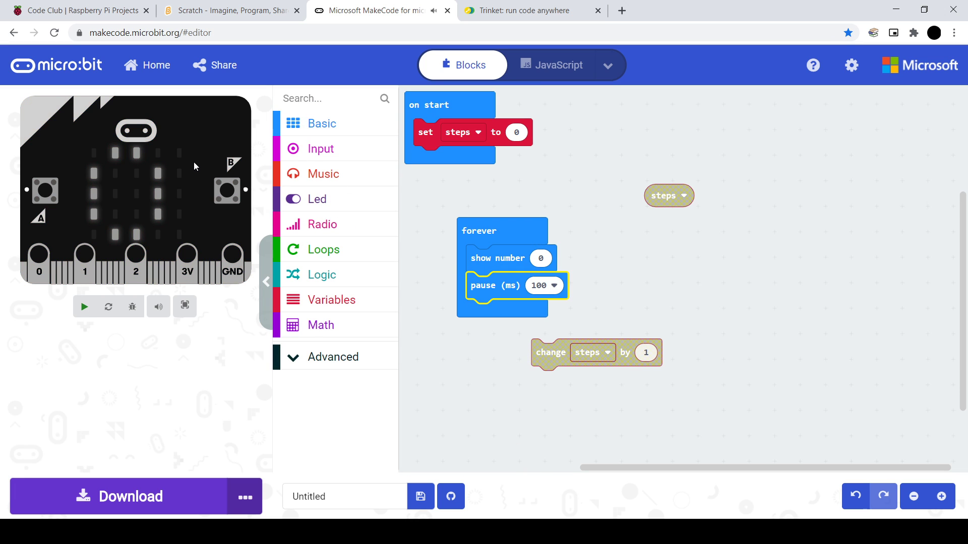
left_click(83, 307)
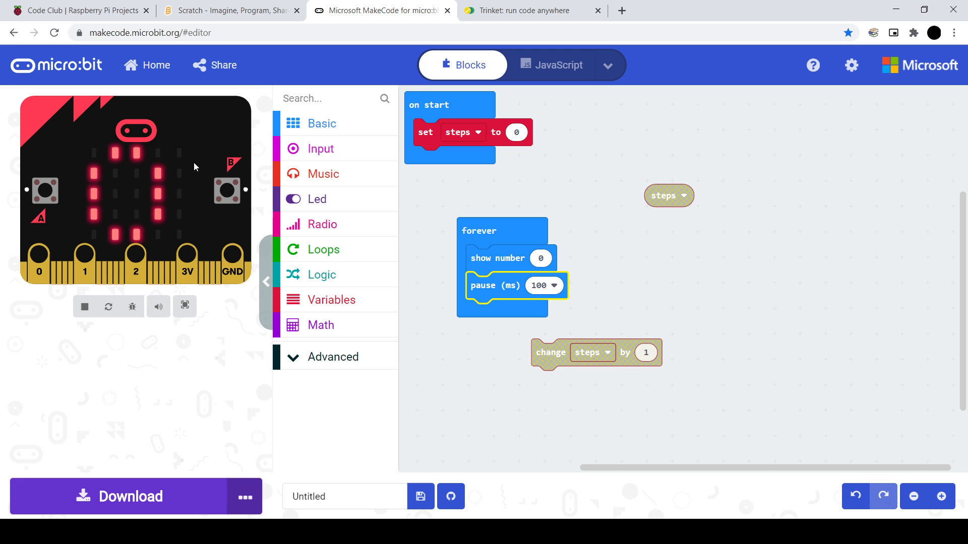
mouse_move(304, 84)
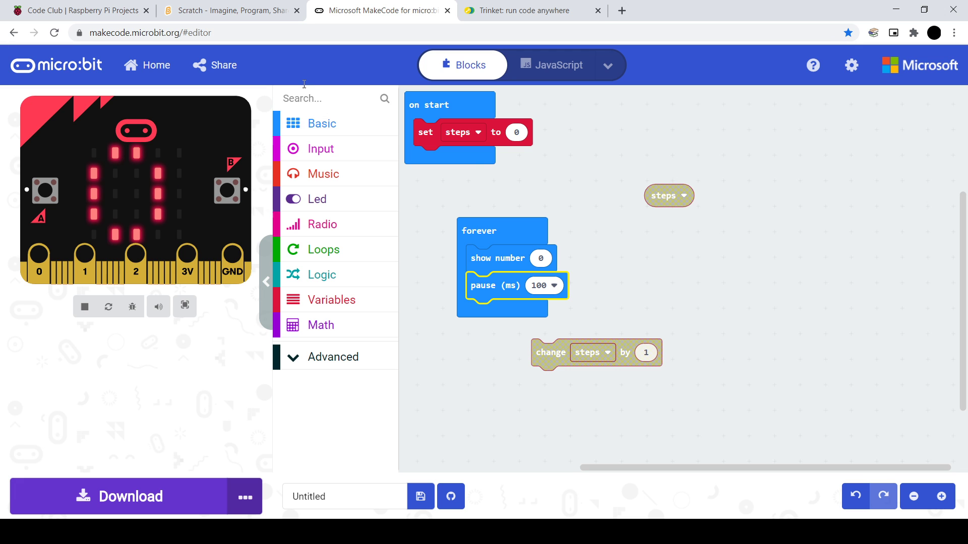
left_click(229, 10)
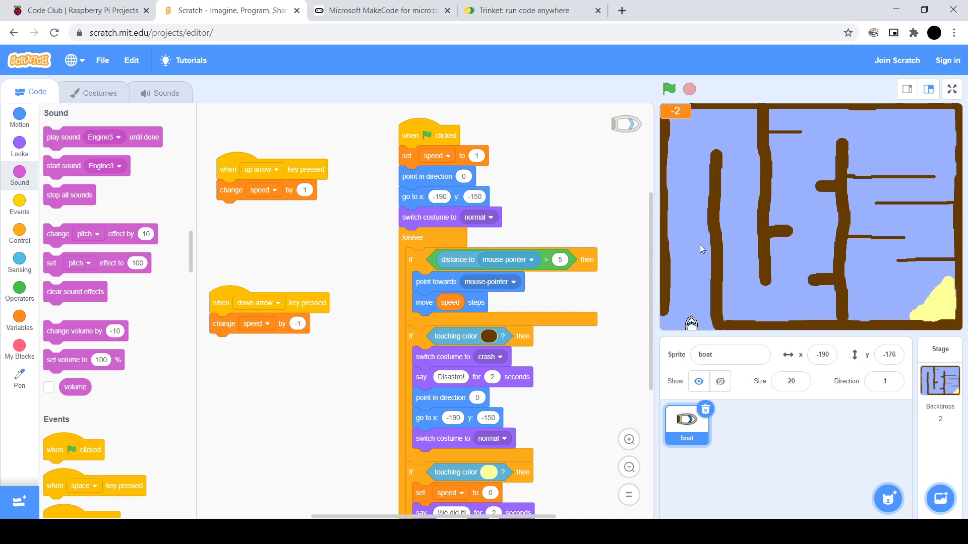
left_click(381, 10)
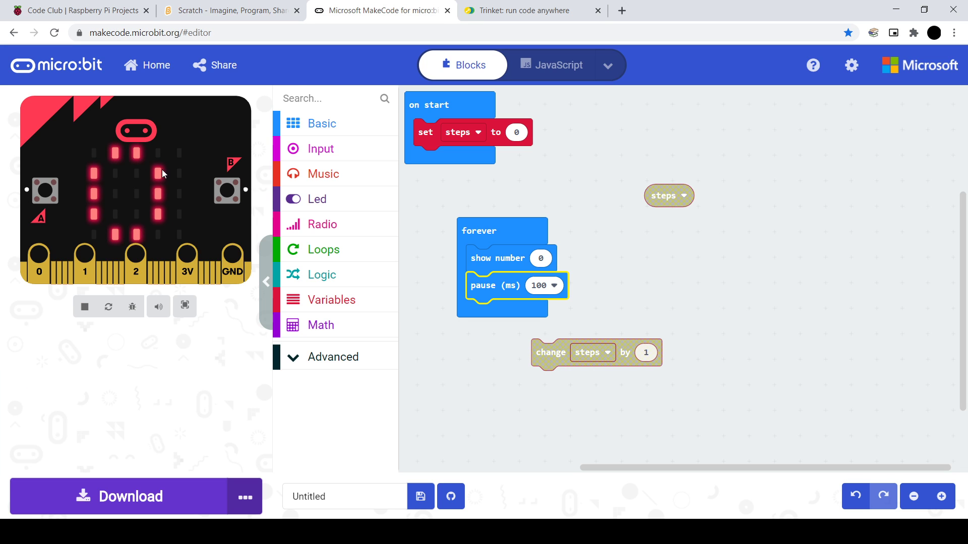
mouse_move(438, 293)
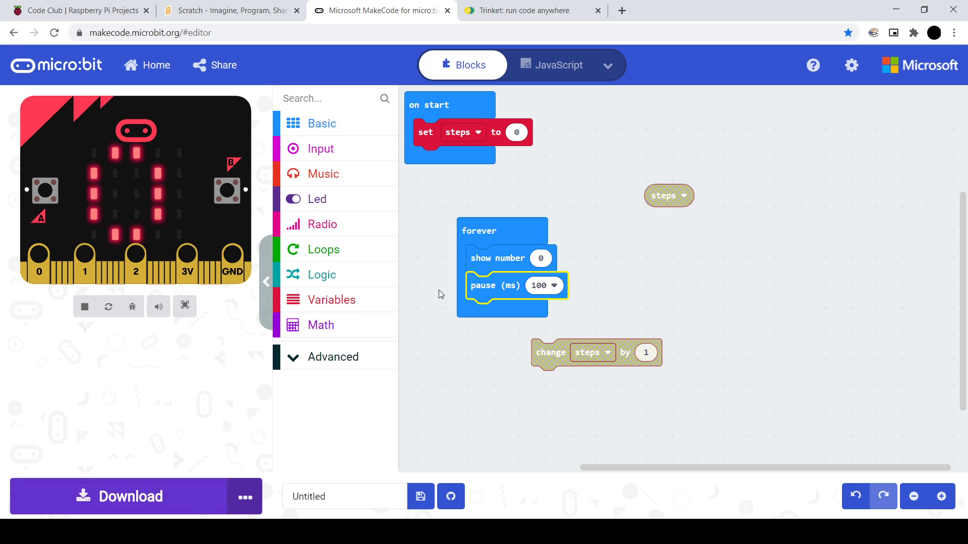
mouse_move(447, 289)
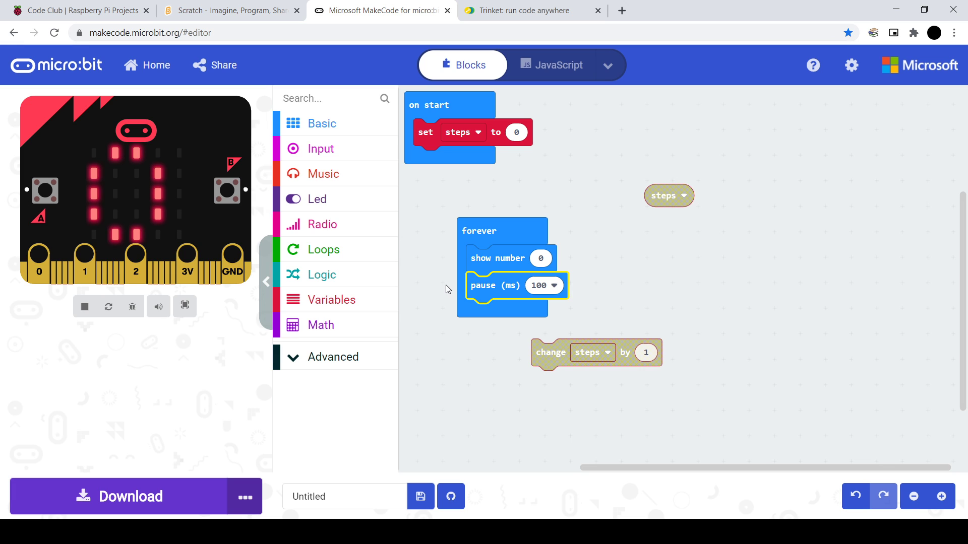
mouse_move(480, 358)
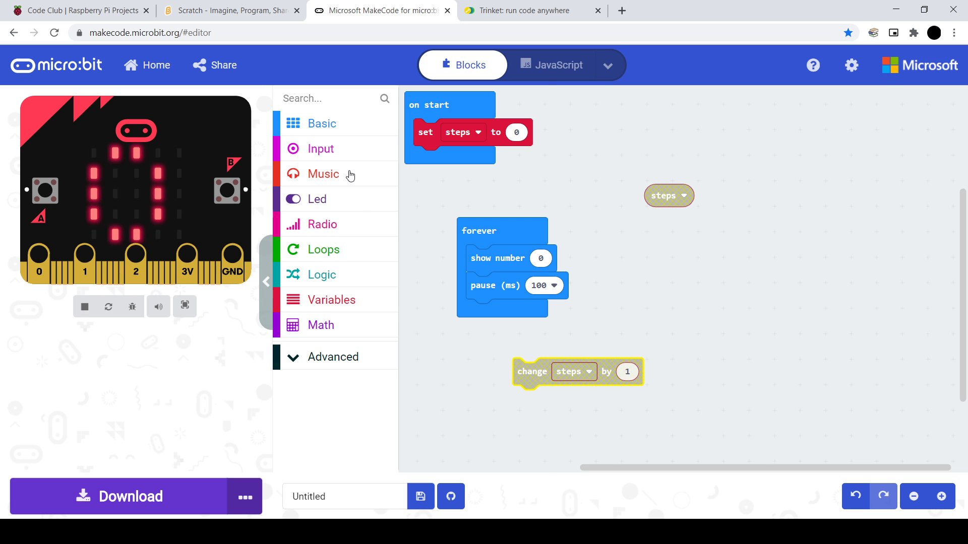
- Add an on shake block changing steps by 1 and make show number display steps
left_click(321, 149)
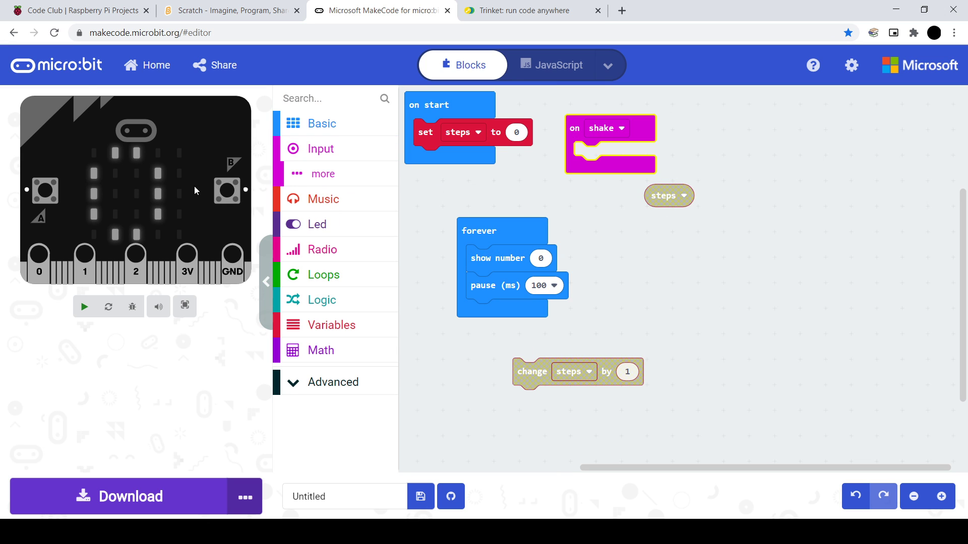
left_click(84, 307)
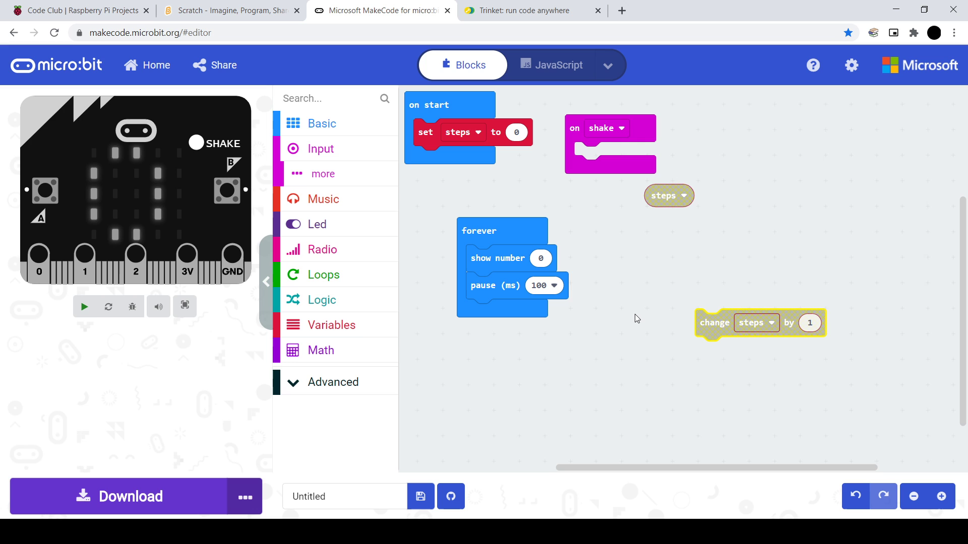
left_click(83, 307)
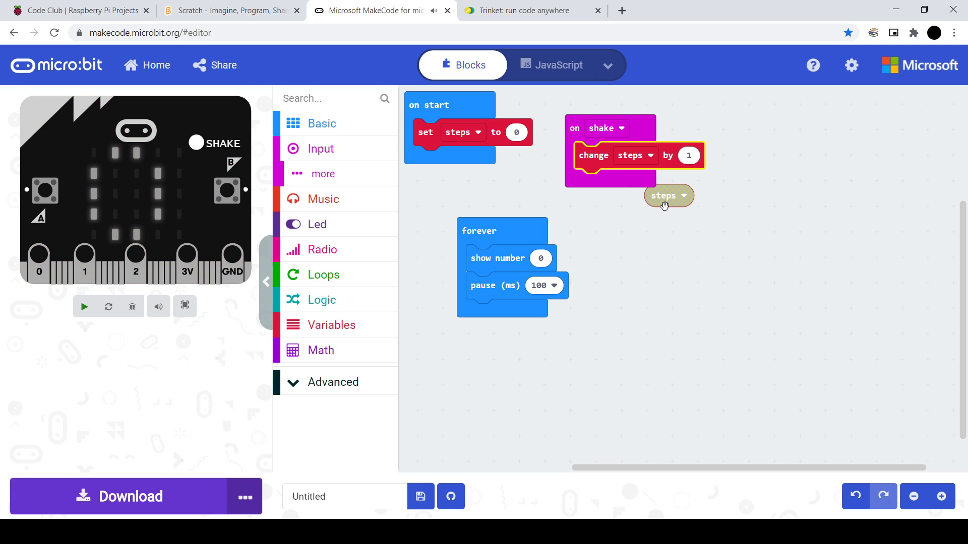
left_click(84, 307)
type("20")
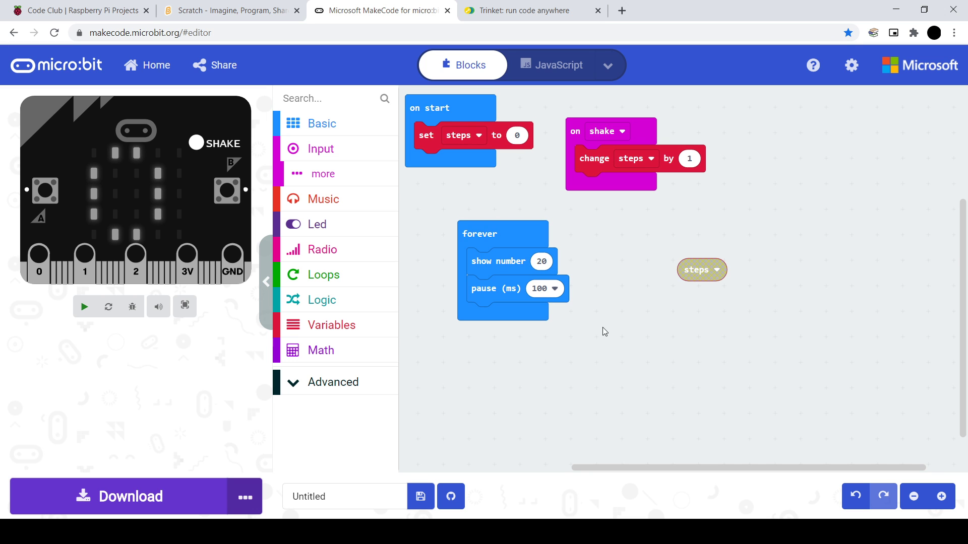
mouse_move(354, 383)
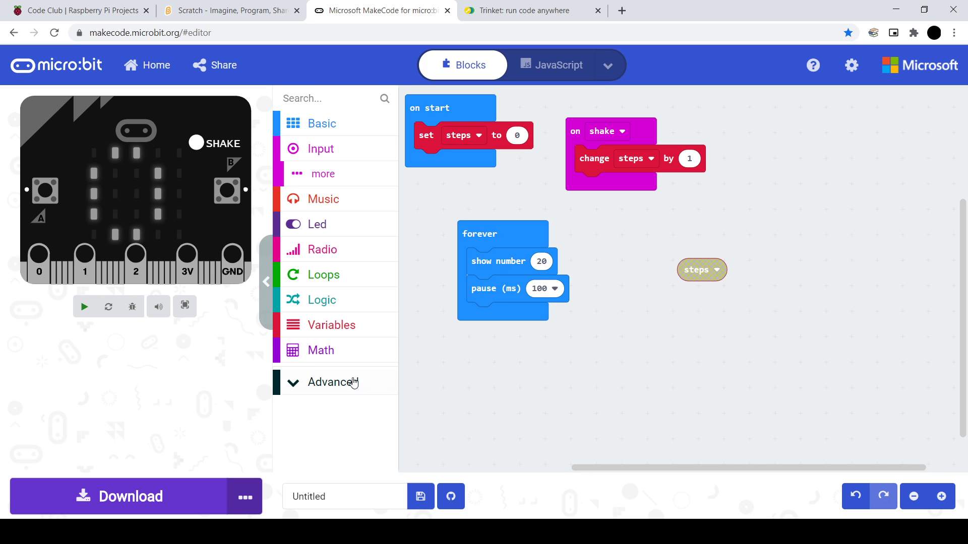
left_click(83, 307)
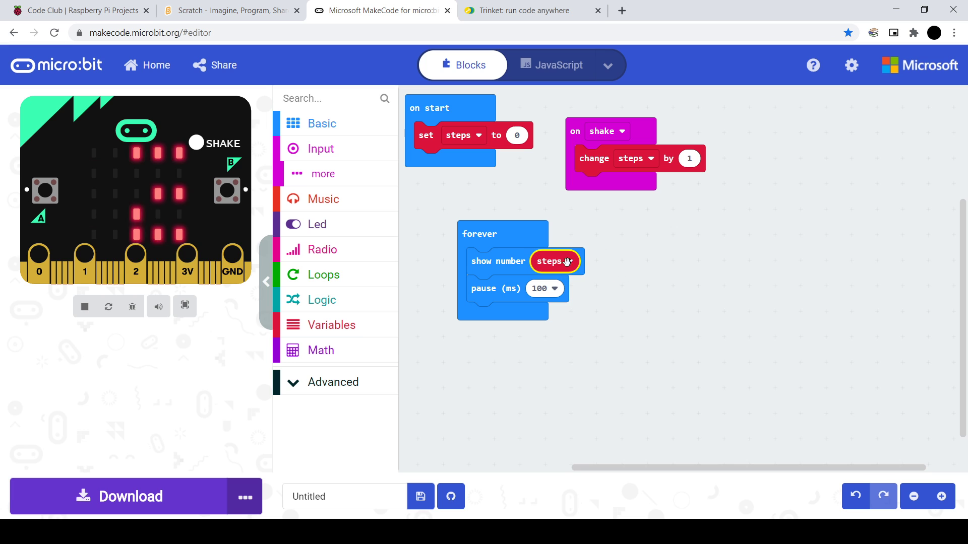
left_click(83, 307)
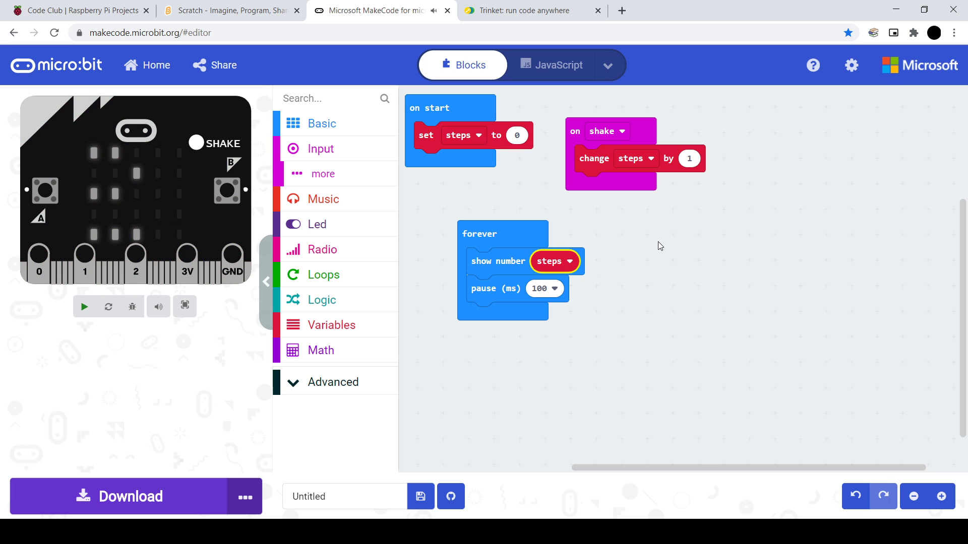
left_click(84, 306)
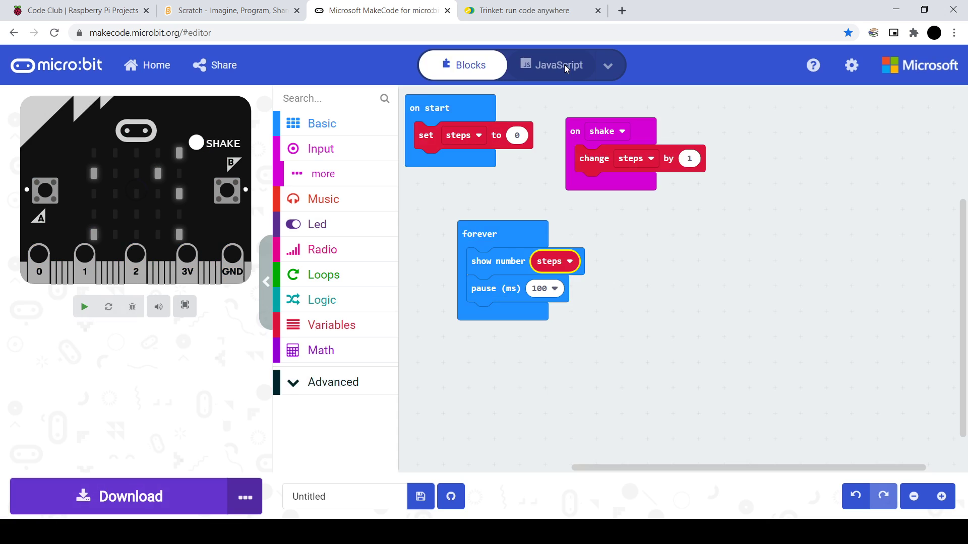
- View the program as JavaScript, return to blocks and move on shake under on start
left_click(553, 64)
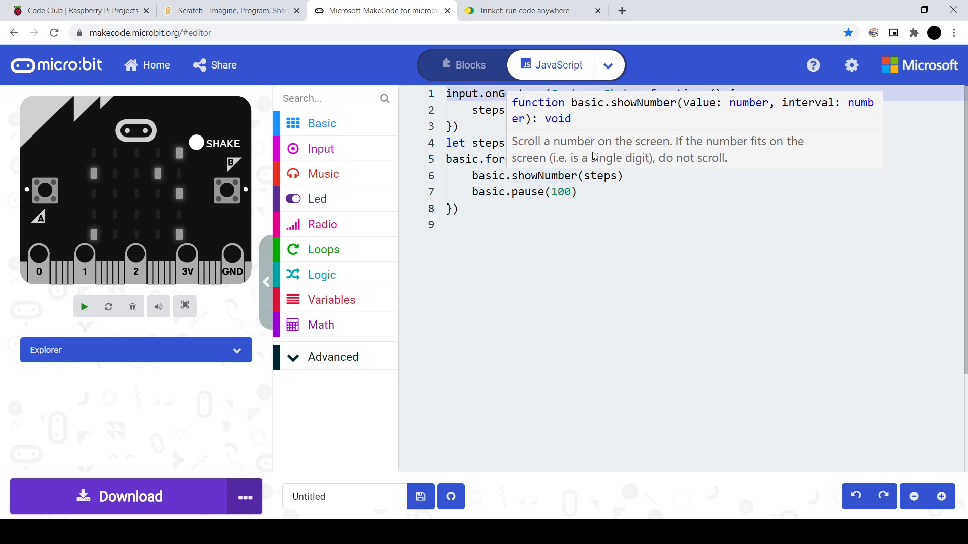
left_click(84, 306)
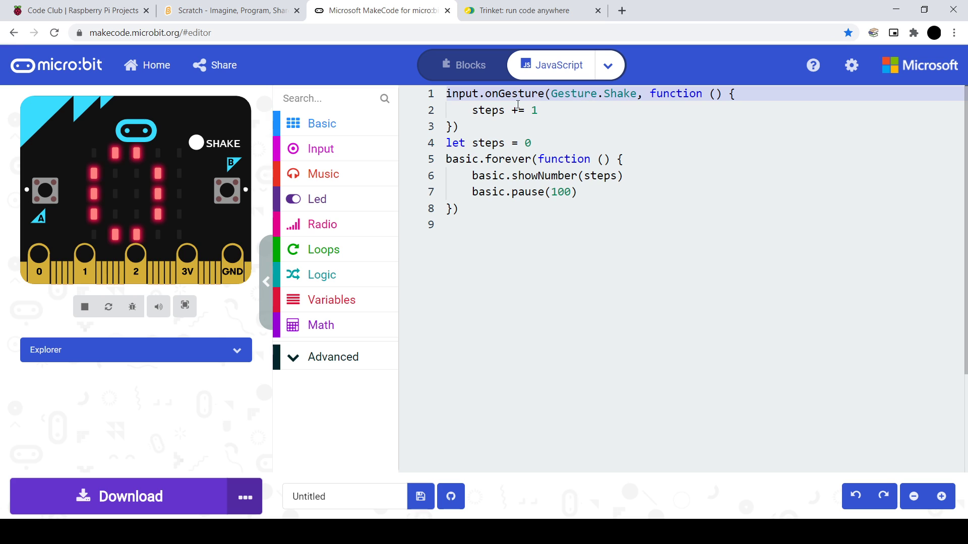
mouse_move(474, 81)
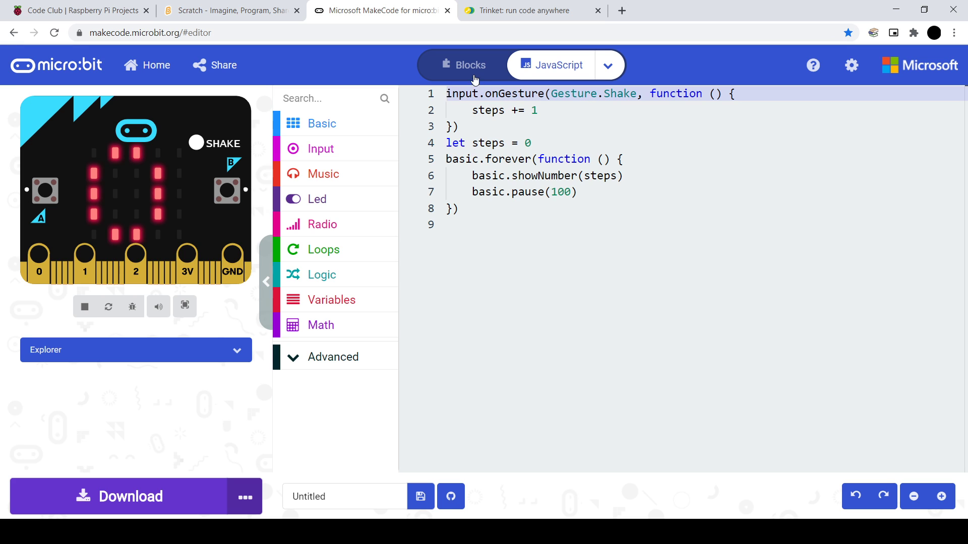
mouse_move(616, 171)
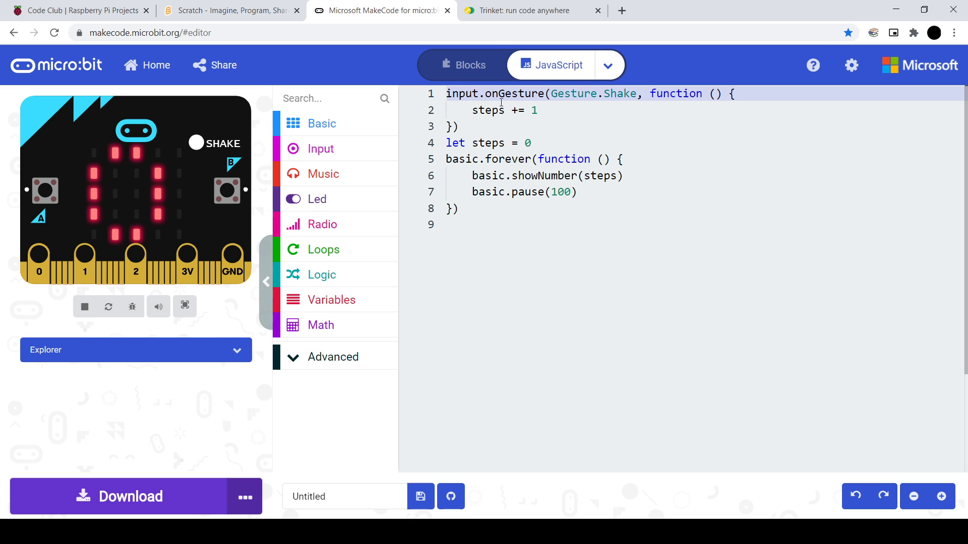
left_click(463, 64)
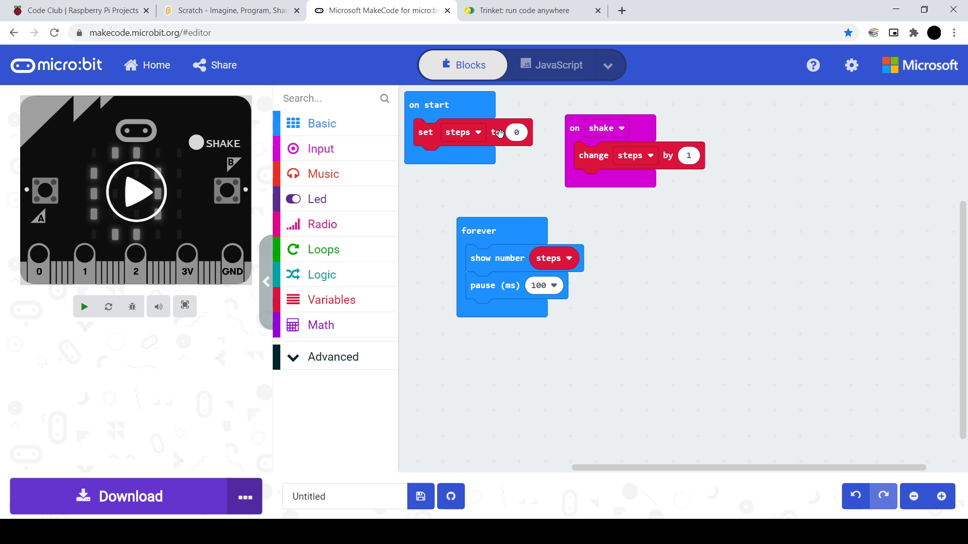
left_click_drag(478, 231, 452, 334)
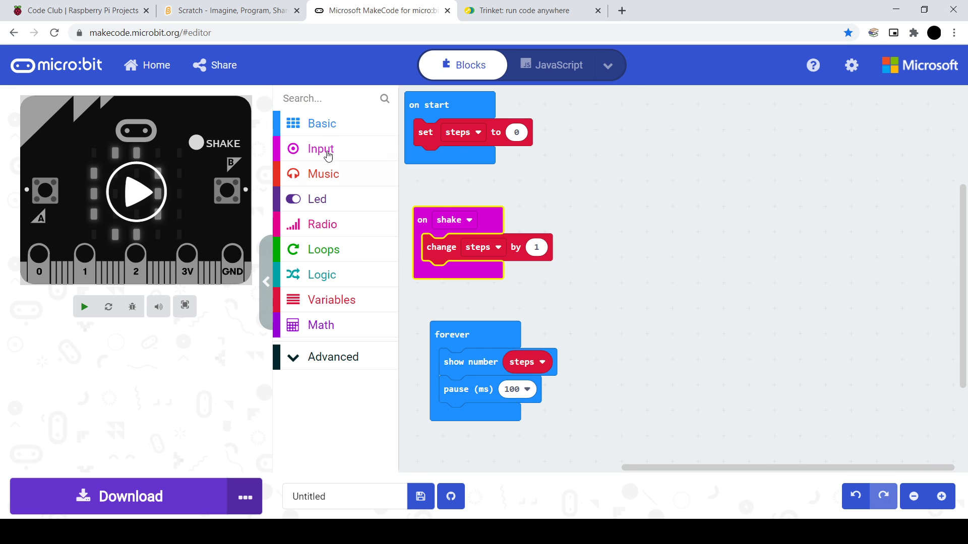
- Briefly visit the Scratch tab, then toggle the program between blocks and JavaScript, ending on JavaScript
left_click(229, 10)
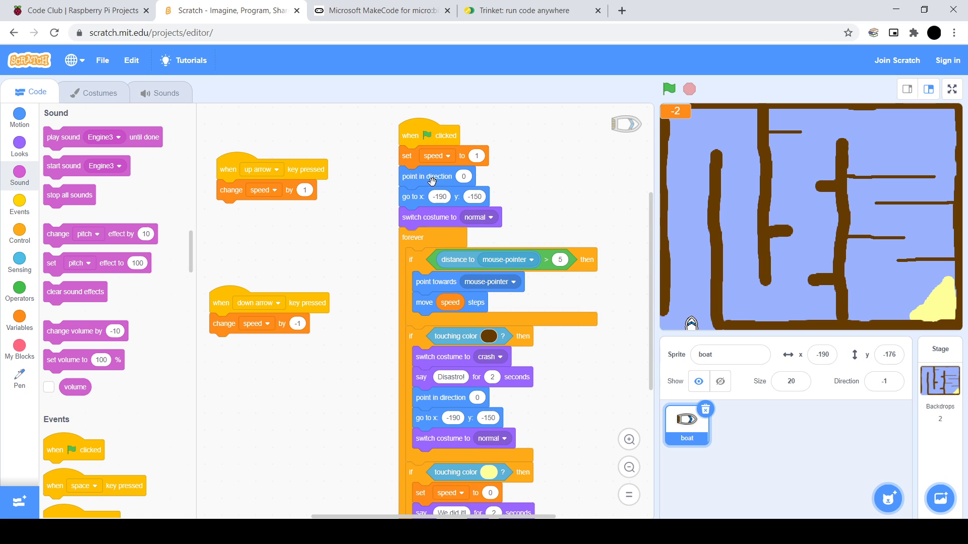
left_click(382, 10)
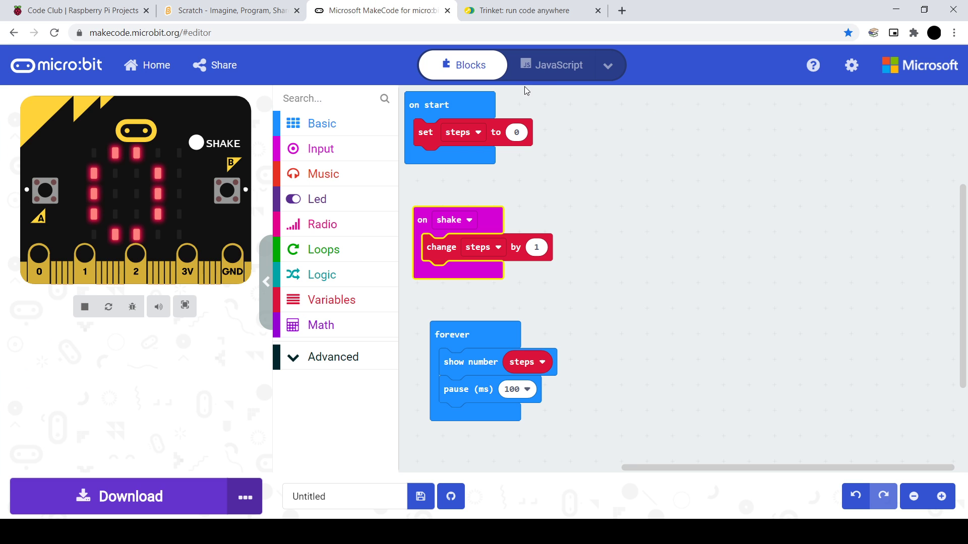
left_click(565, 65)
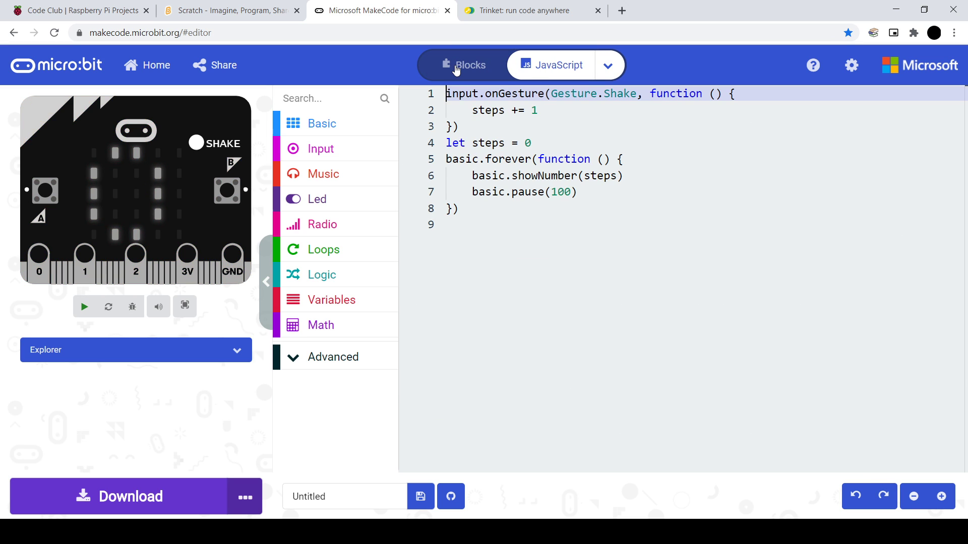
left_click(83, 307)
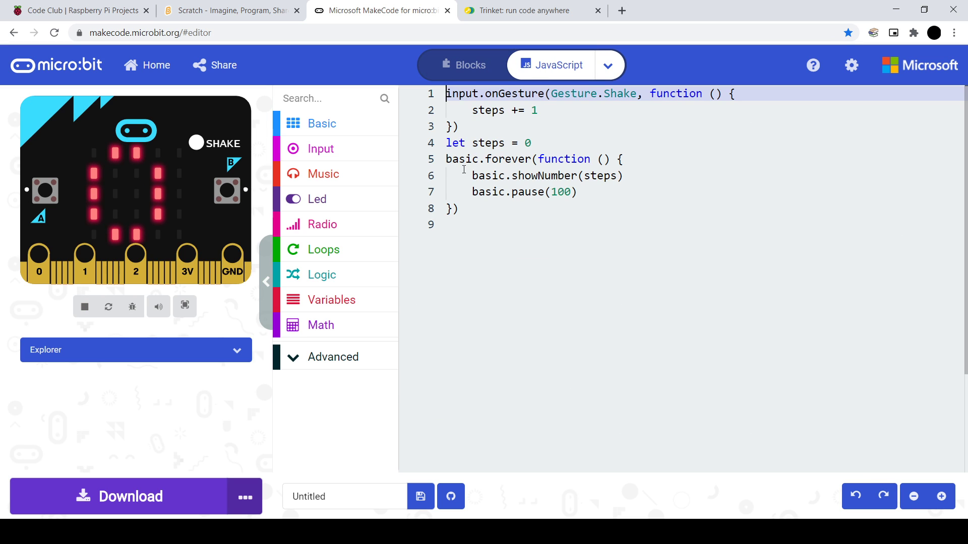
left_click(461, 64)
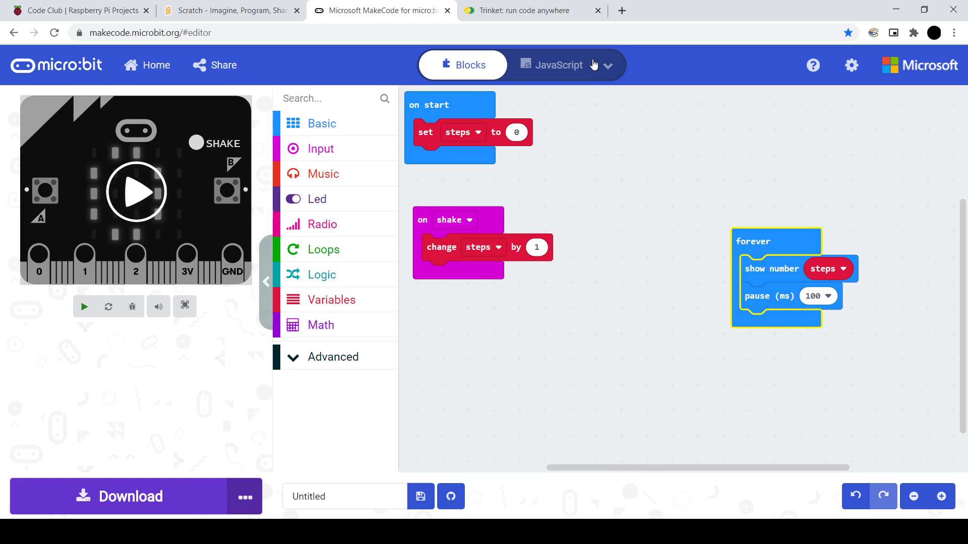
left_click(558, 64)
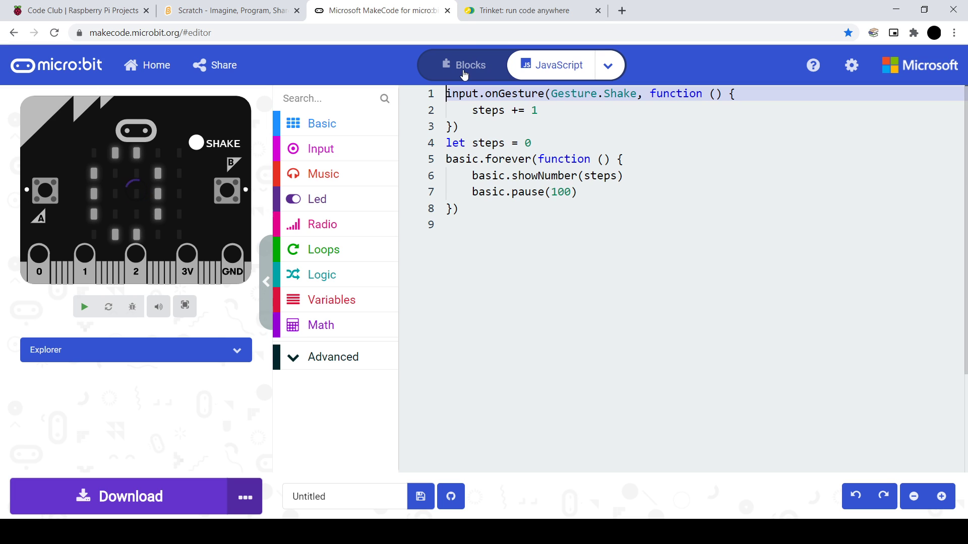
left_click(83, 306)
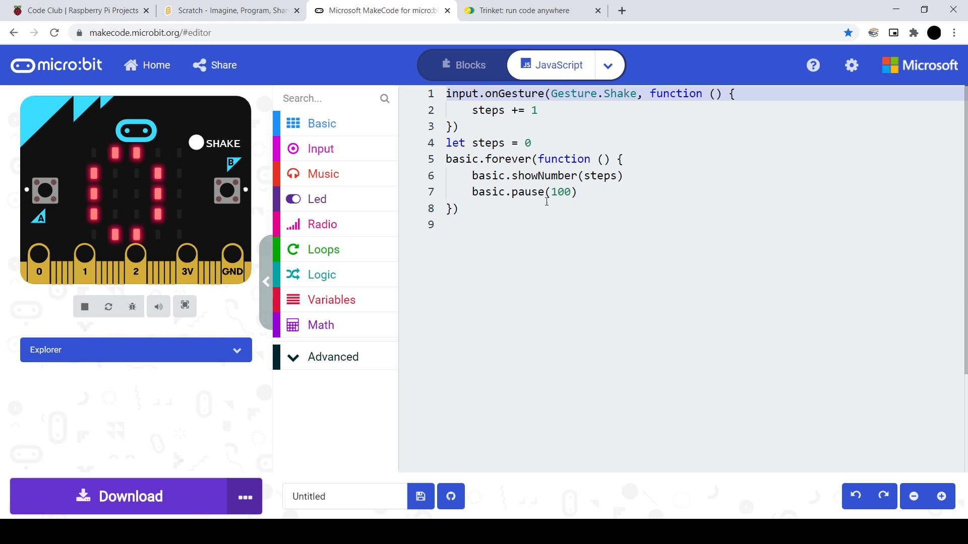
- Change the forever loop's pause from 100 to 230 ms in JavaScript and view it as blocks
double_click(560, 191)
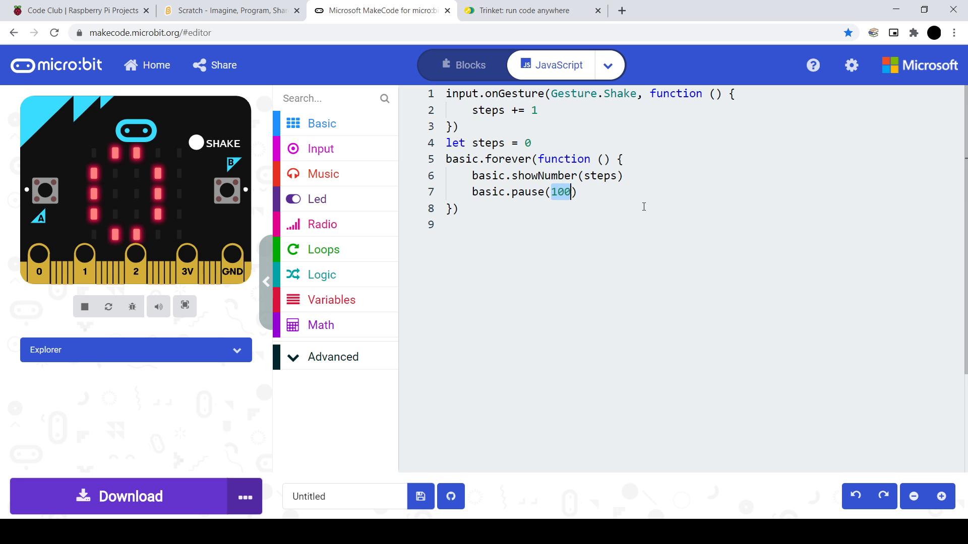
type("23")
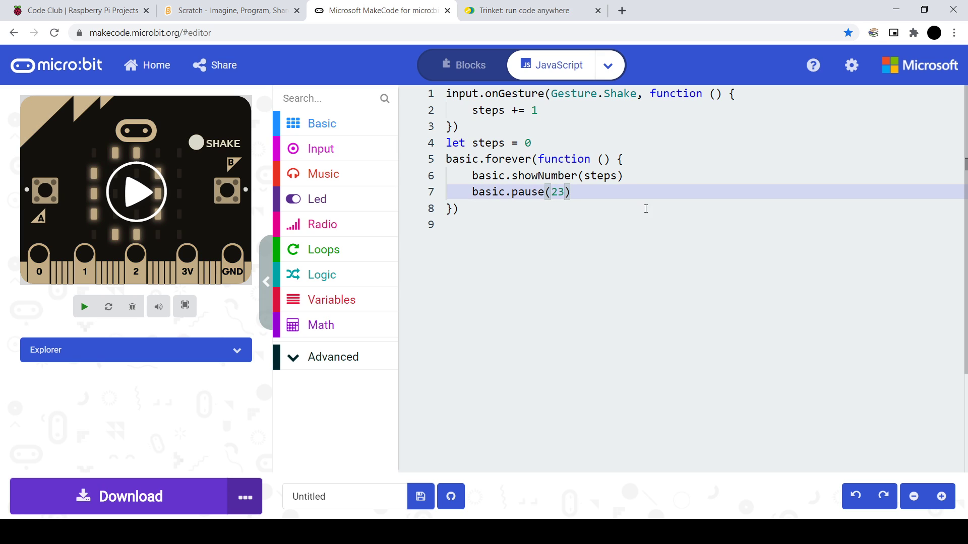
type("0")
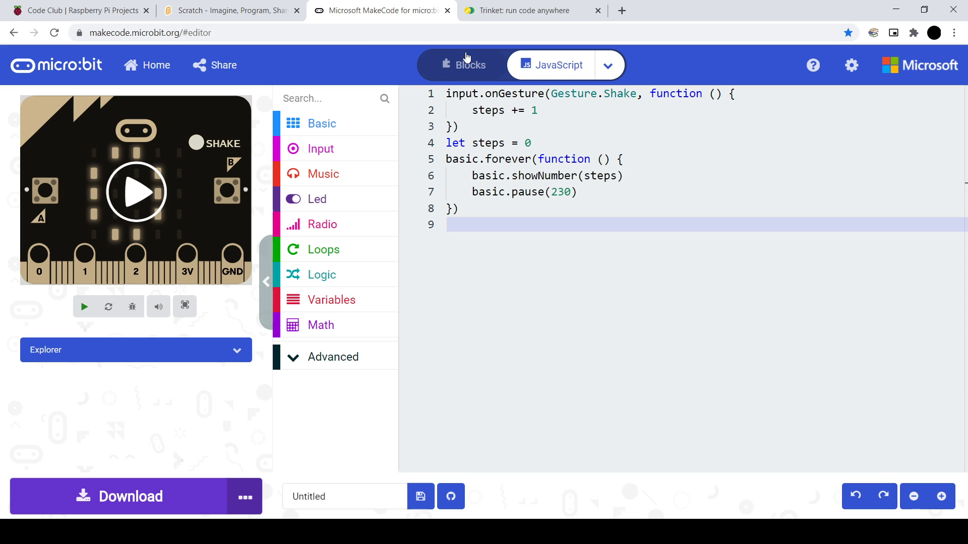
left_click(463, 64)
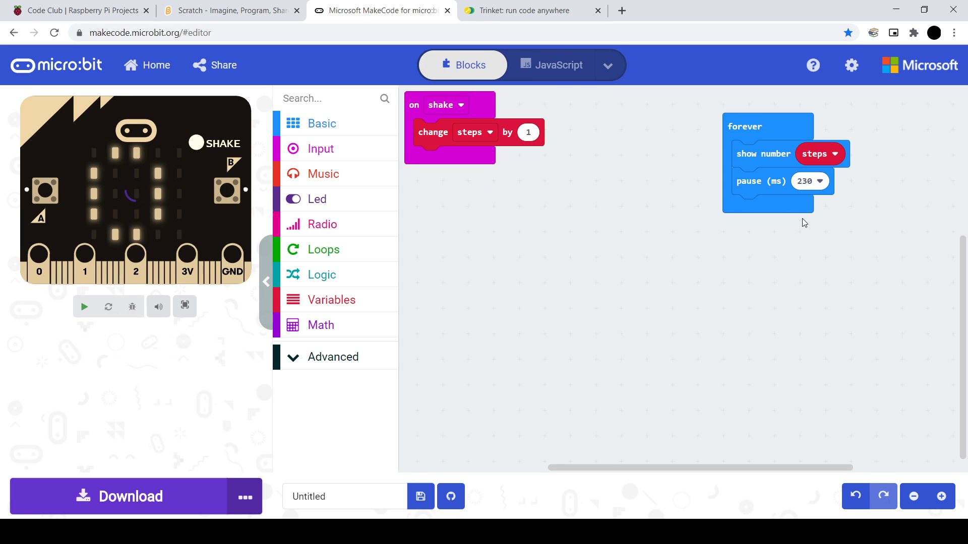
left_click(84, 306)
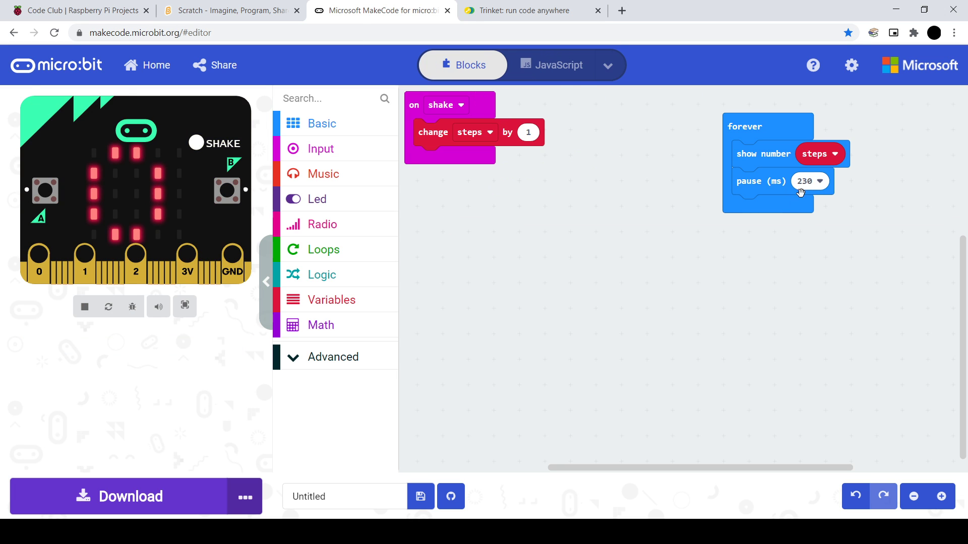
mouse_move(508, 78)
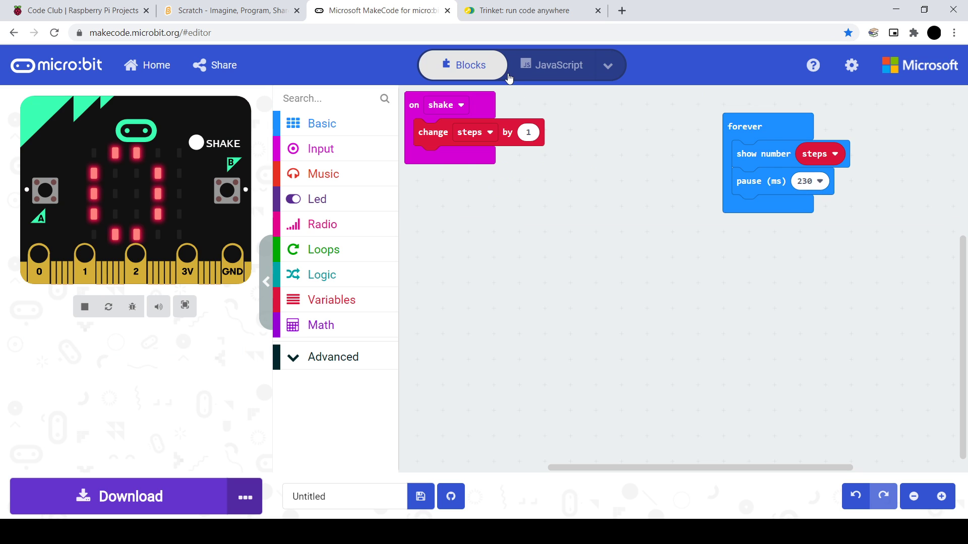
- Toggle between the JavaScript and Blocks views while the simulator runs
left_click(551, 65)
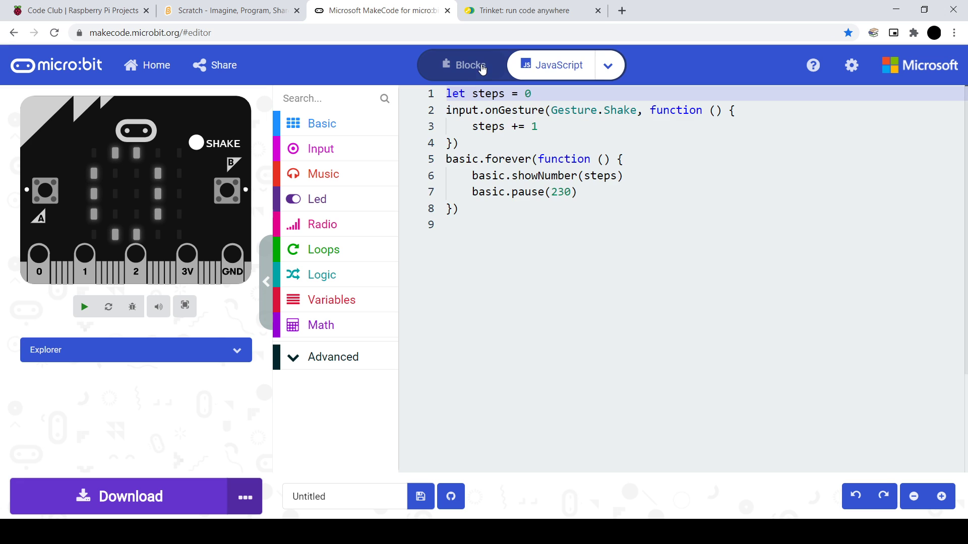
left_click(462, 64)
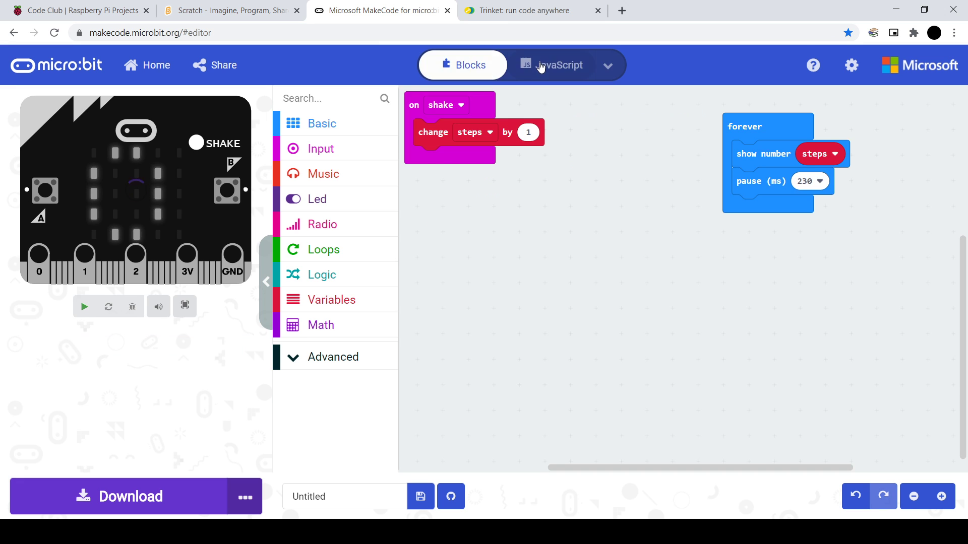
left_click(557, 65)
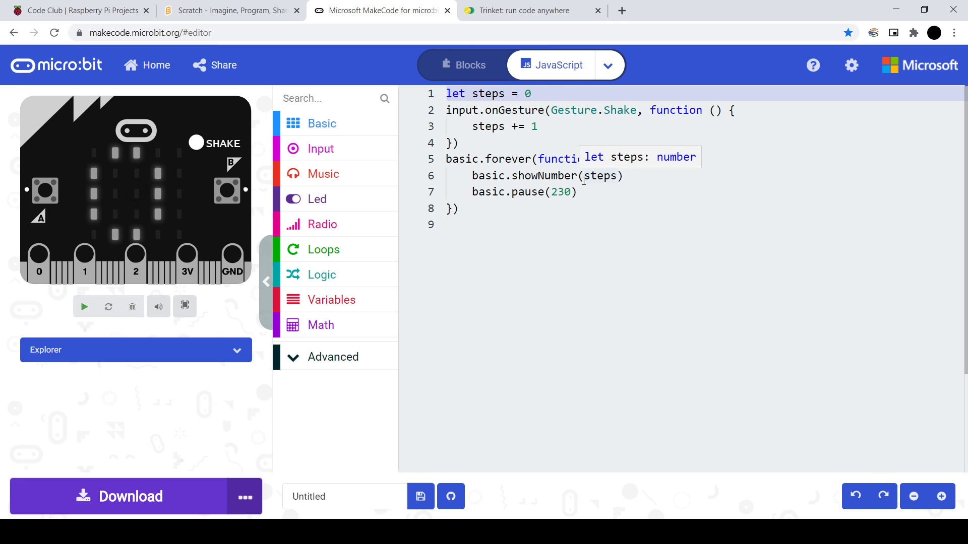
left_click(83, 306)
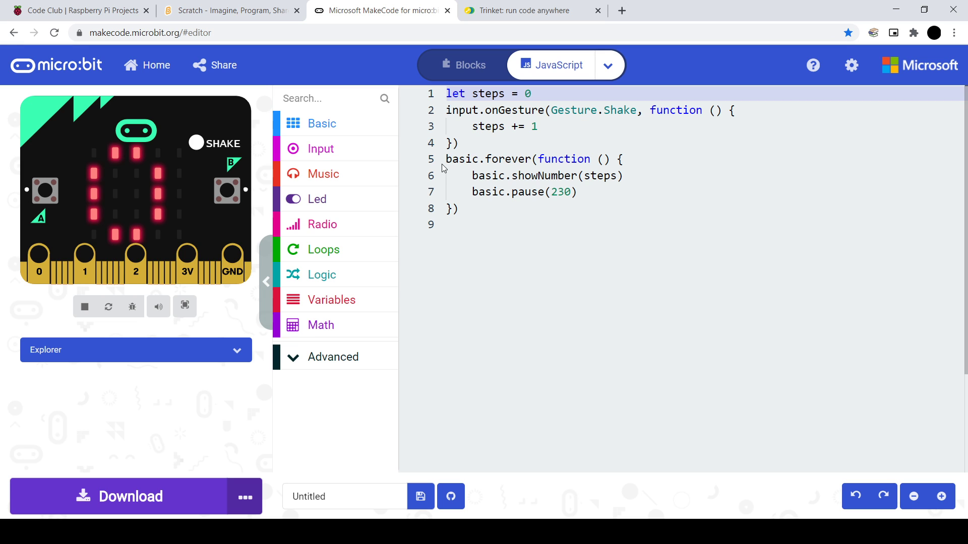
mouse_move(439, 177)
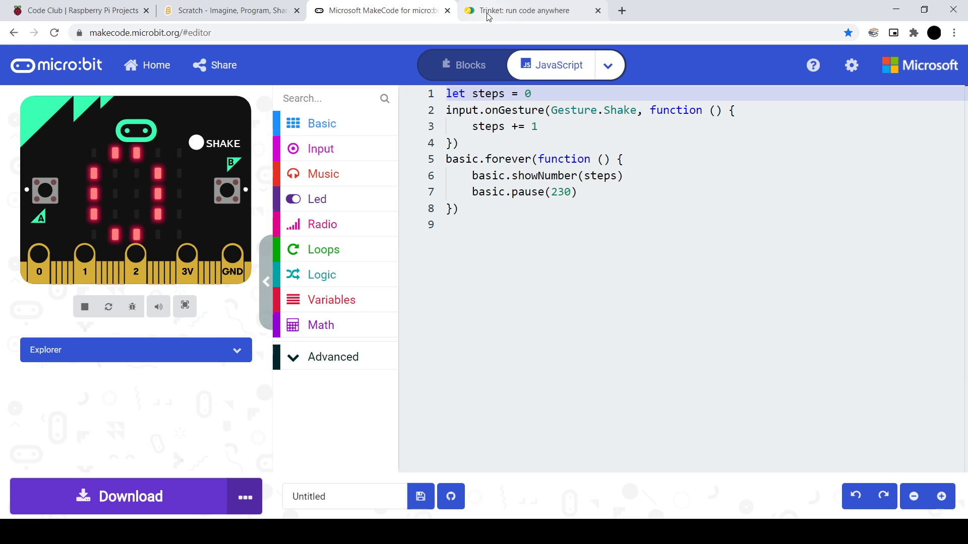
- Switch to the Trinket HTML project and place the cursor on blank line 9 below the paragraph
left_click(527, 10)
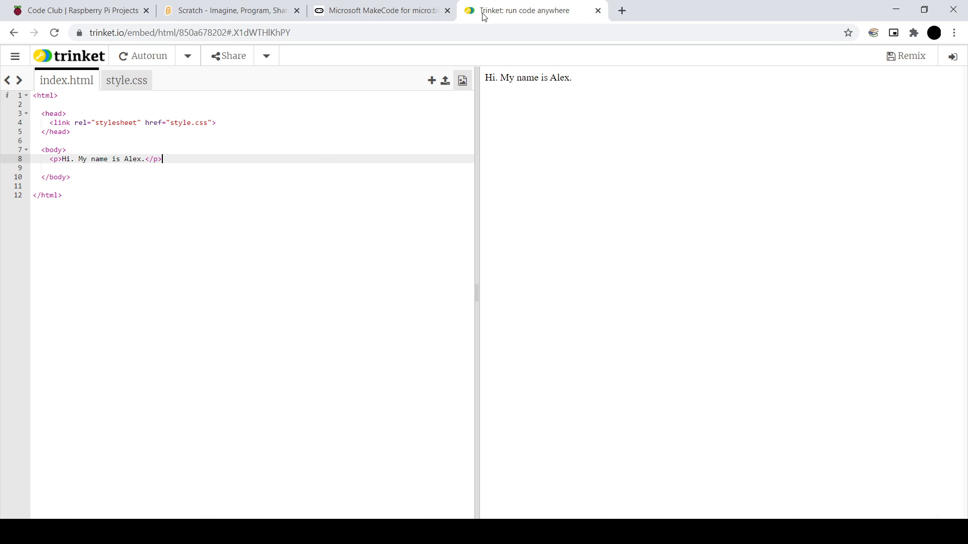
mouse_move(425, 24)
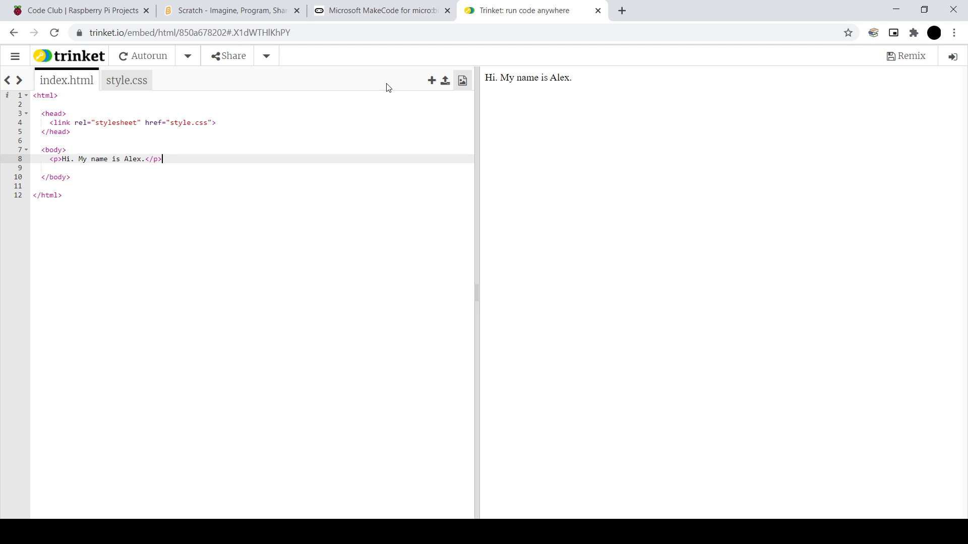
mouse_move(235, 132)
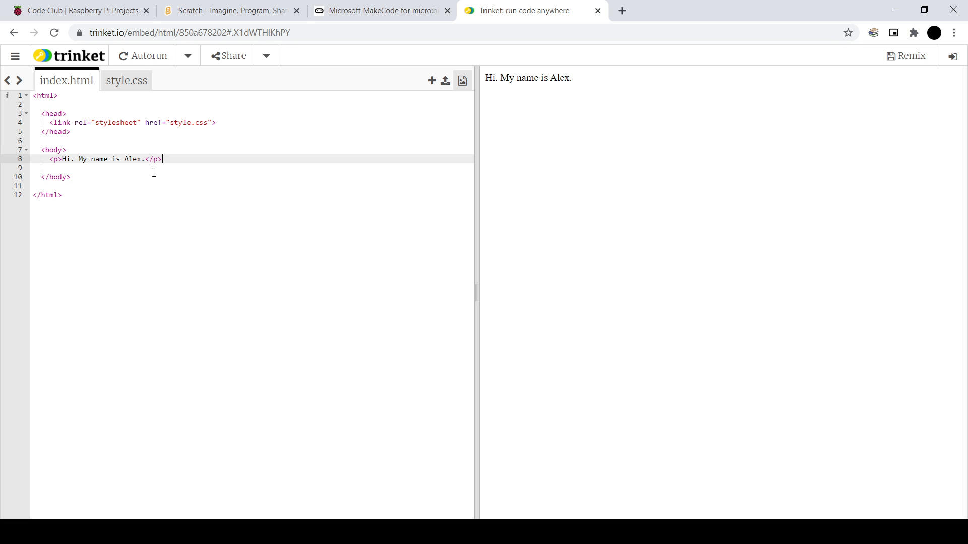
left_click(130, 168)
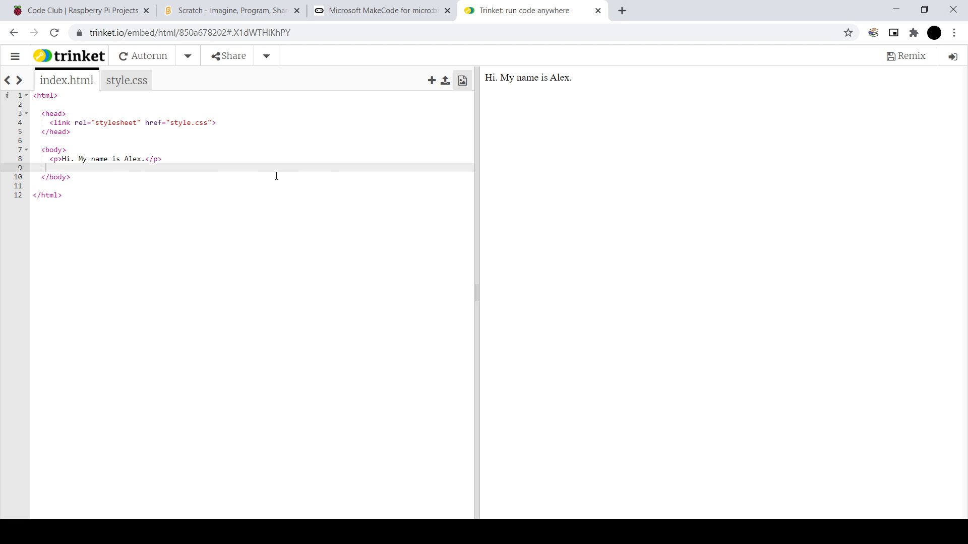
mouse_move(261, 174)
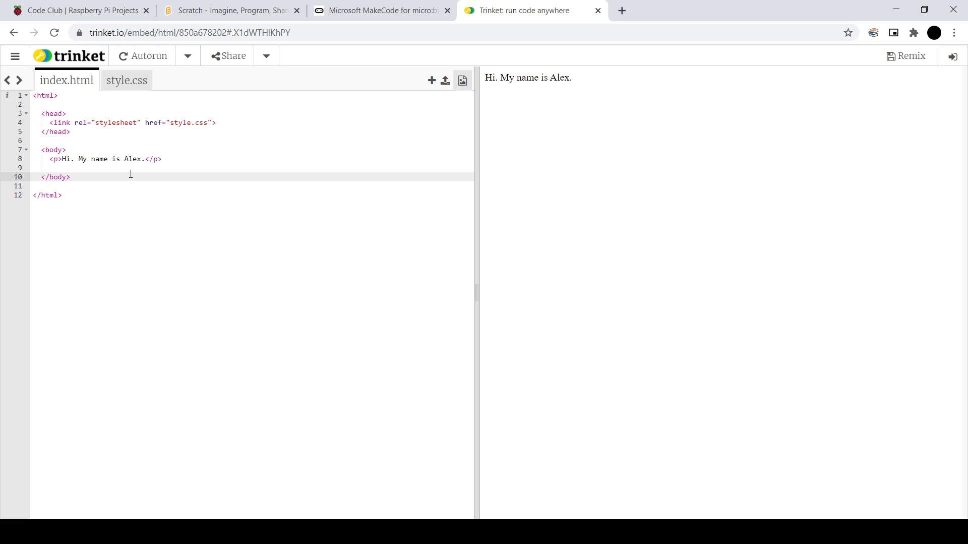
left_click(68, 167)
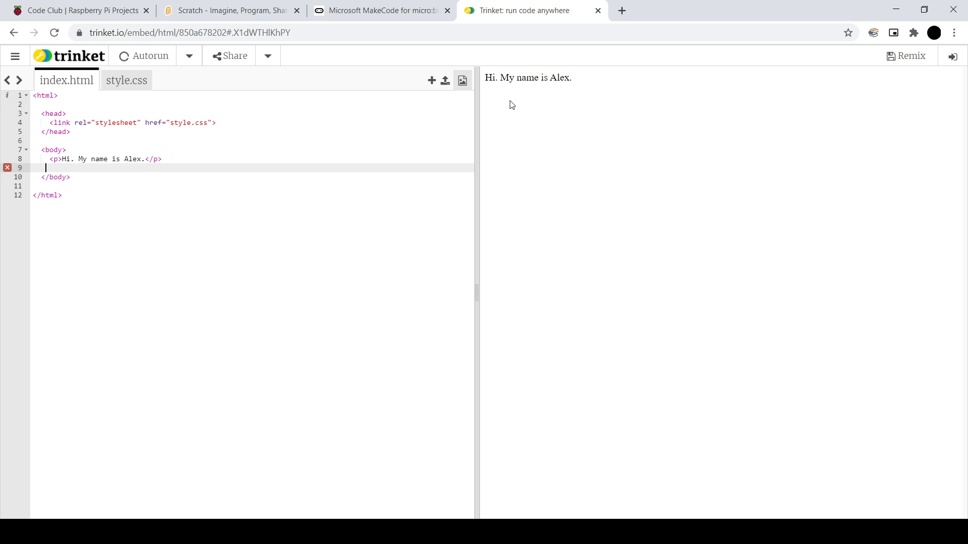
- Write a second <p> paragraph 'We are learning to code in HTML kind of' and rerun the preview
key("Enter")
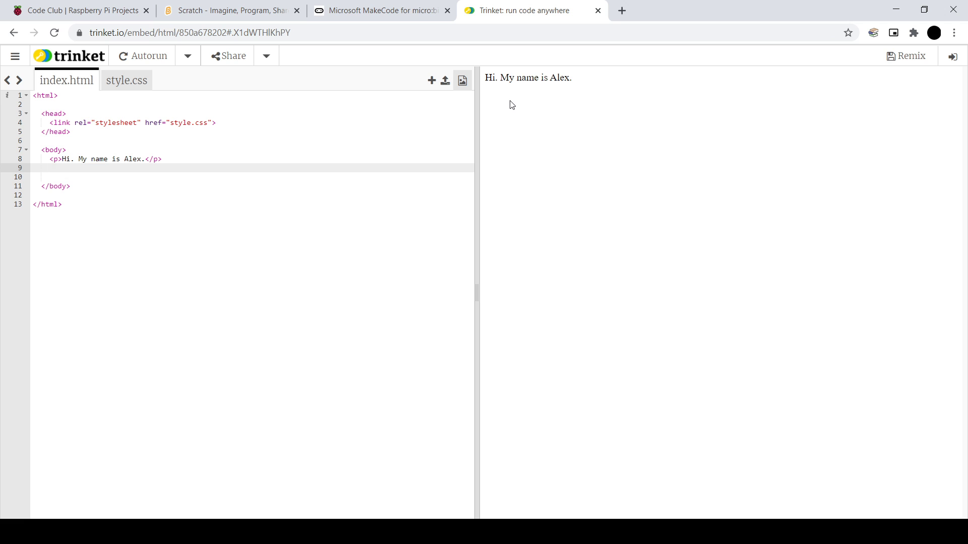
type("<K")
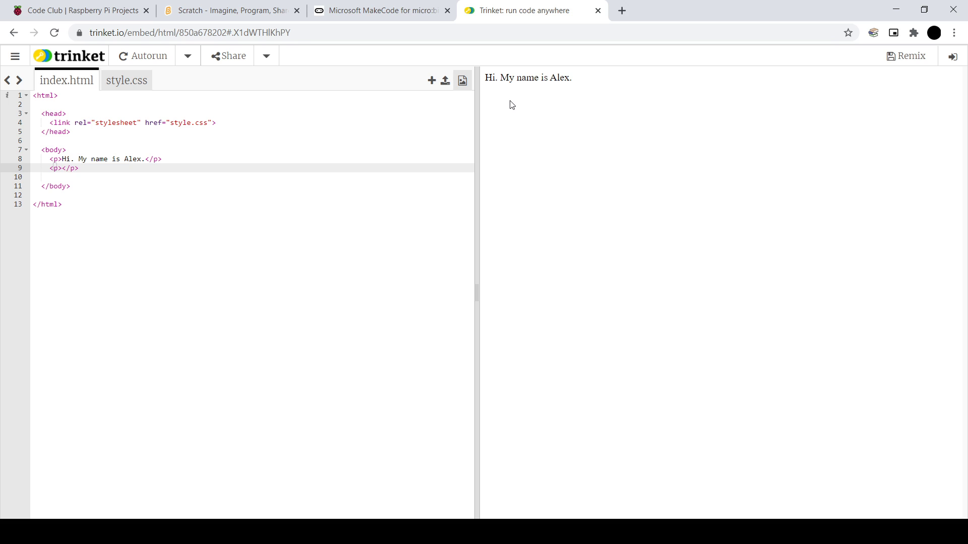
type("WE")
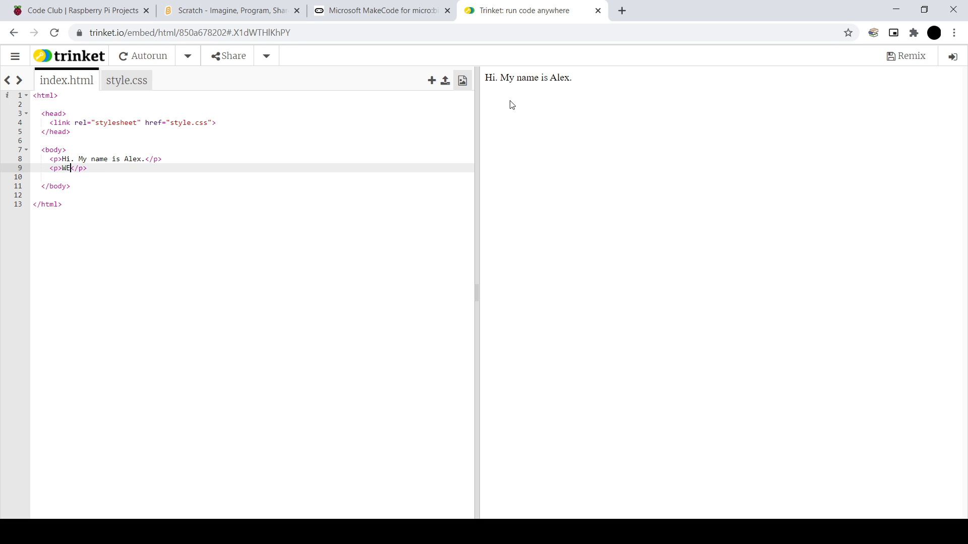
type("We a")
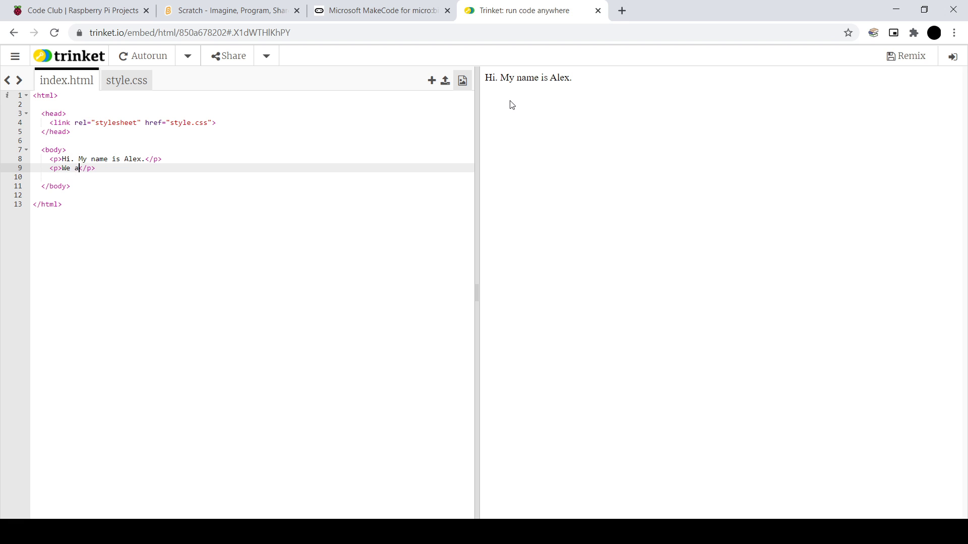
type("re")
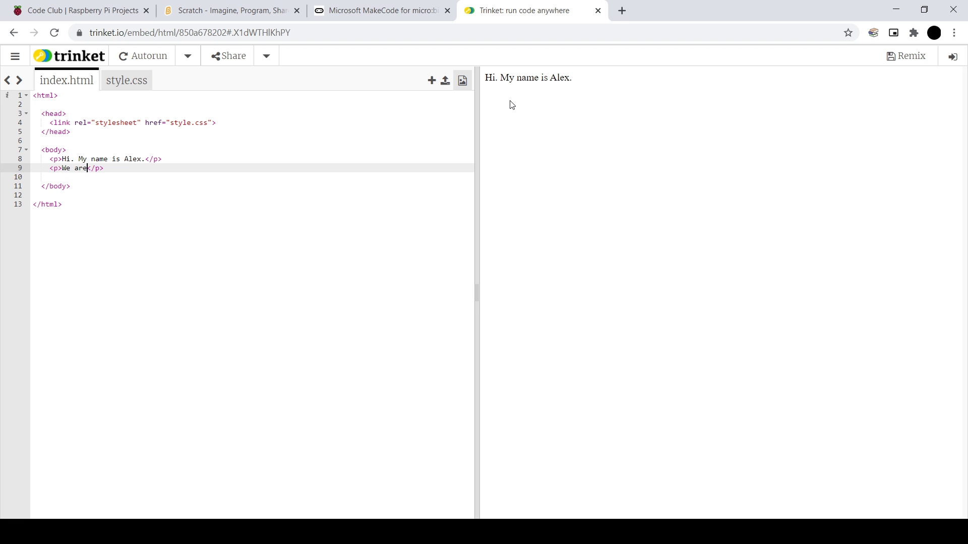
type("learning to code in HTML kind of")
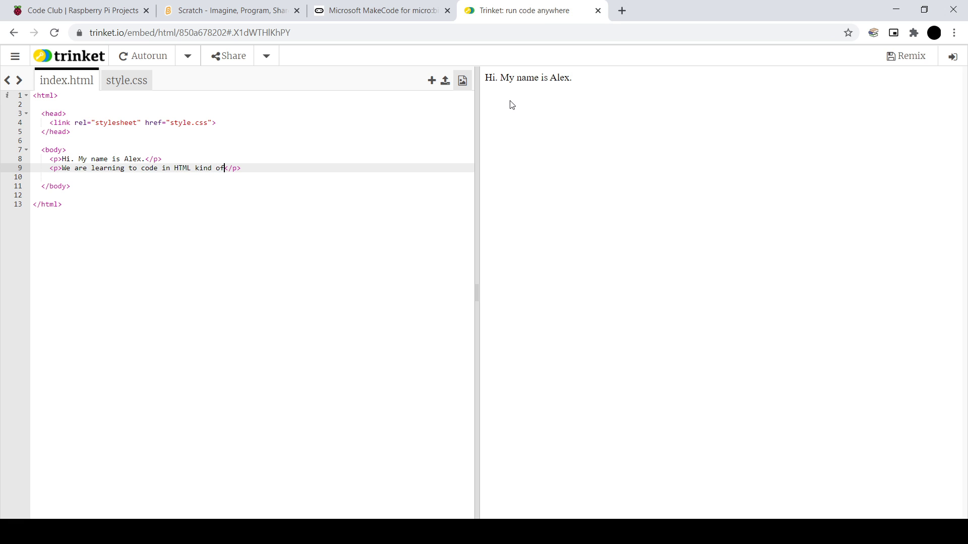
left_click(142, 56)
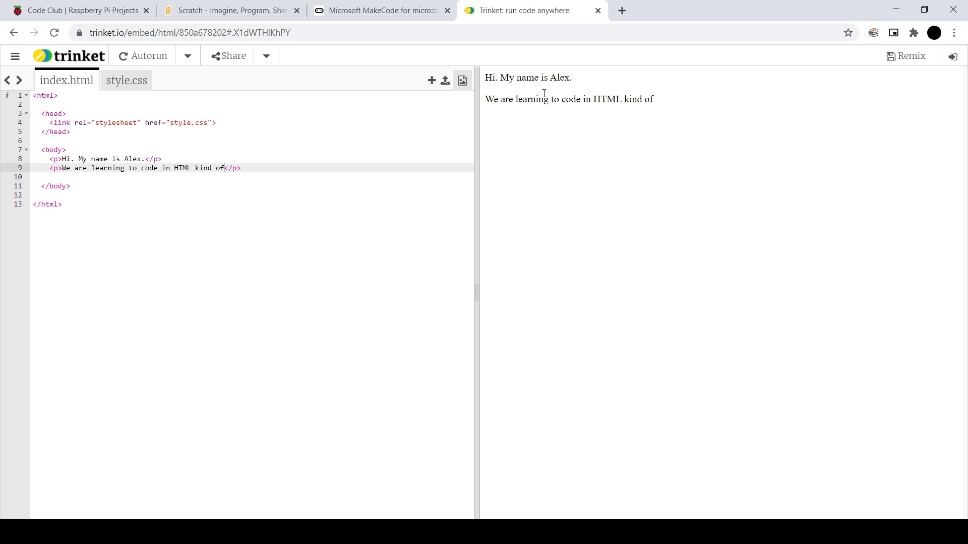
mouse_move(576, 93)
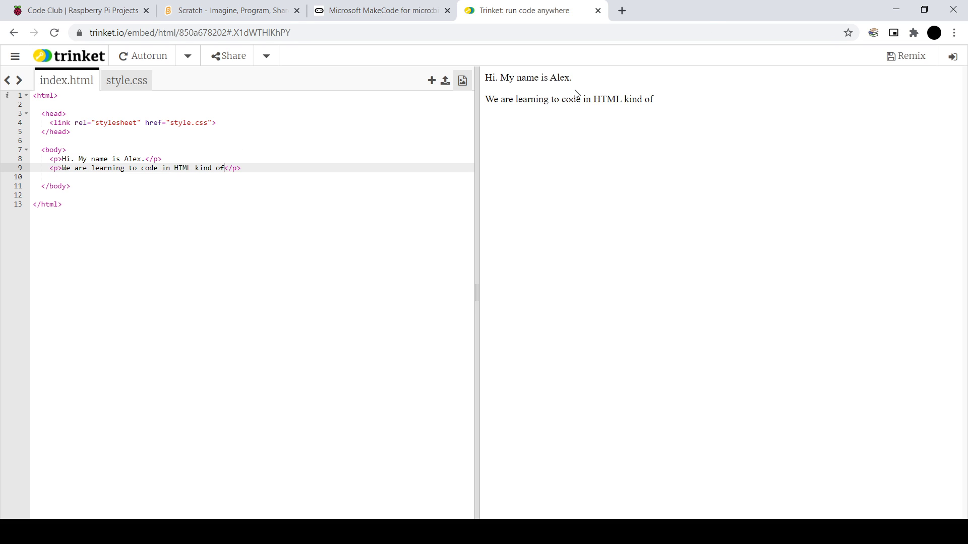
mouse_move(563, 93)
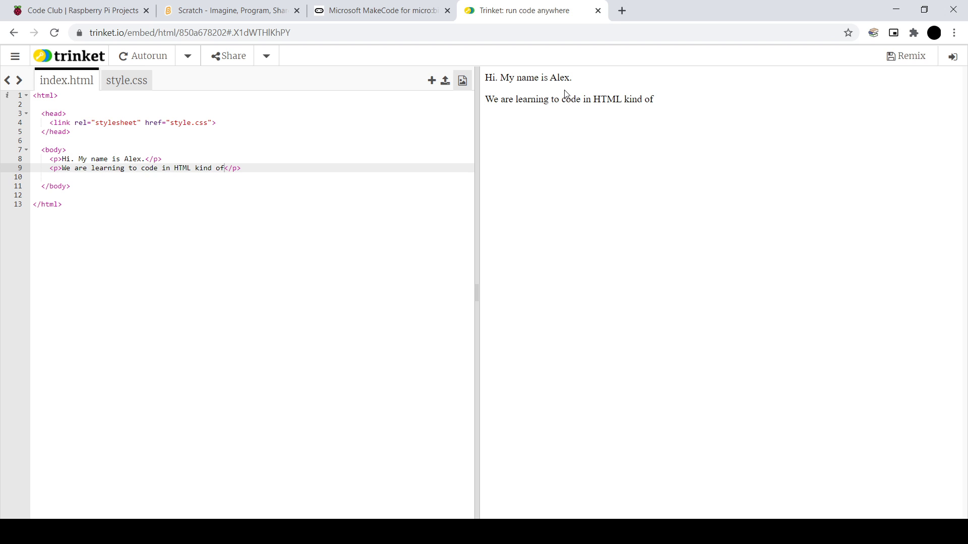
mouse_move(94, 168)
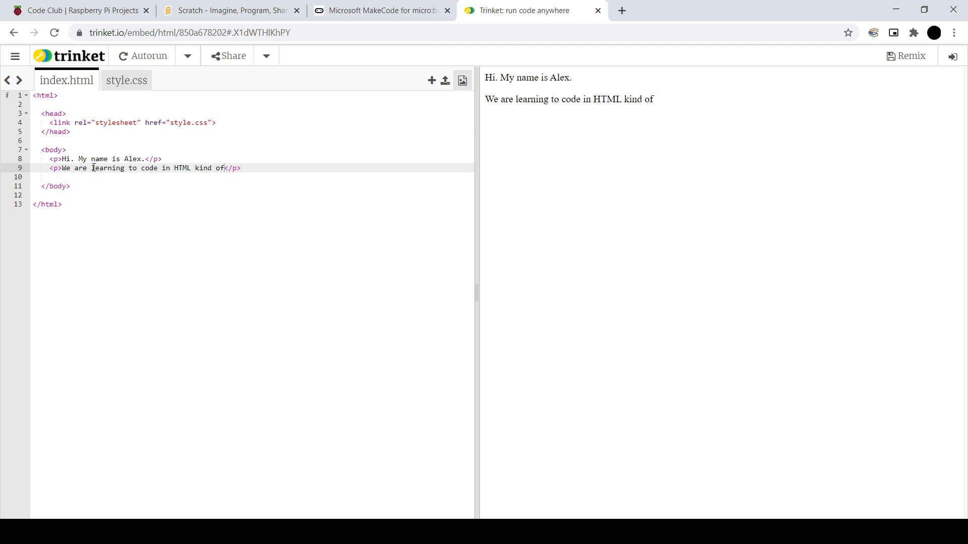
- Begin an opening tag with '<' just before the word learning on line 9
left_click(78, 158)
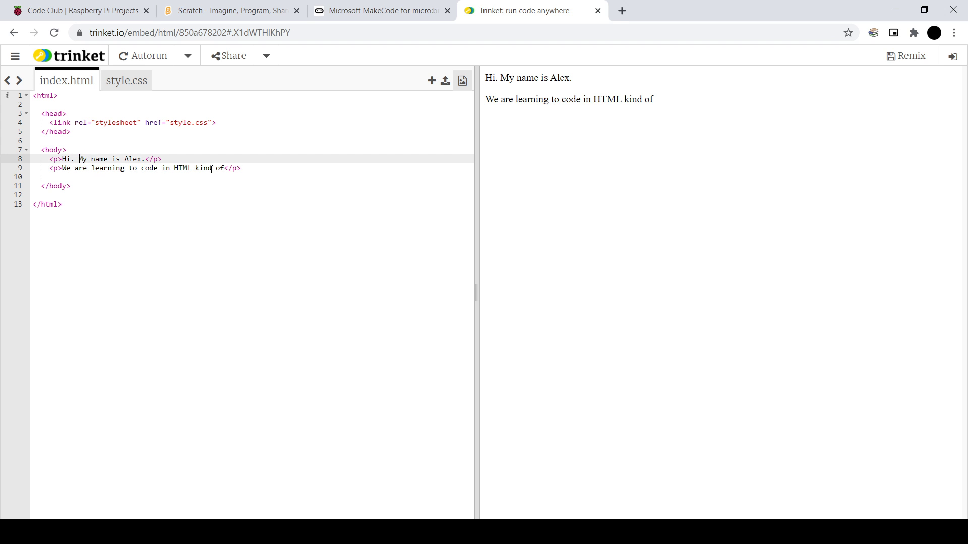
left_click(90, 168)
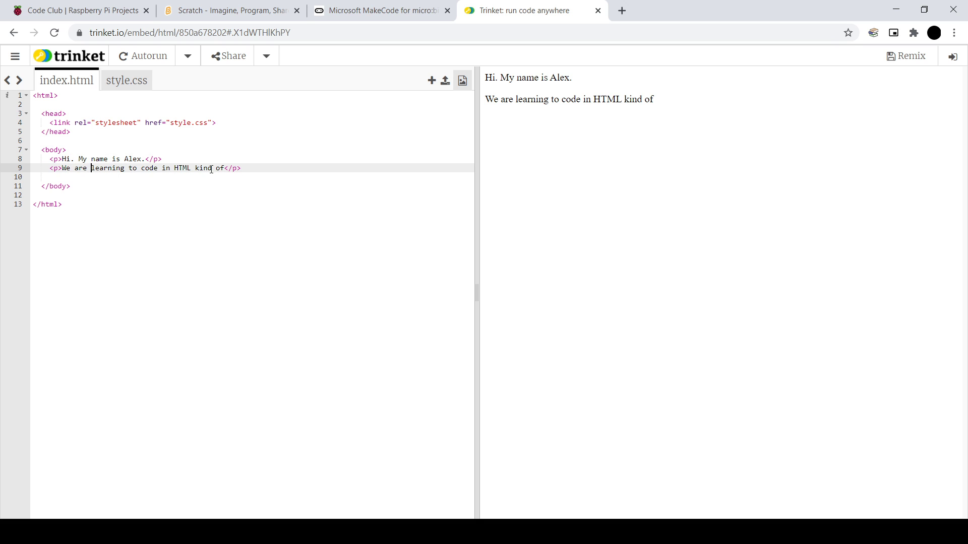
type("<")
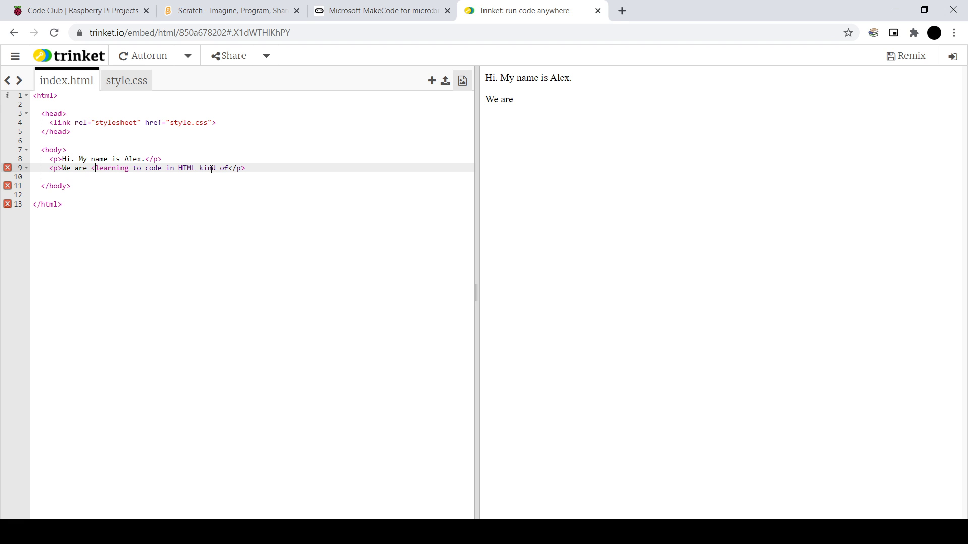
- Wrap the word learning in <b> and </b> tags, removing the auto-inserted closing tag
type("b></b>")
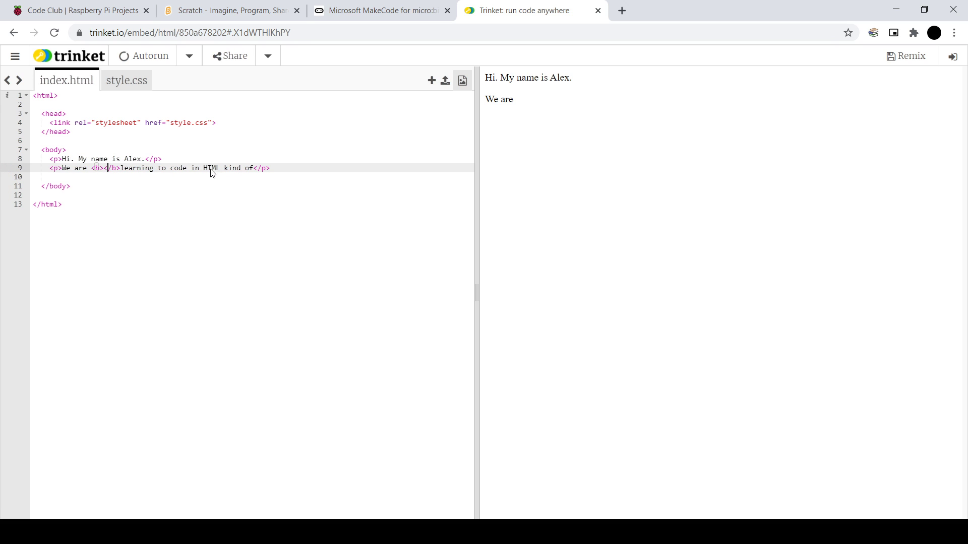
left_click(143, 55)
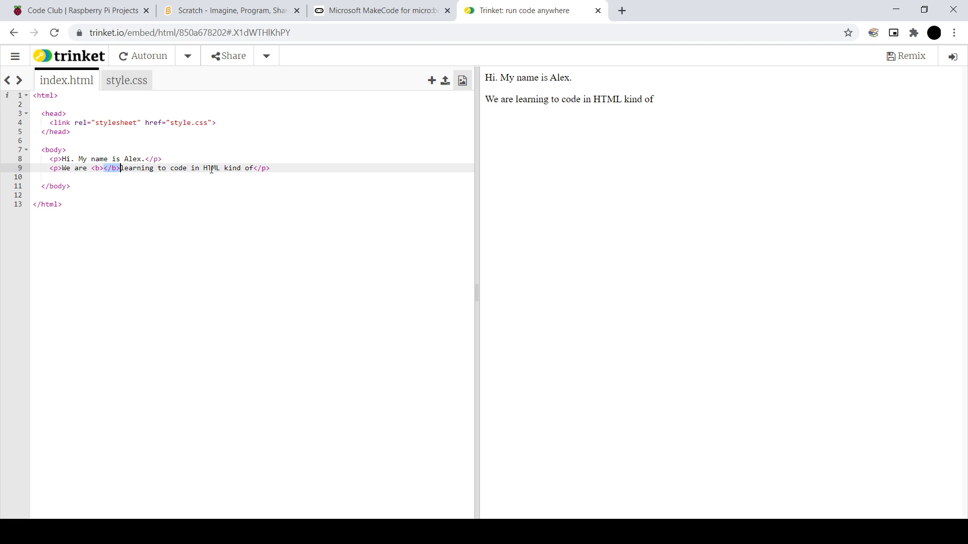
key("Backspace")
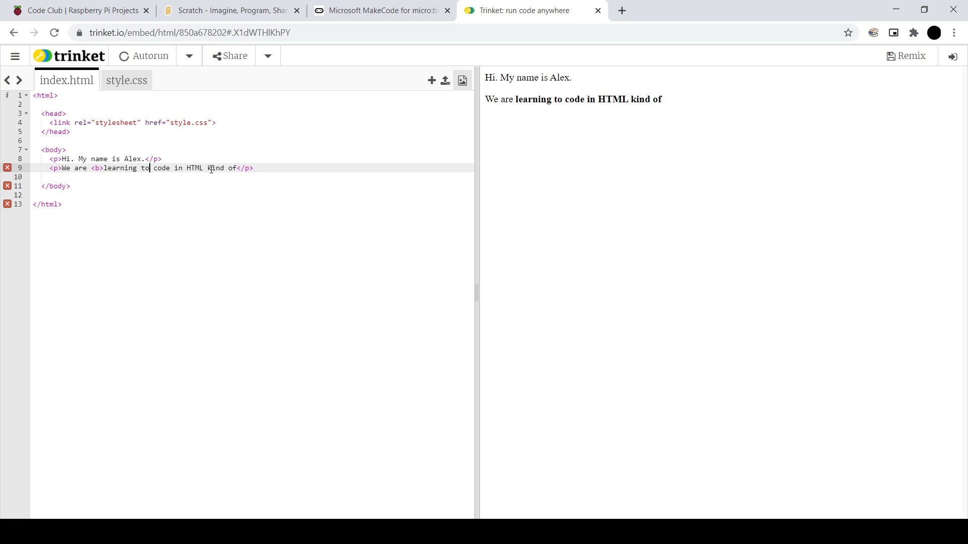
type("</b>")
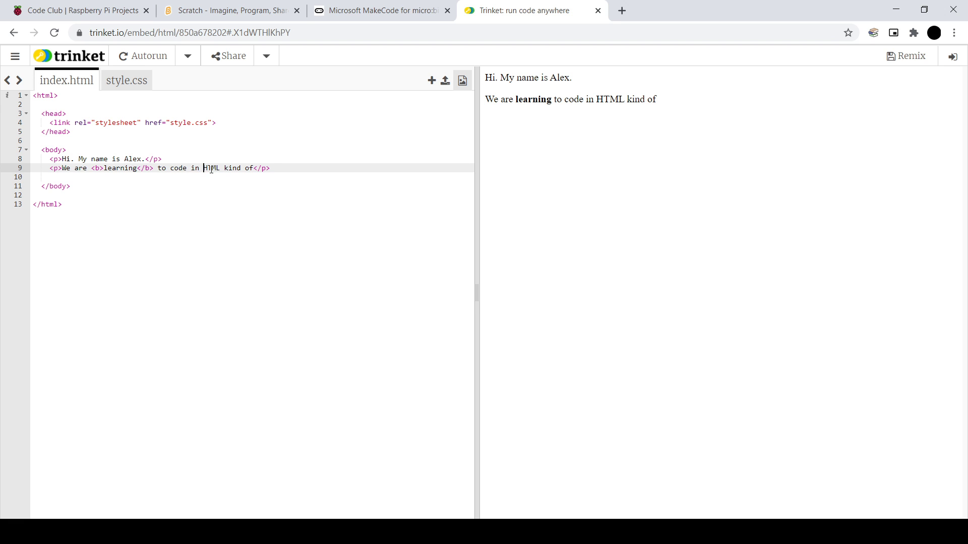
- Wrap the word HTML in <i> and </i> tags so it renders italic
type("<i></i>")
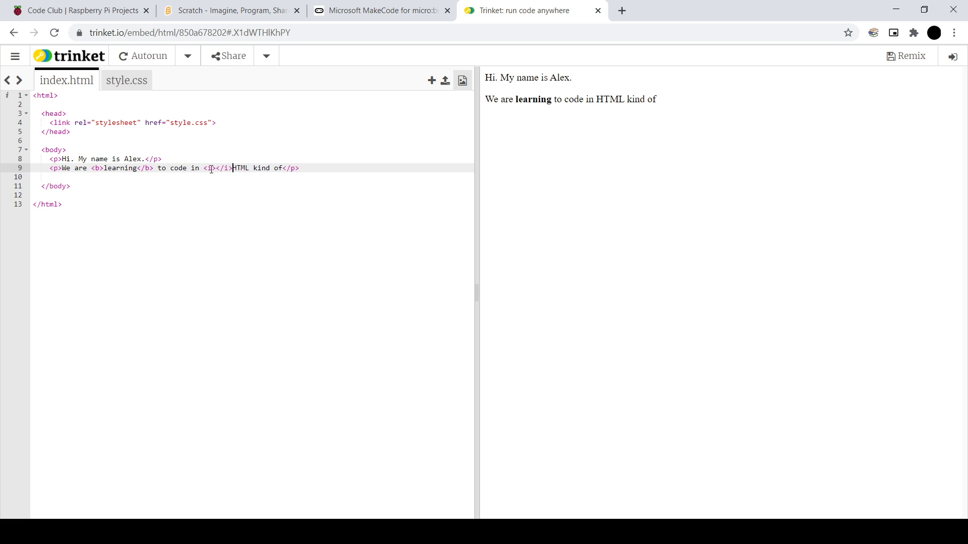
key("Backspace")
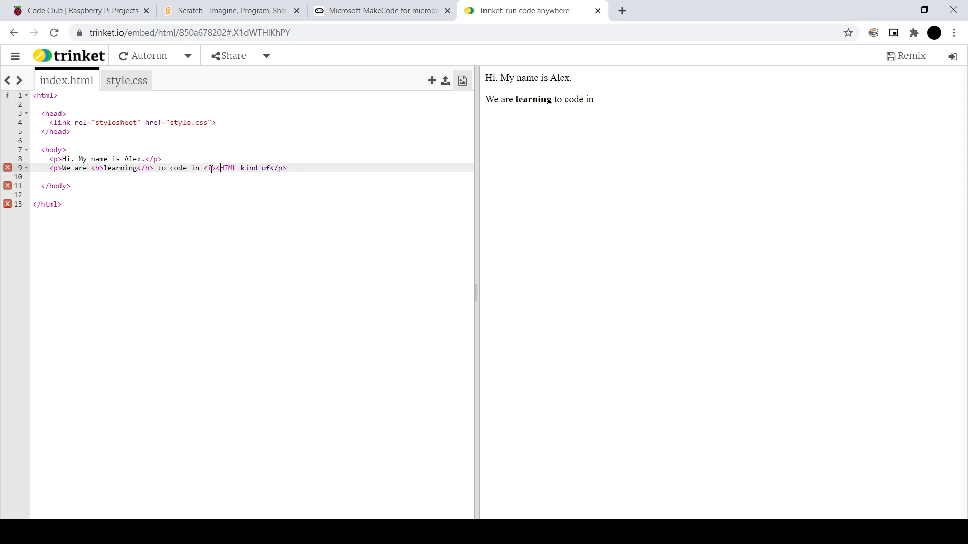
type("HTML")
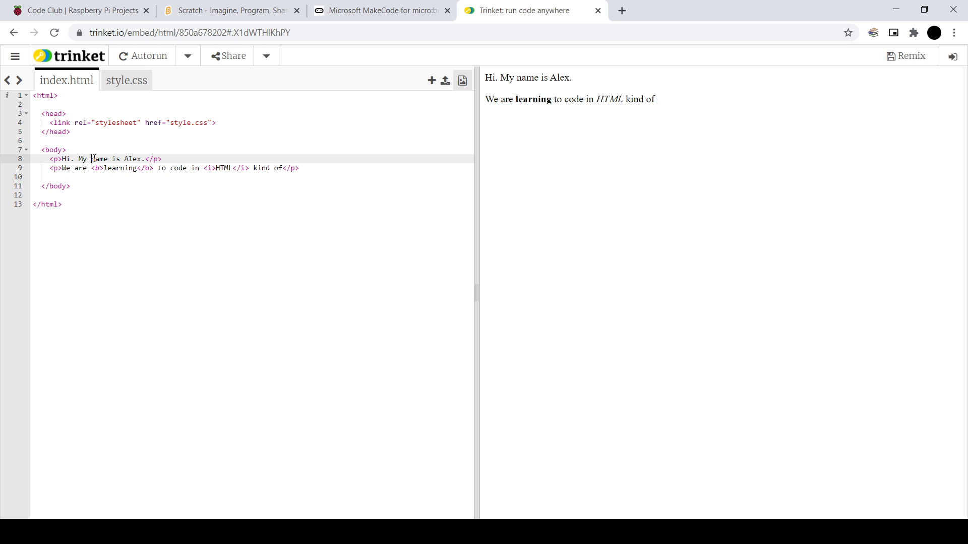
- Wrap the word name on line 8 in <u> and </u> tags so it renders underlined
type("<u></u>")
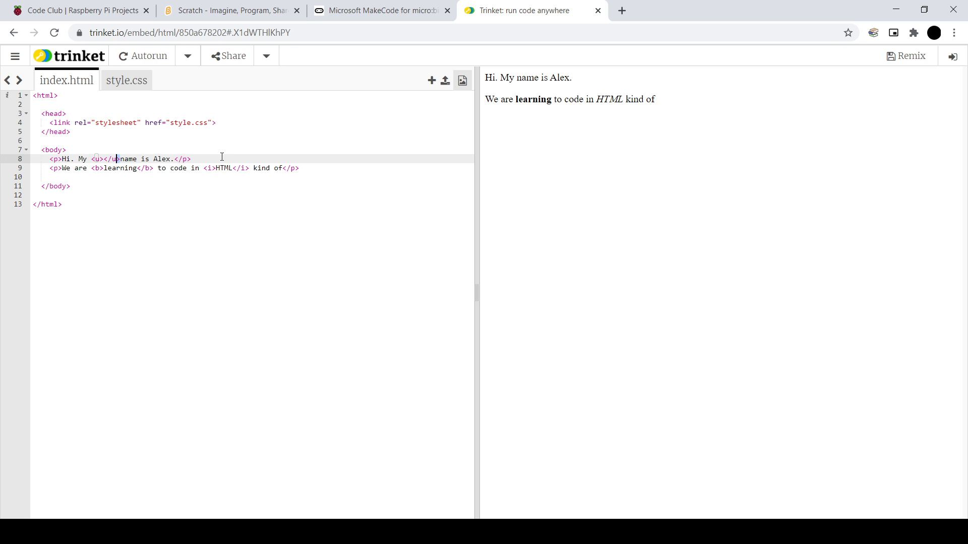
key("Backspace")
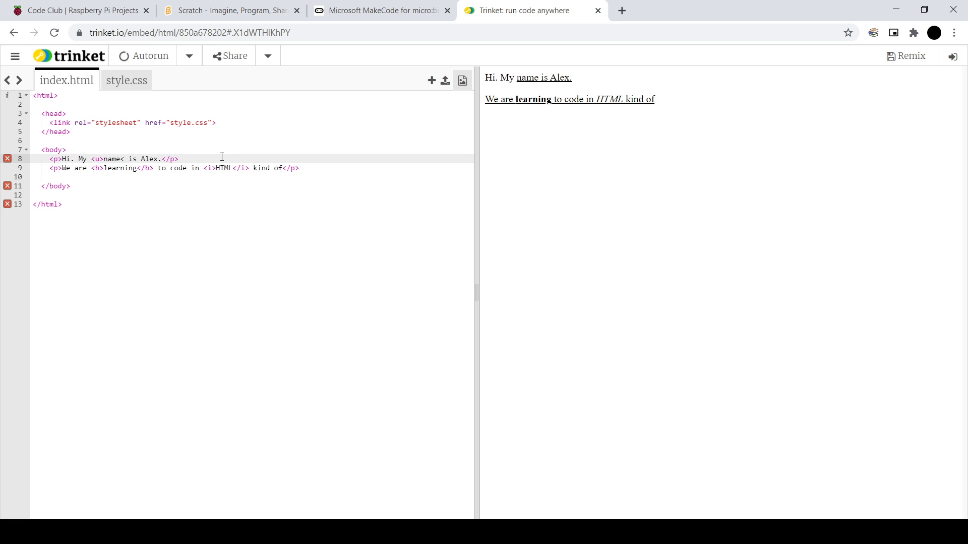
type("</u>")
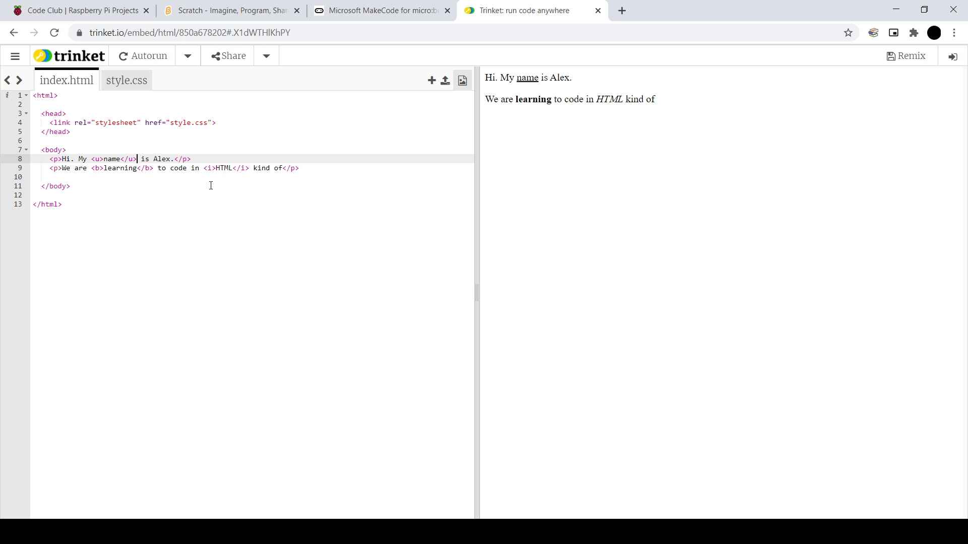
mouse_move(186, 190)
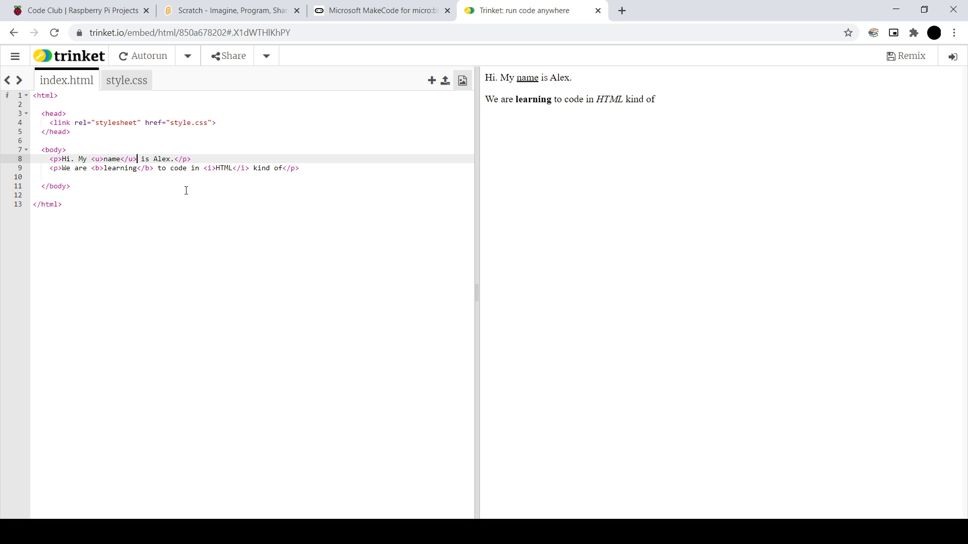
mouse_move(182, 177)
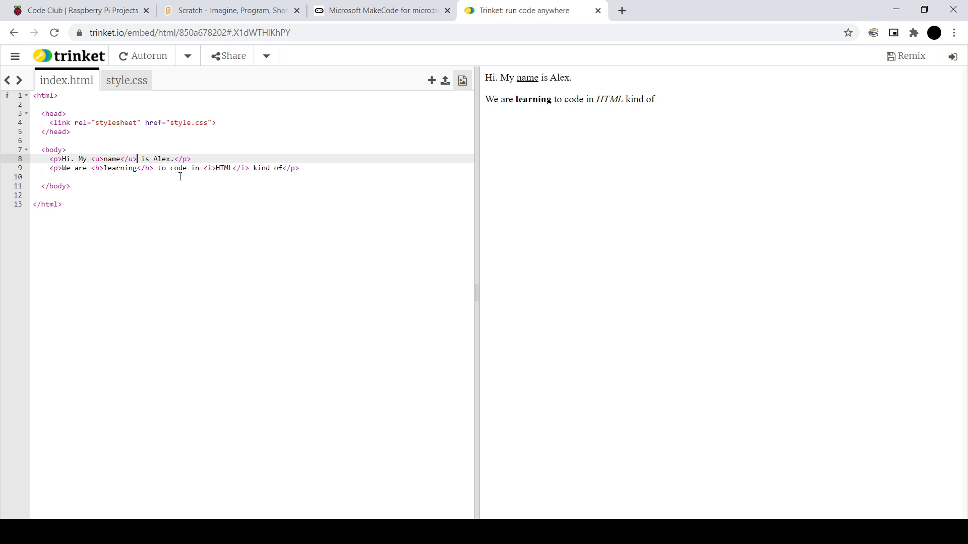
mouse_move(87, 173)
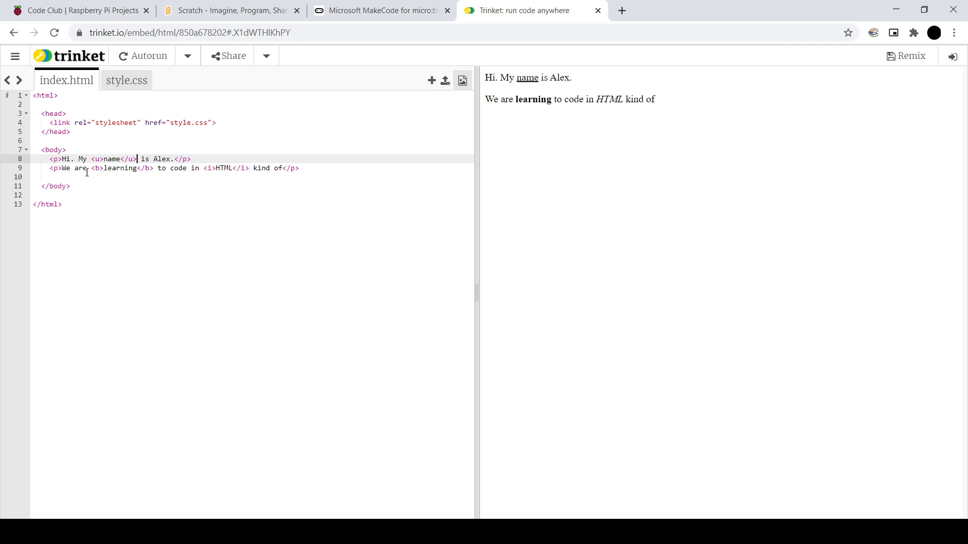
left_click(149, 188)
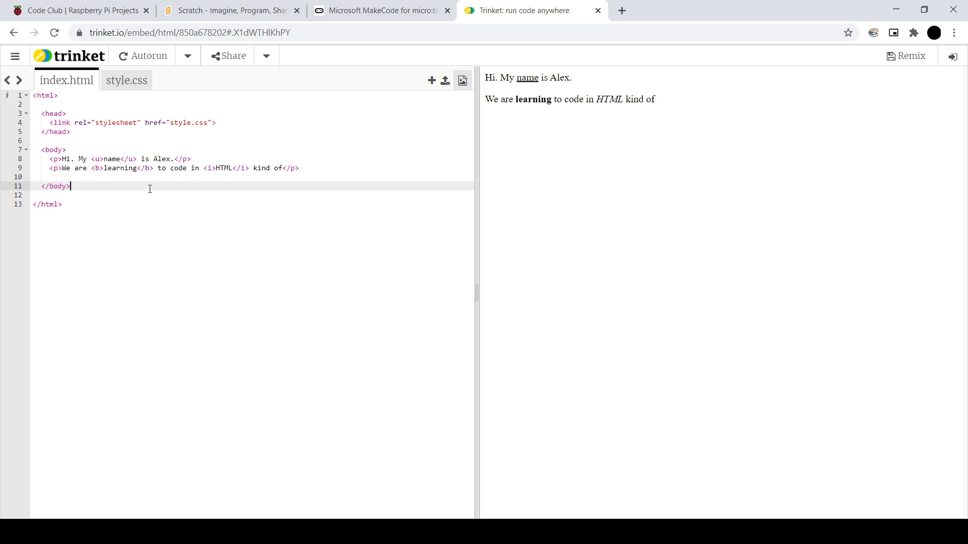
mouse_move(94, 158)
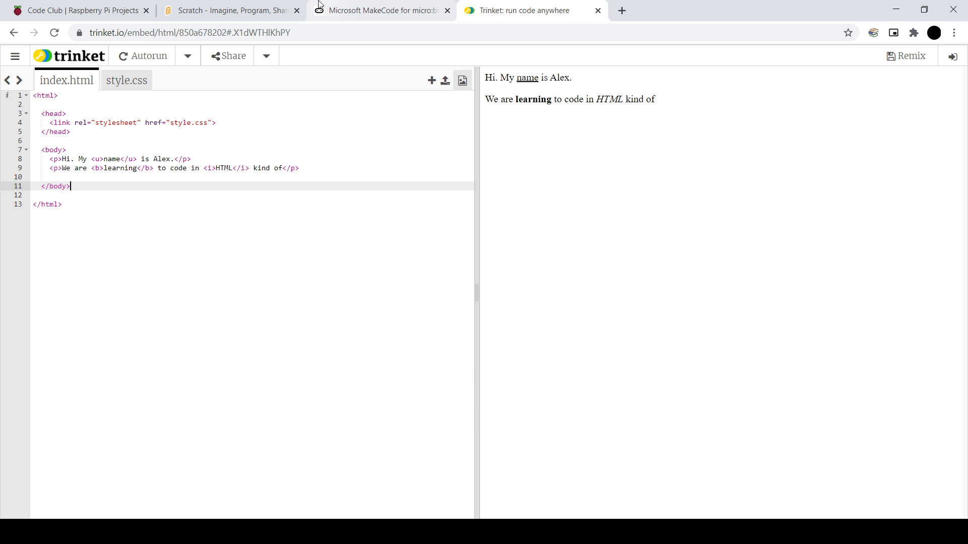
- Revisit the Scratch boat maze project and scroll through the Code Club projects page
left_click(229, 10)
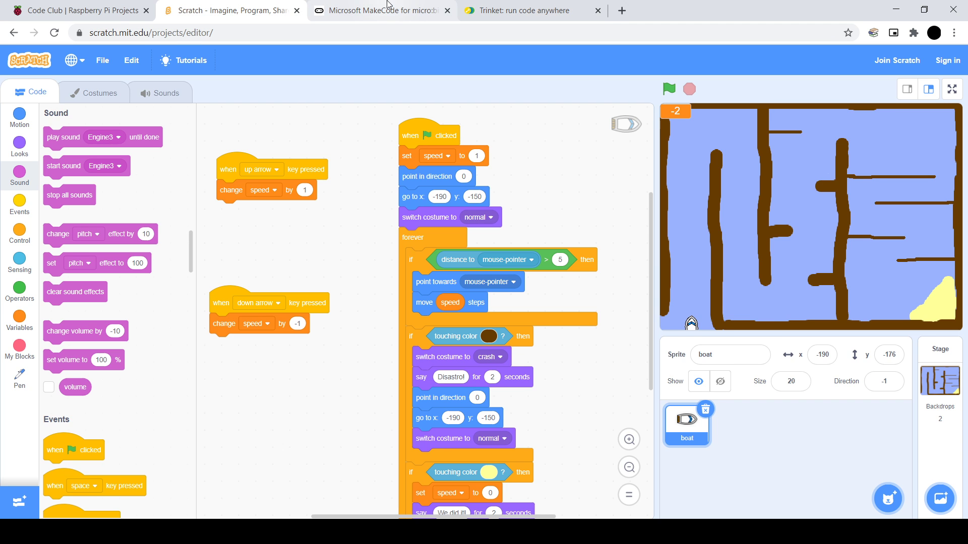
left_click(83, 10)
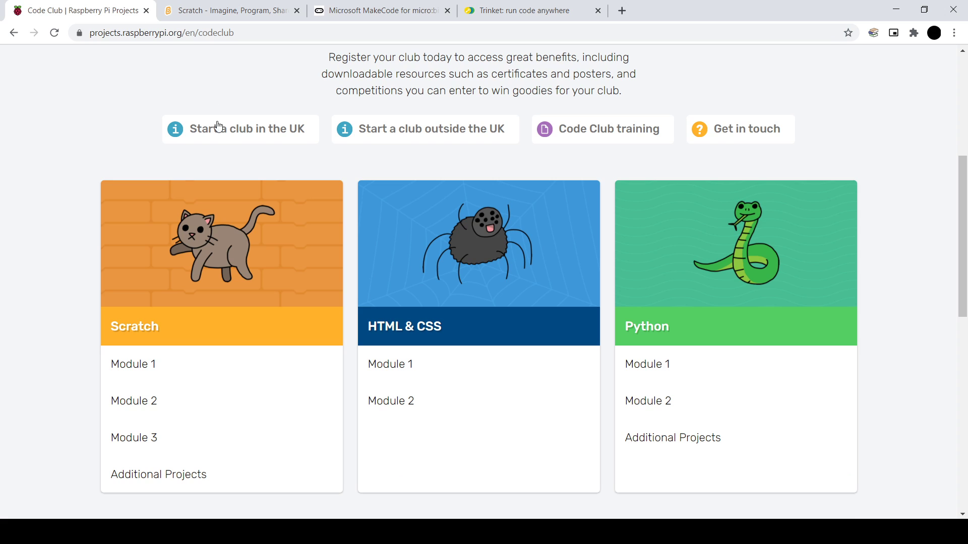
scroll("down", 3)
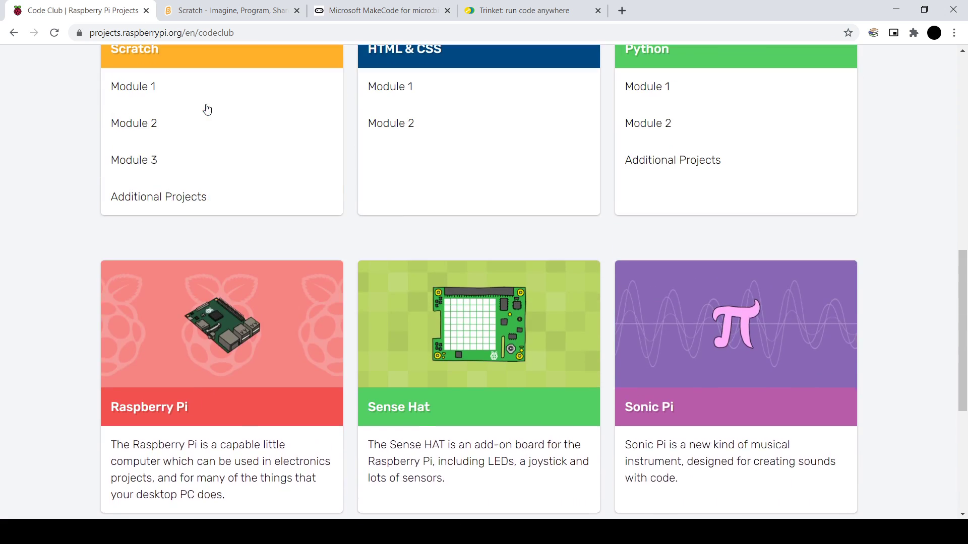
scroll("down", 3)
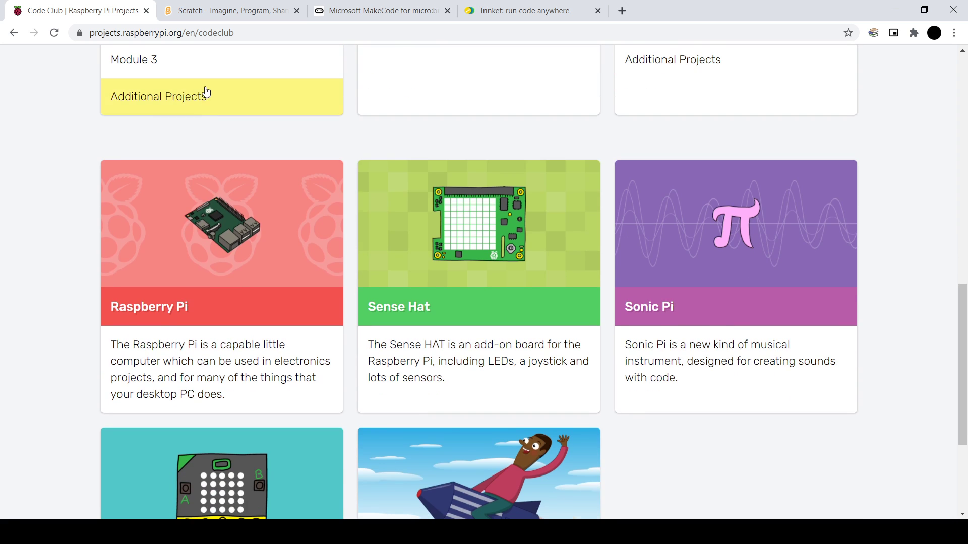
scroll("up", 3)
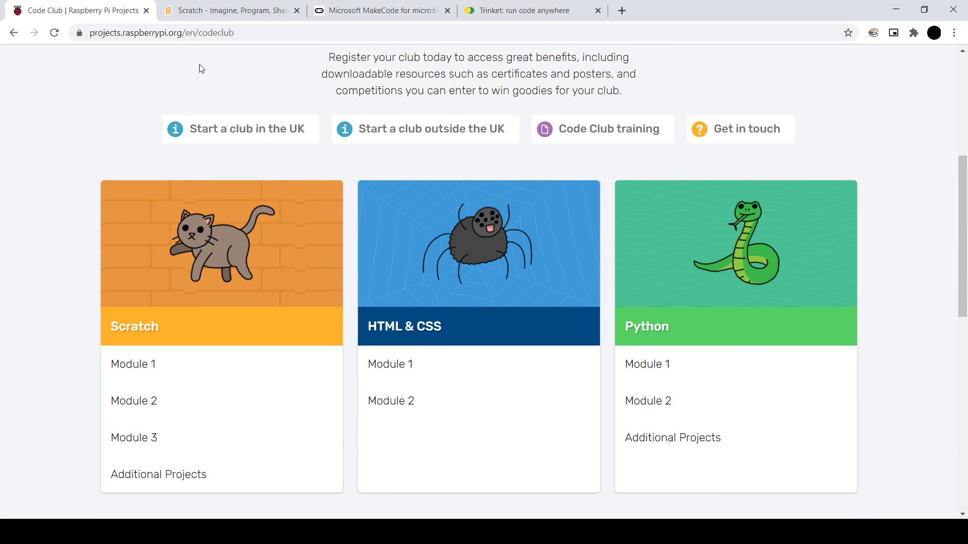
- Tour the Scratch, MakeCode and Trinket tabs and finish on the Code Club home page
left_click(229, 10)
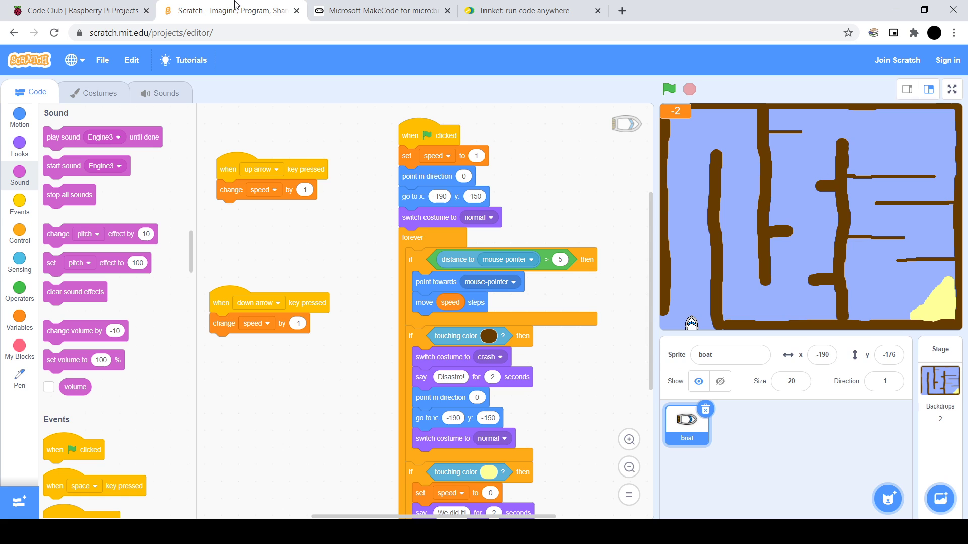
left_click(381, 10)
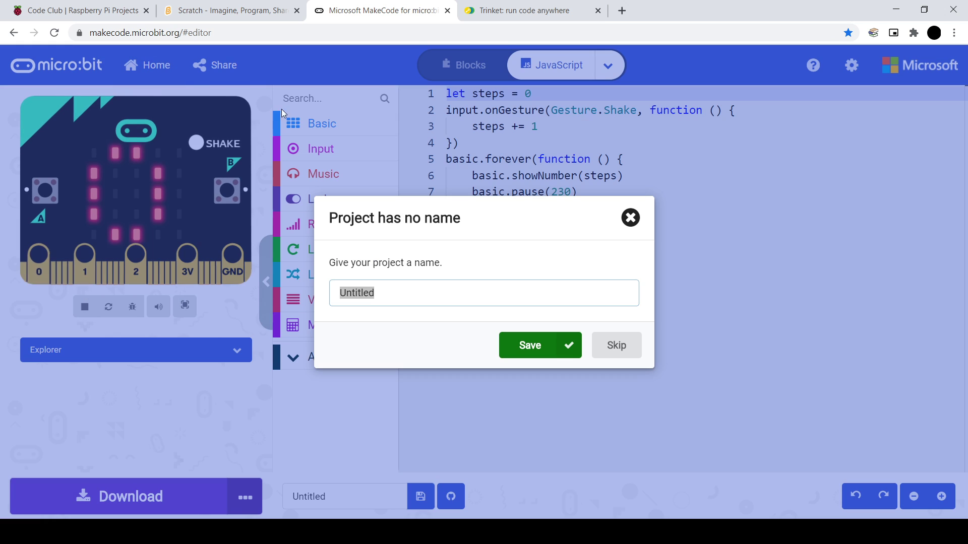
left_click(527, 11)
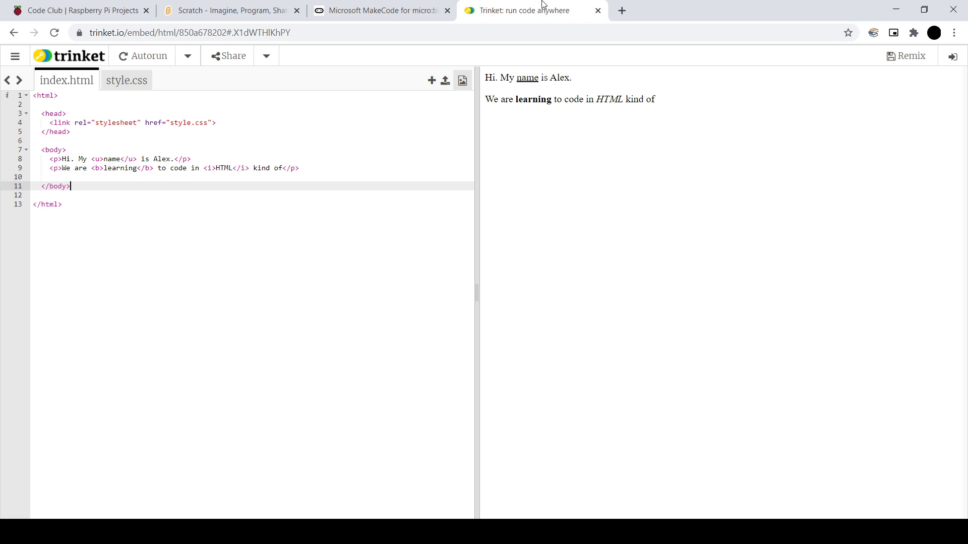
mouse_move(312, 108)
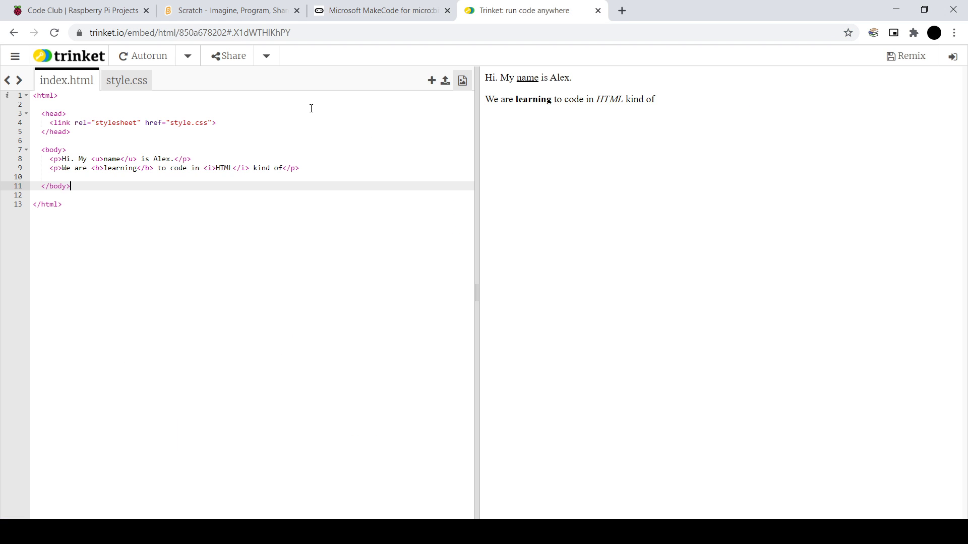
left_click(229, 11)
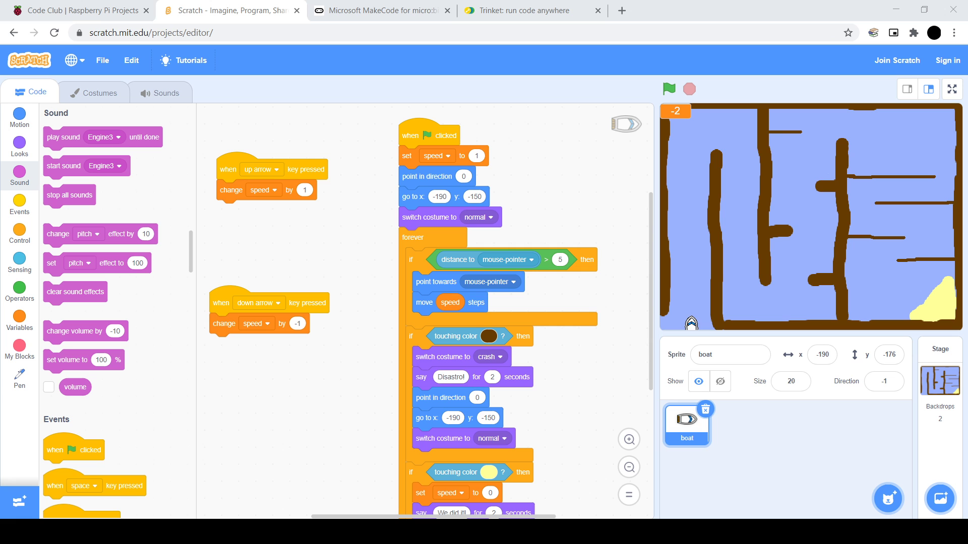
mouse_move(326, 254)
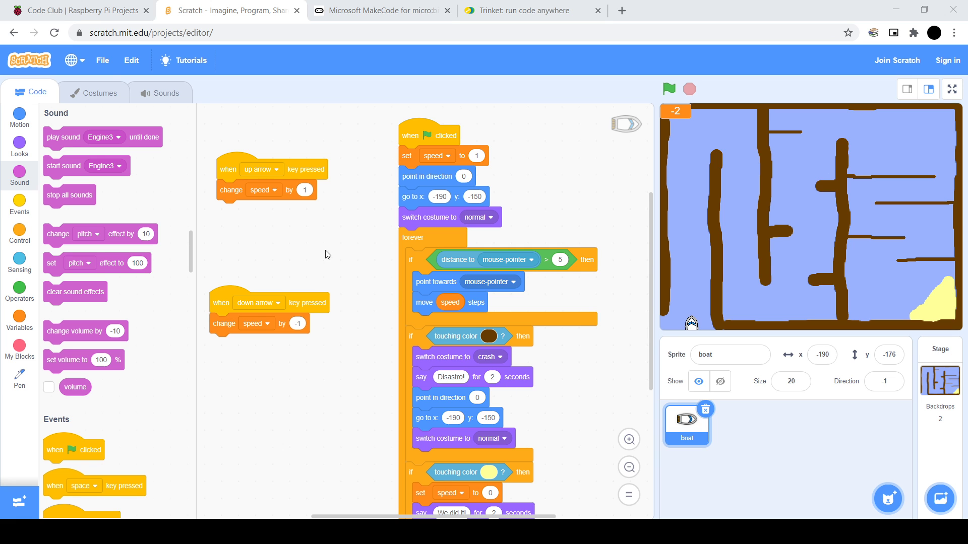
left_click(81, 10)
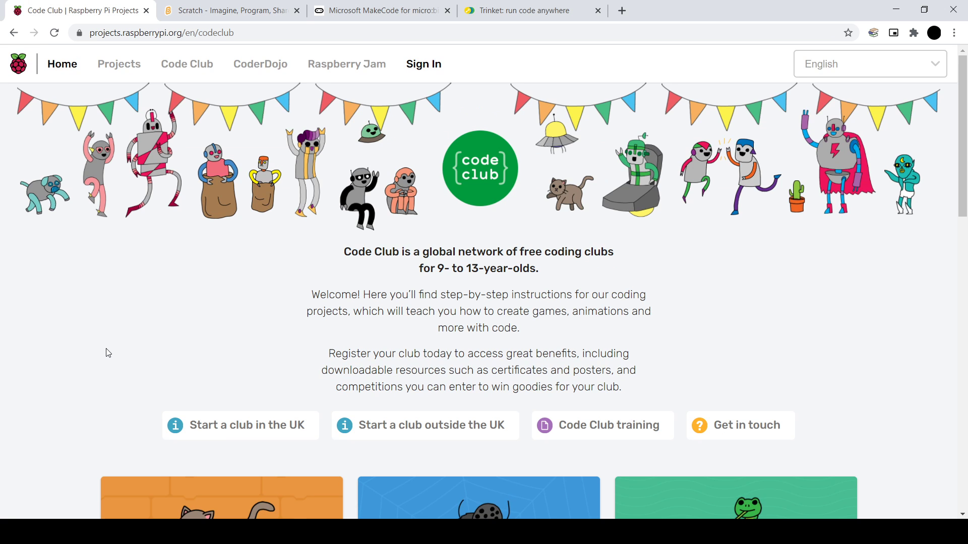
mouse_move(101, 369)
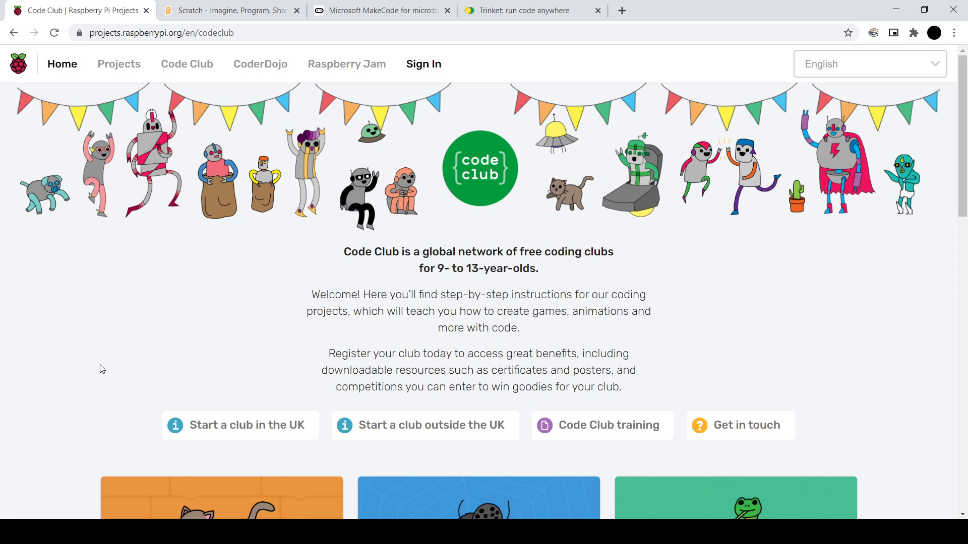
mouse_move(55, 433)
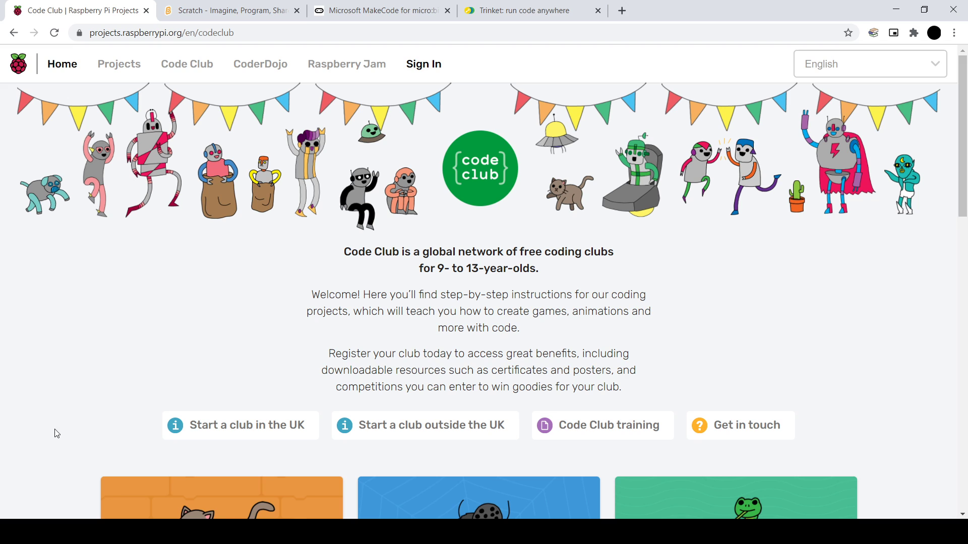
mouse_move(491, 253)
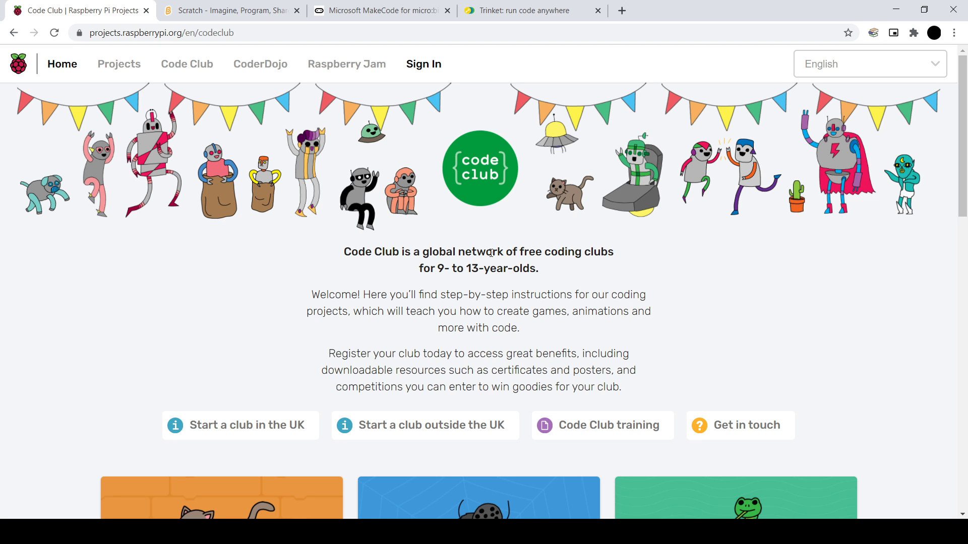
mouse_move(922, 63)
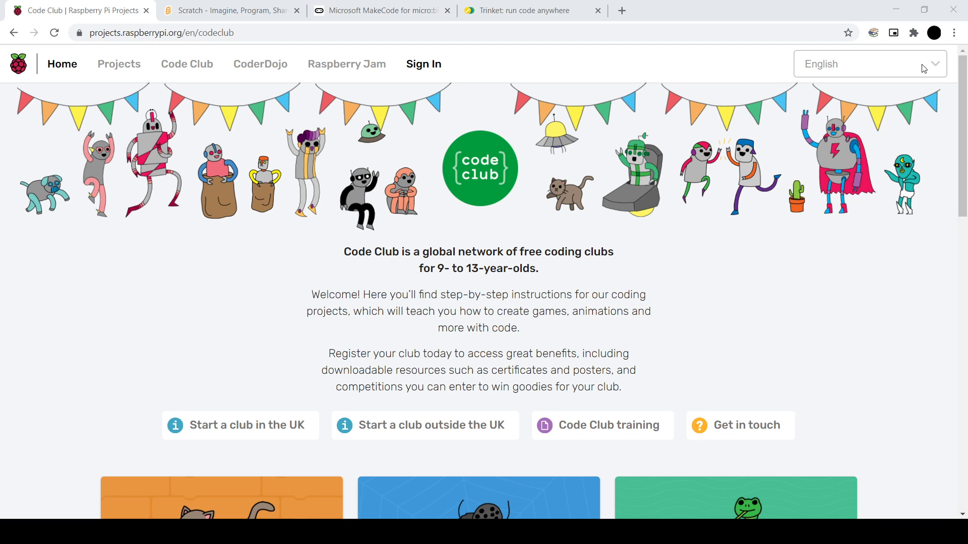
mouse_move(922, 74)
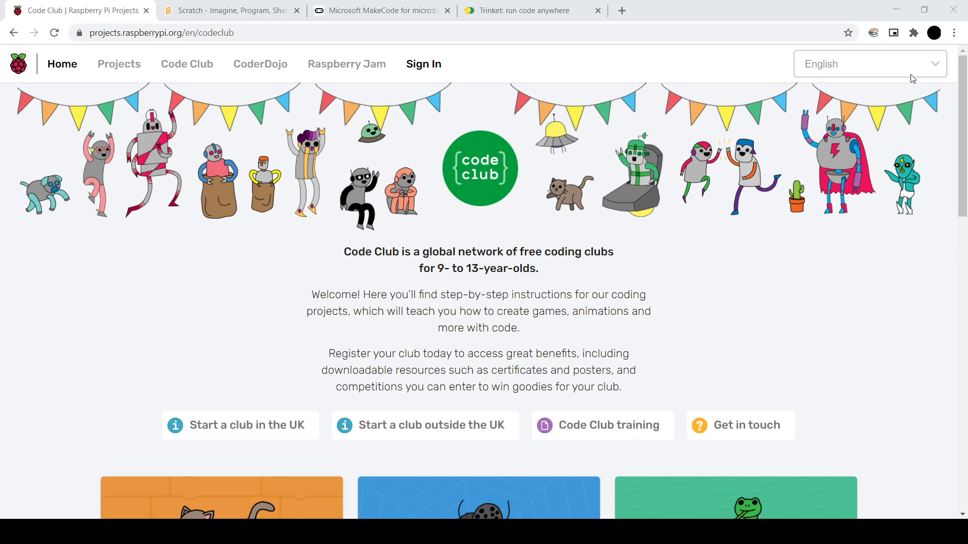
mouse_move(903, 65)
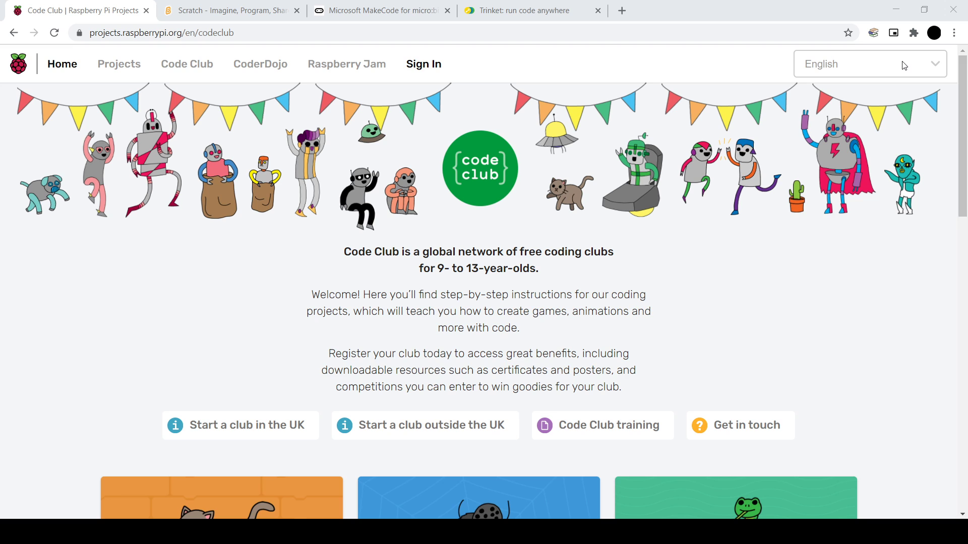